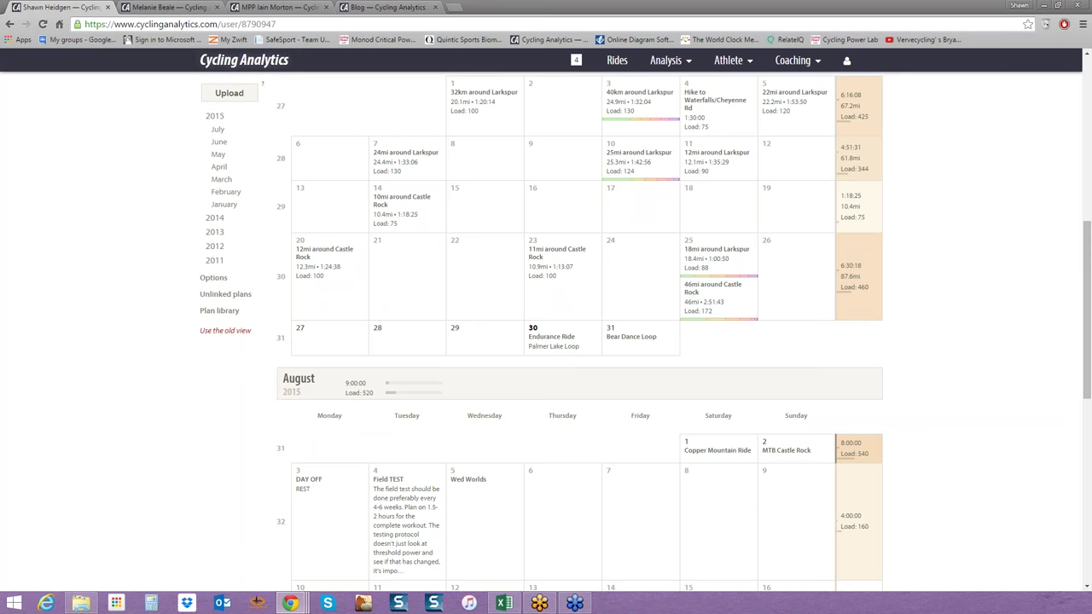
mouse_move(938, 37)
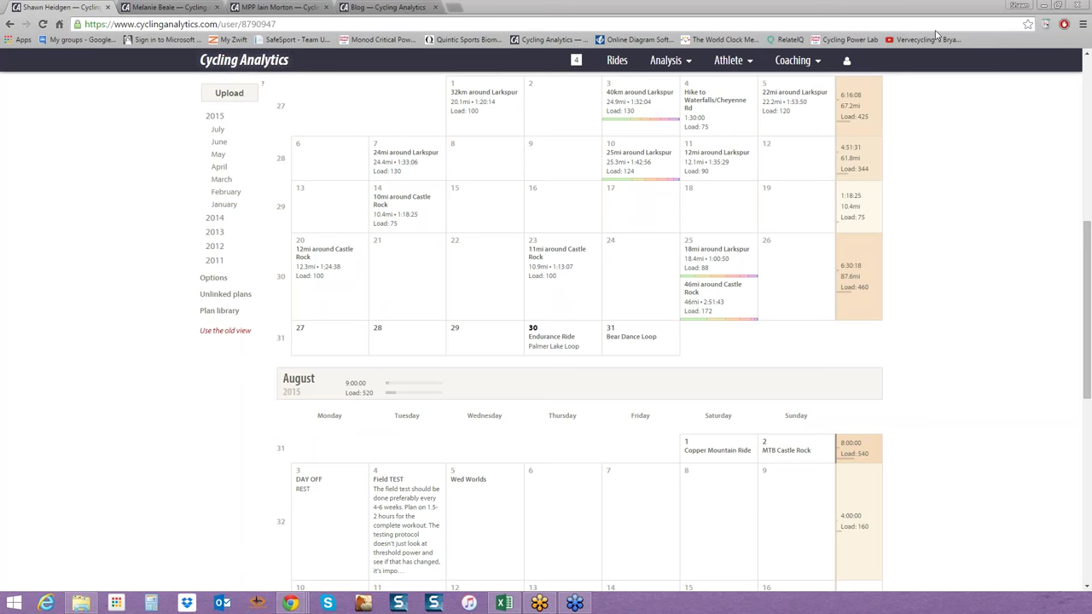
mouse_move(989, 58)
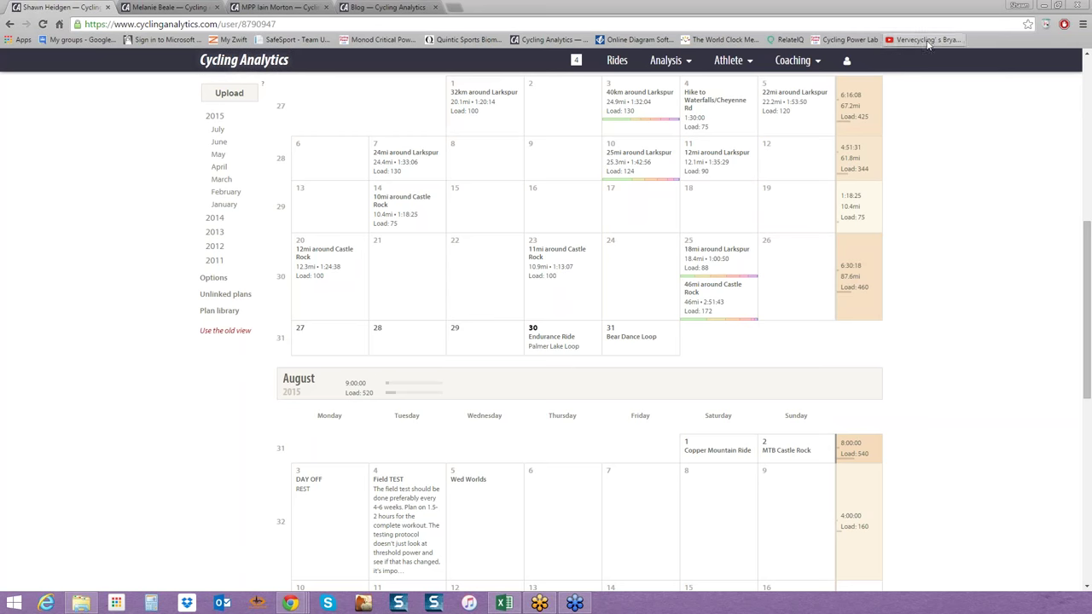
mouse_move(899, 60)
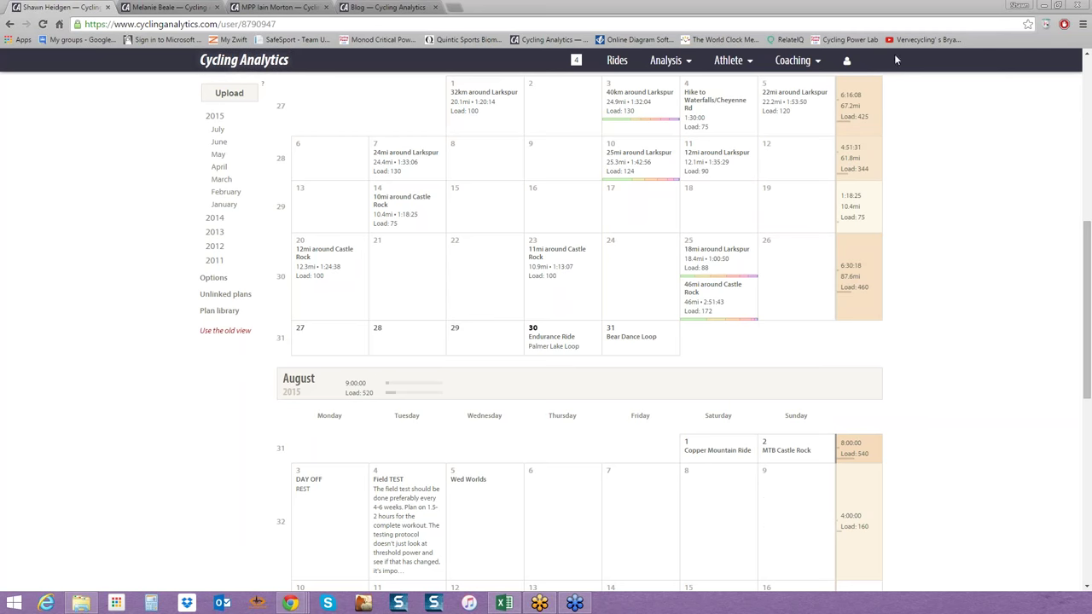
Open the account dropdown from the person icon in the top navigation bar.
left_click(846, 59)
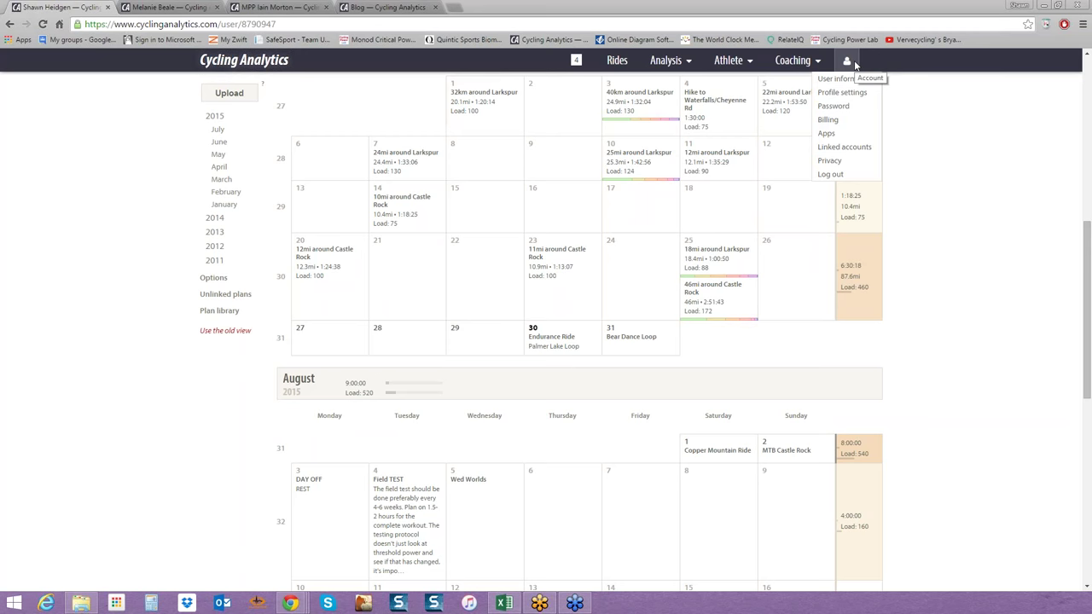
Open Linked accounts to see the Strava connection with immediate upload and data-stripping options.
left_click(844, 147)
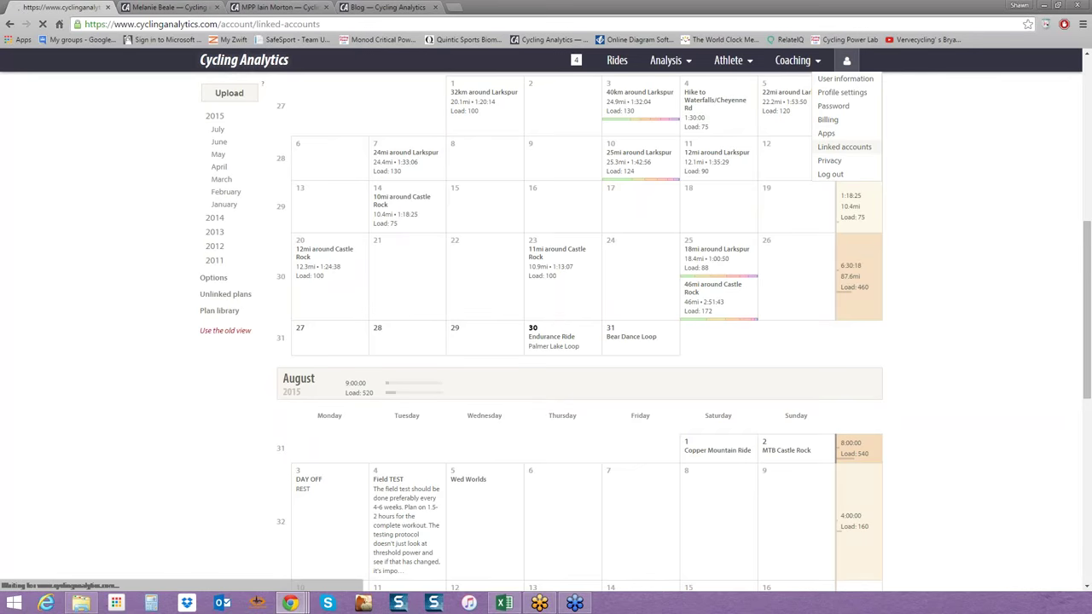
left_click(842, 147)
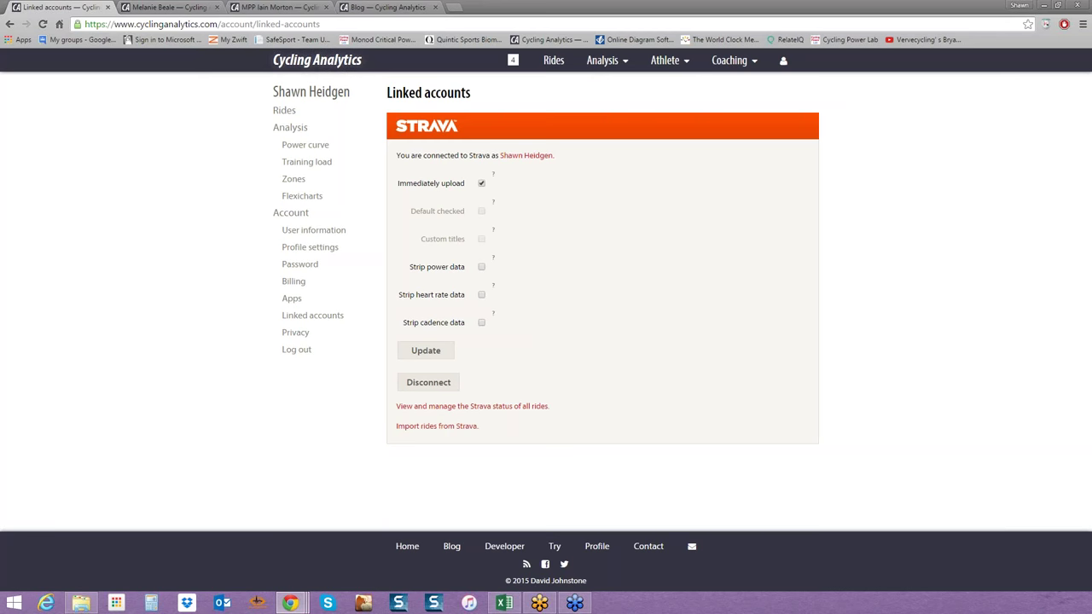
left_click(782, 60)
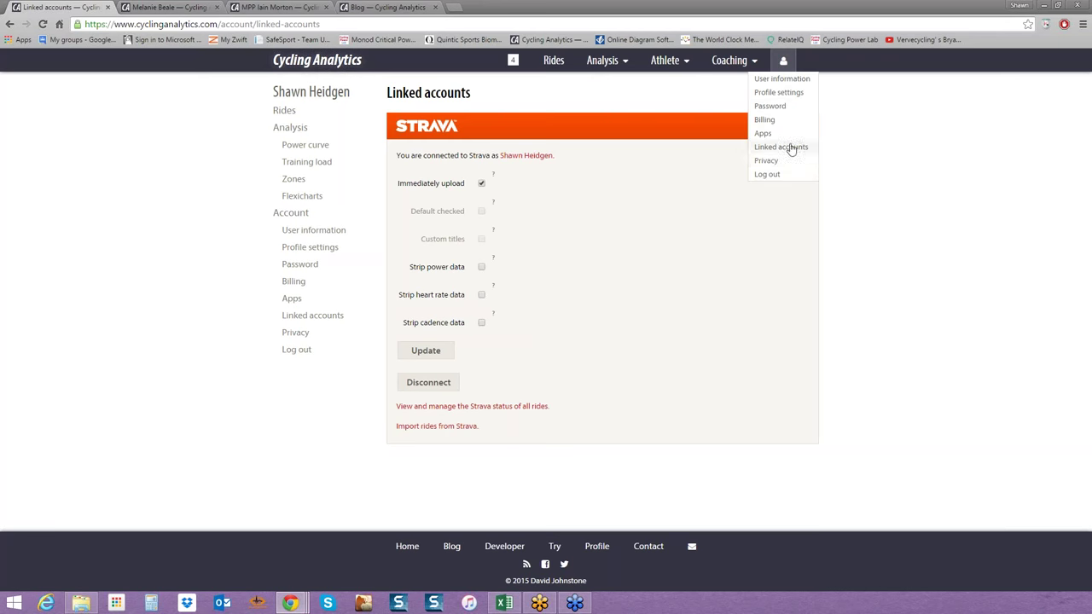
Open the Privacy page with profile and ride visibility set to Anyone.
left_click(766, 161)
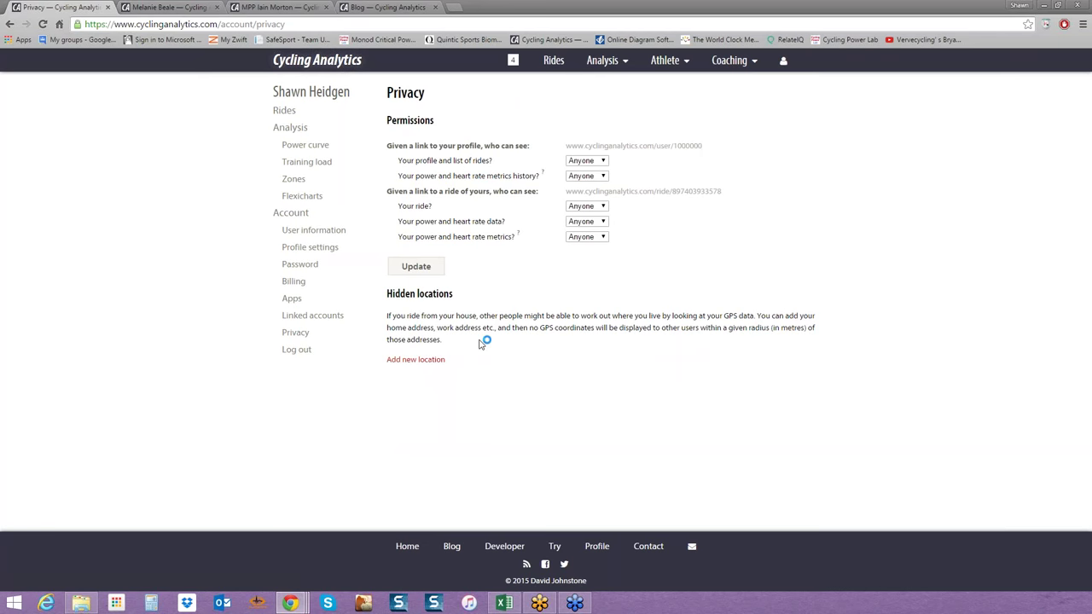
mouse_move(467, 347)
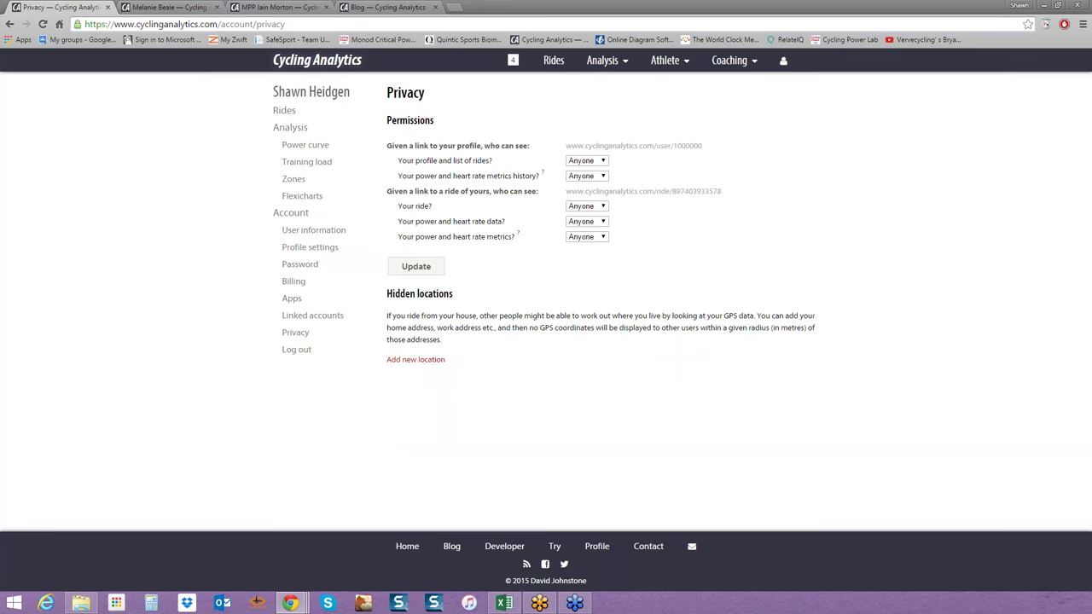
mouse_move(446, 160)
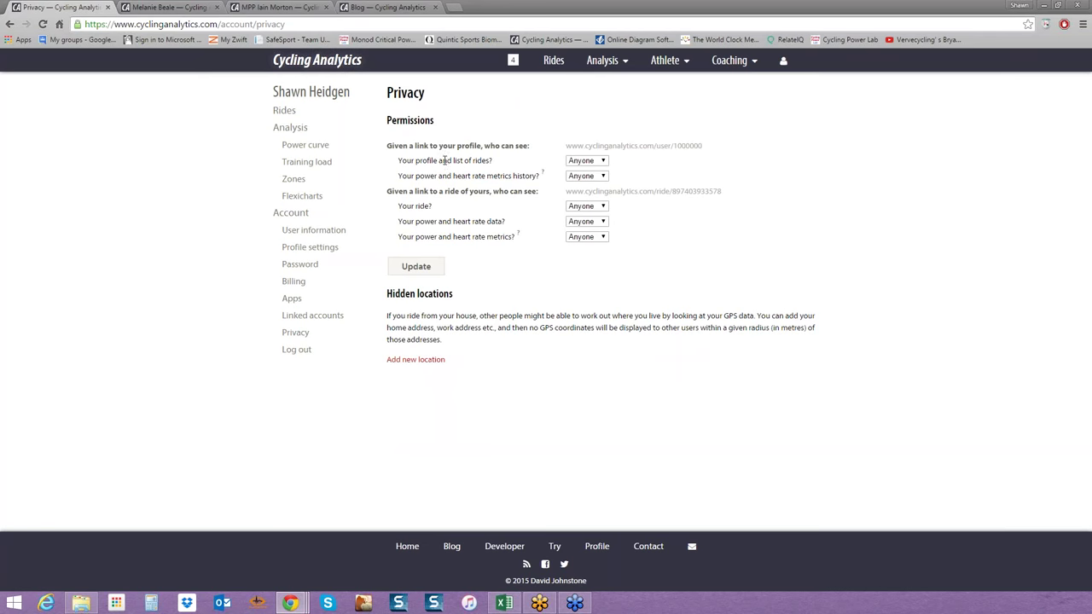
mouse_move(646, 175)
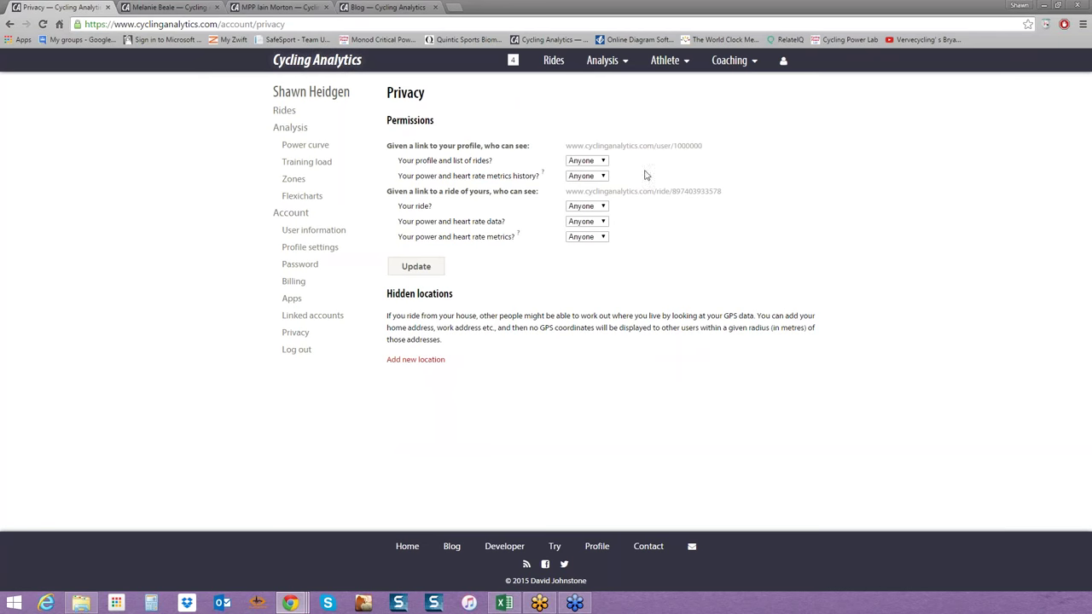
mouse_move(632, 166)
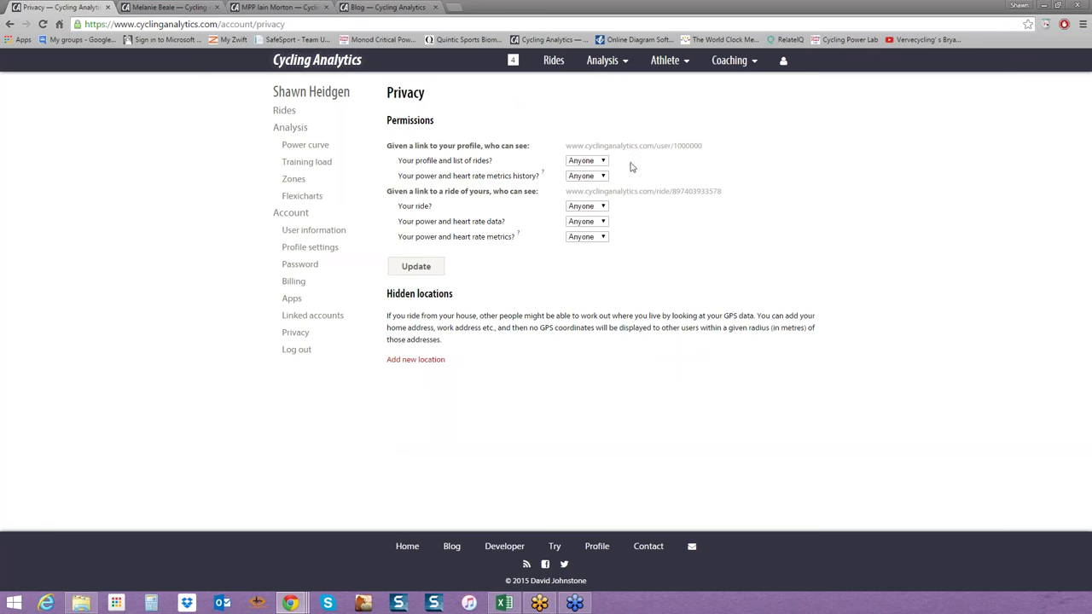
mouse_move(610, 174)
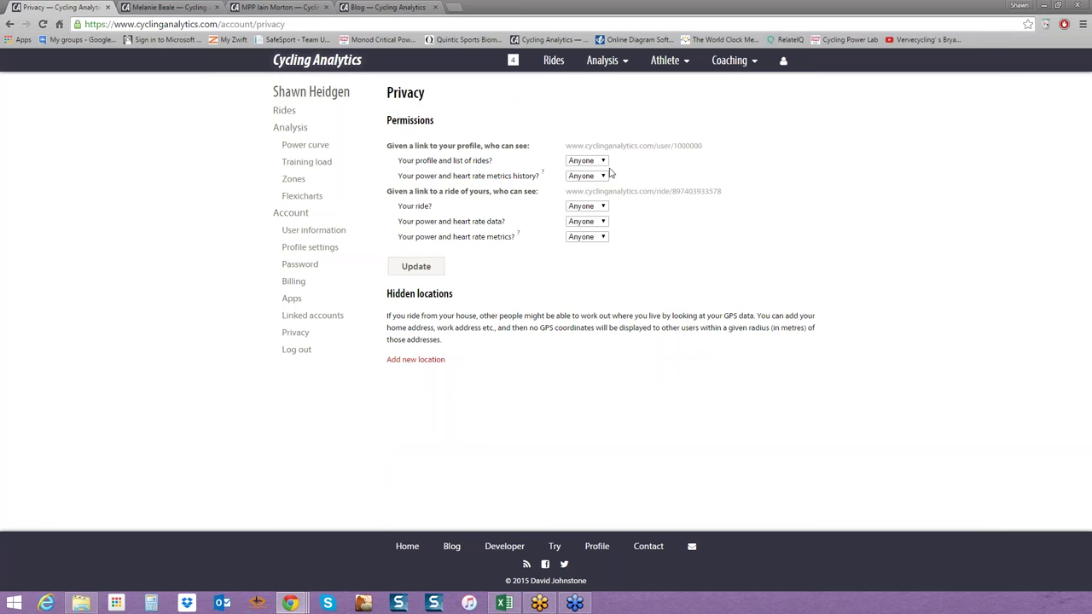
mouse_move(661, 225)
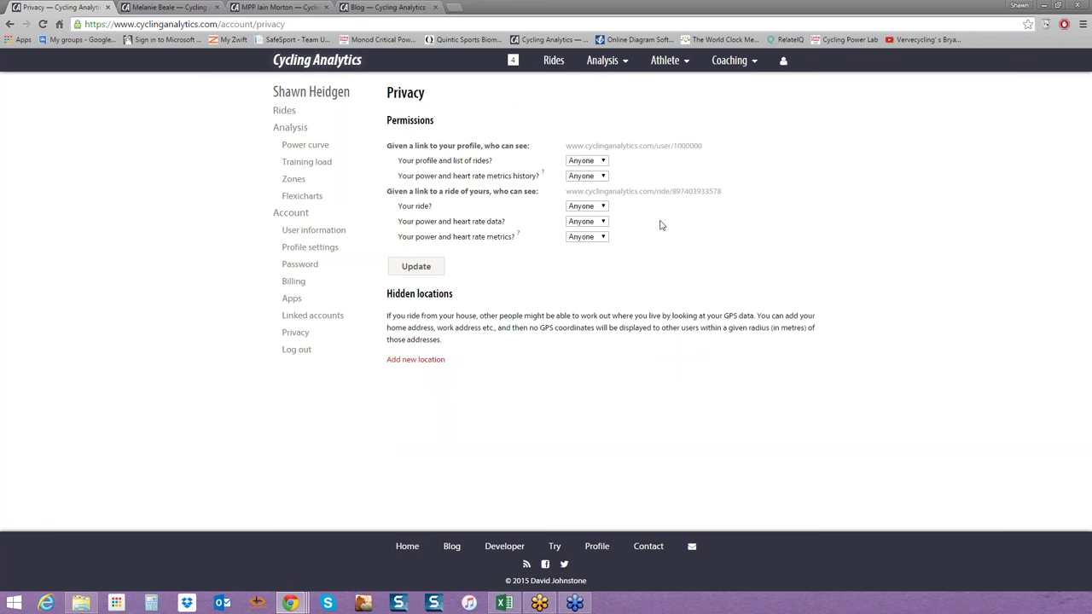
mouse_move(535, 221)
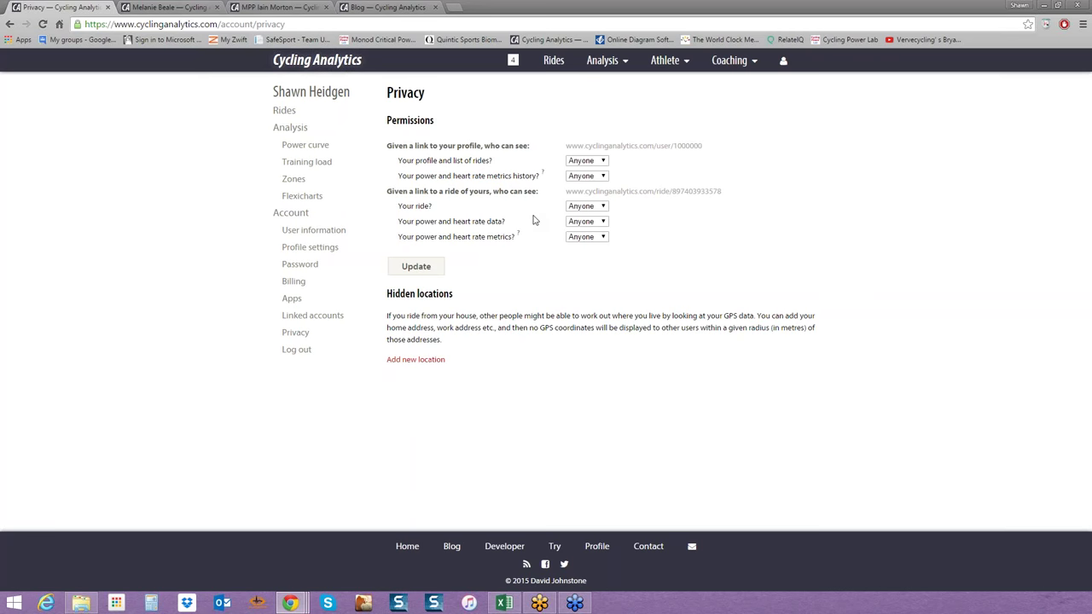
Check the Coaching dropdown, then open the Athlete dropdown.
left_click(728, 60)
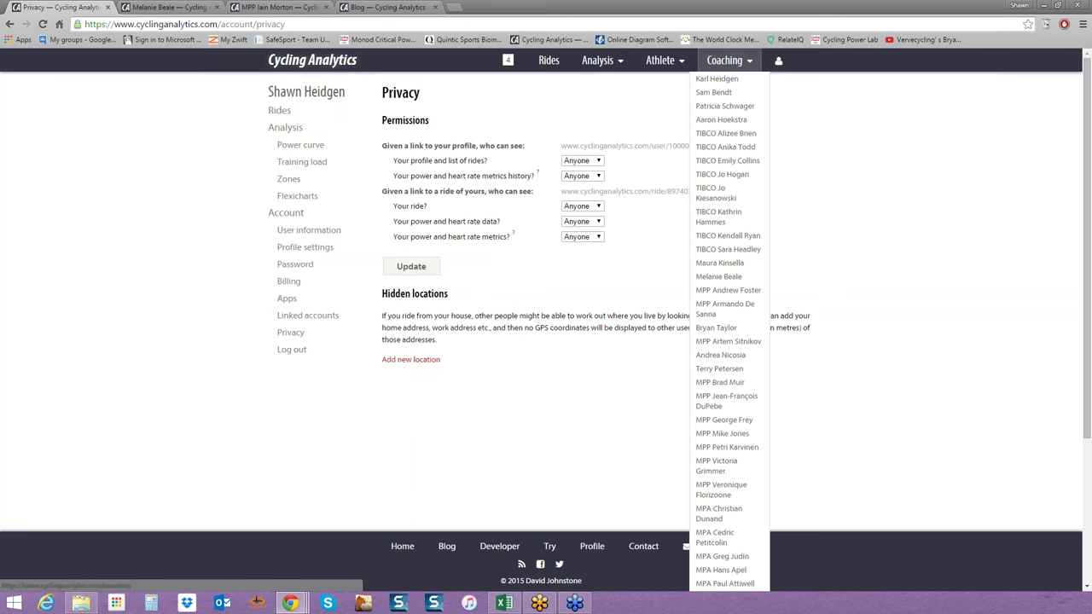
left_click(662, 60)
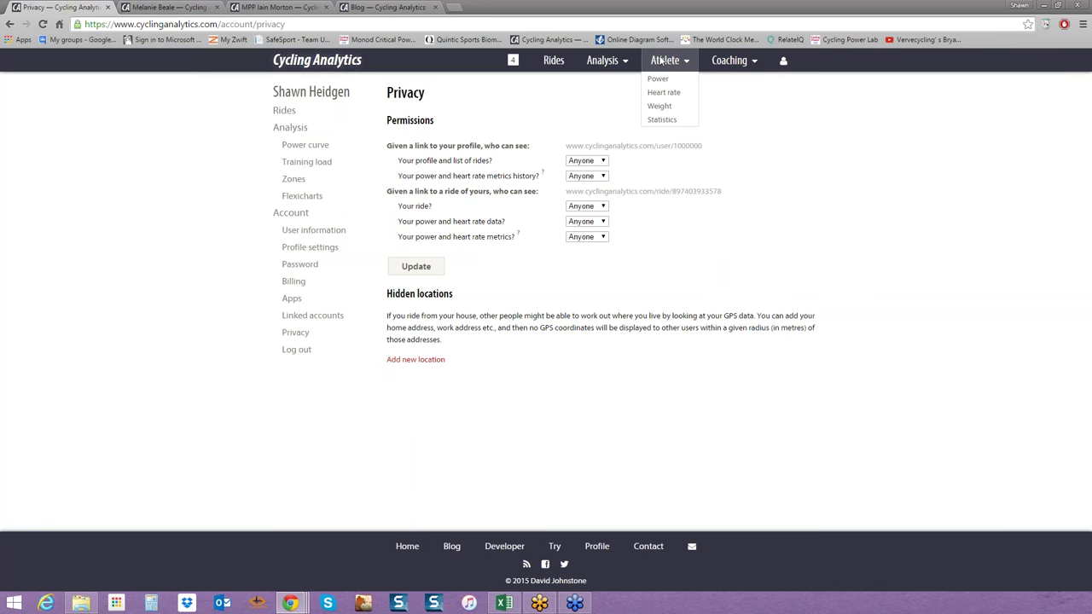
mouse_move(664, 104)
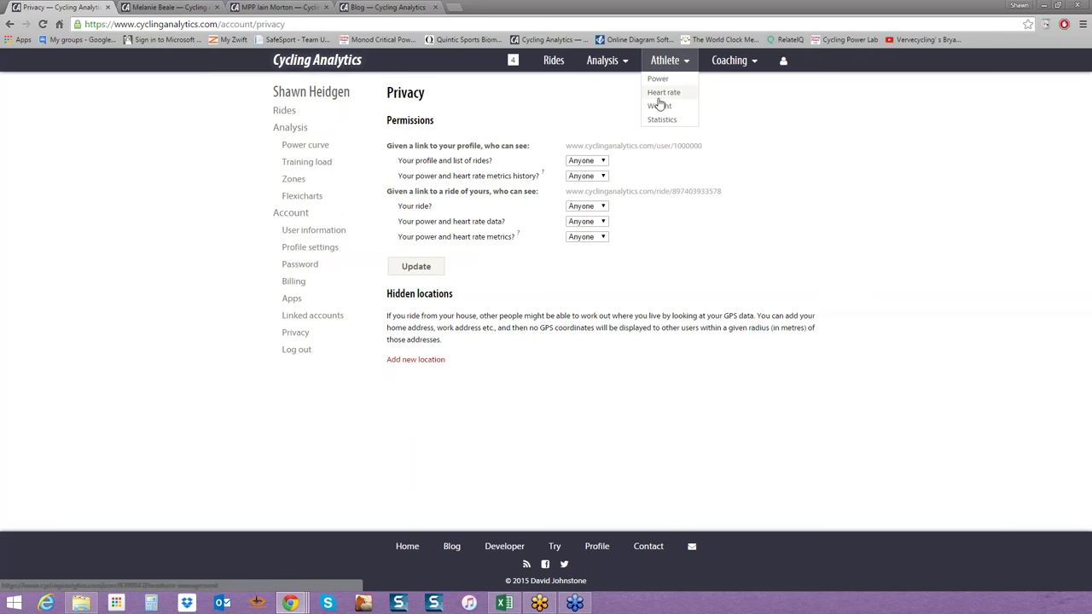
mouse_move(662, 111)
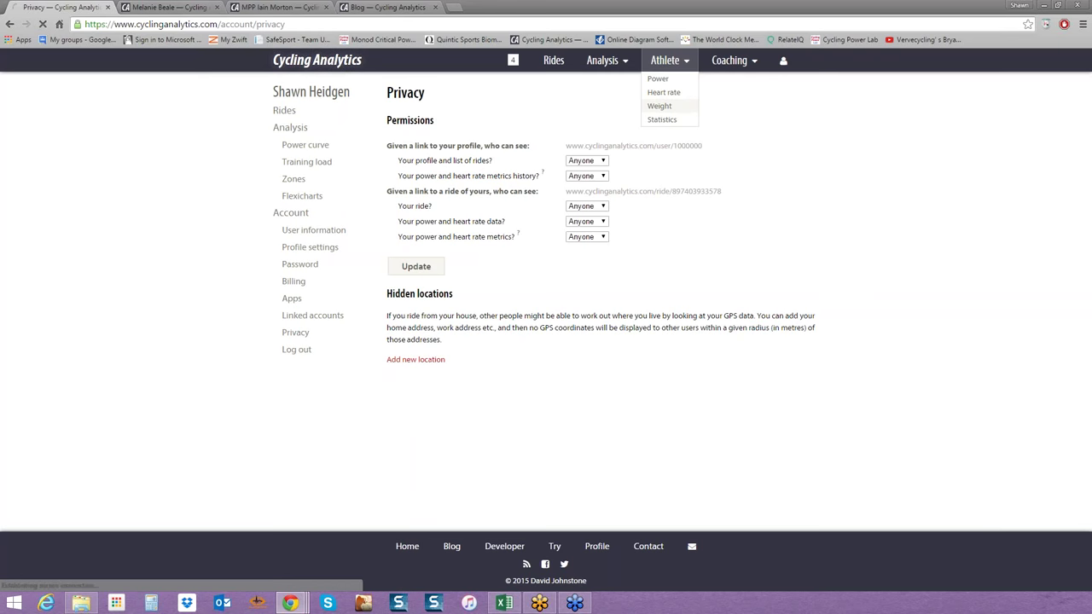
Review the weight history table, then open Power management with the FTP history chart.
left_click(659, 105)
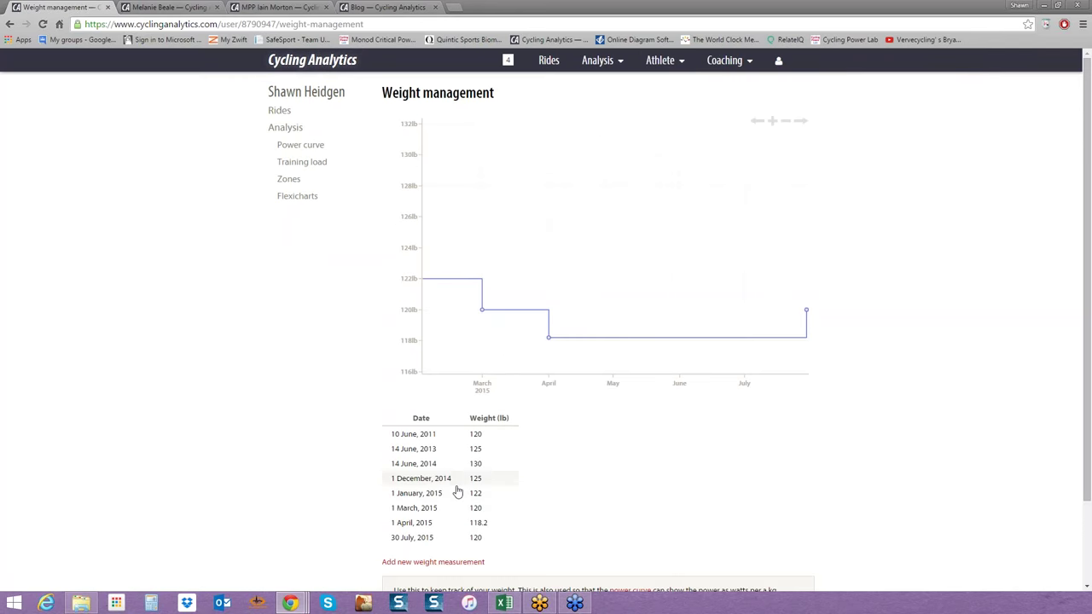
scroll("down", 3)
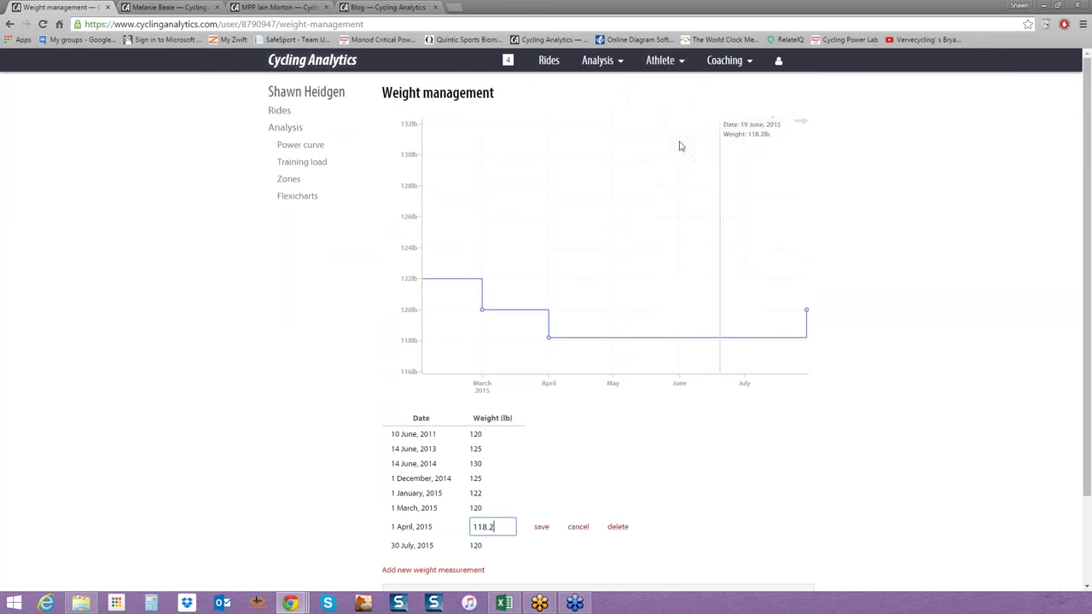
left_click(661, 60)
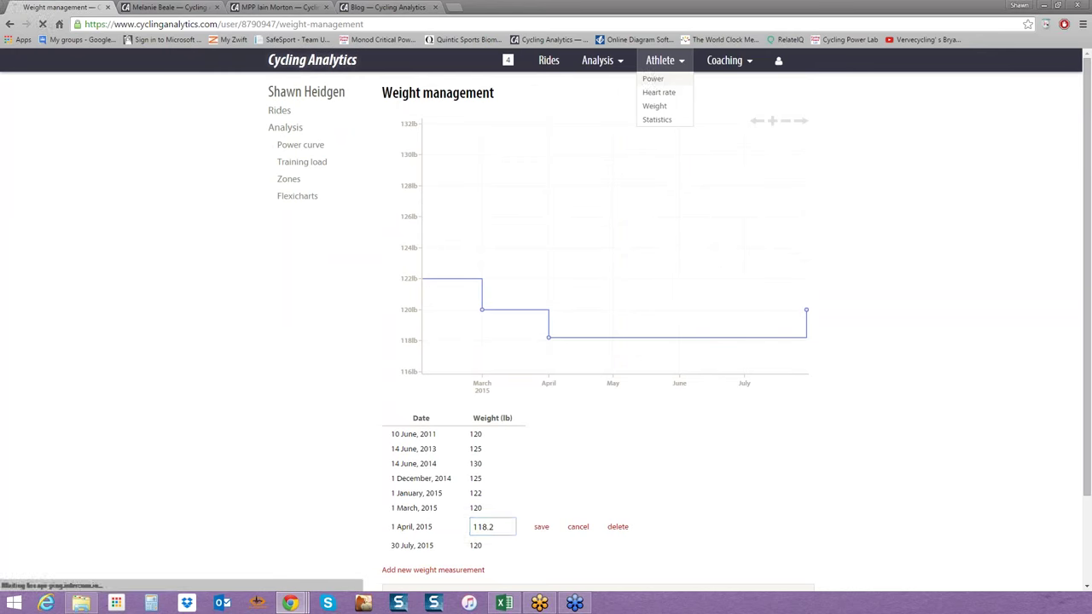
left_click(651, 78)
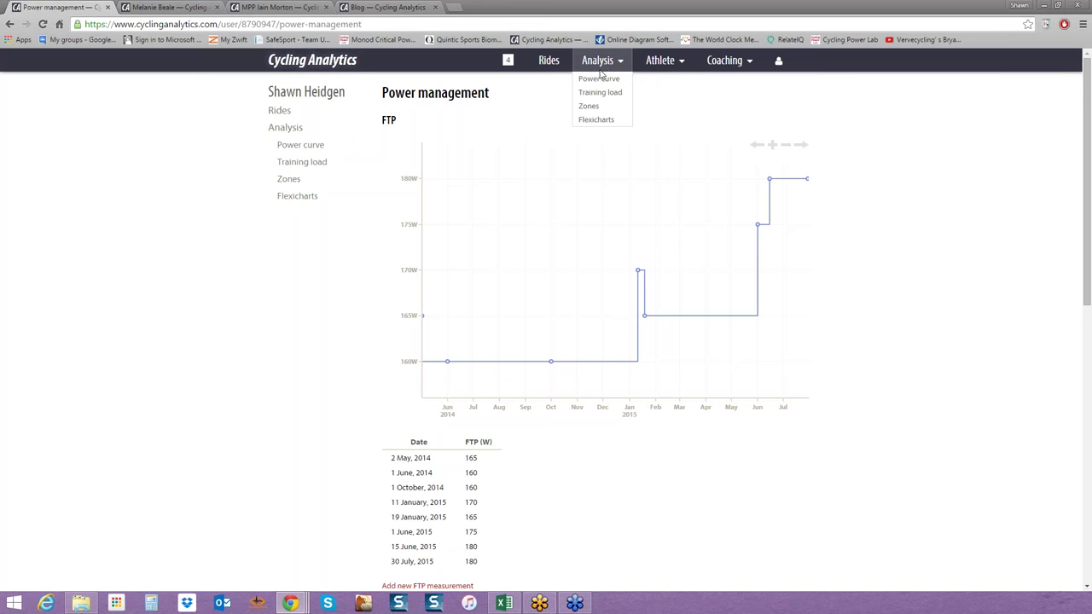
Open Analysis > Power curve and switch to the new power curve chart.
left_click(594, 79)
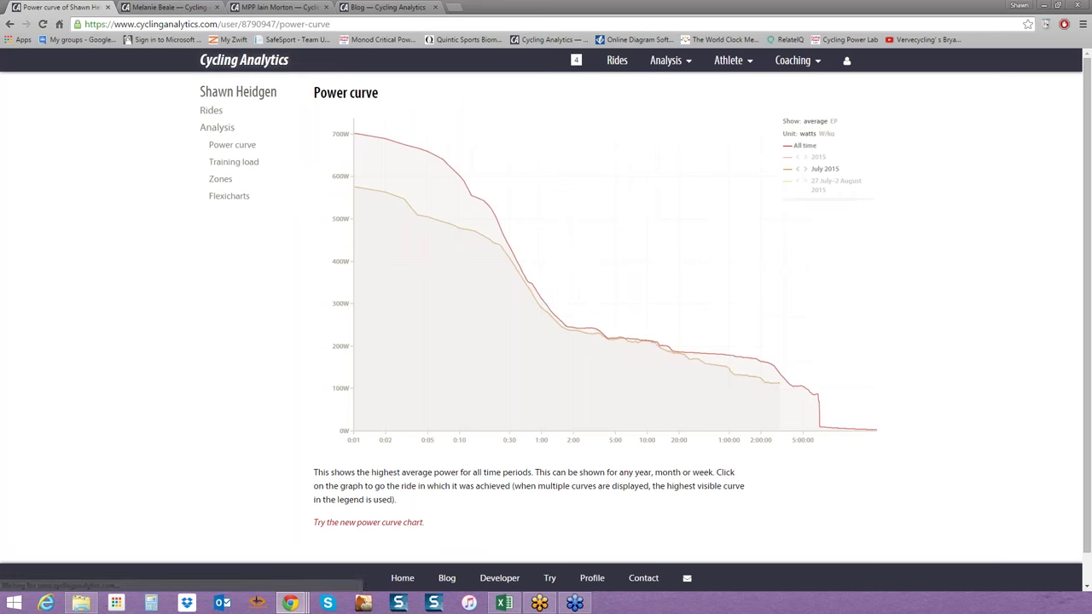
mouse_move(787, 223)
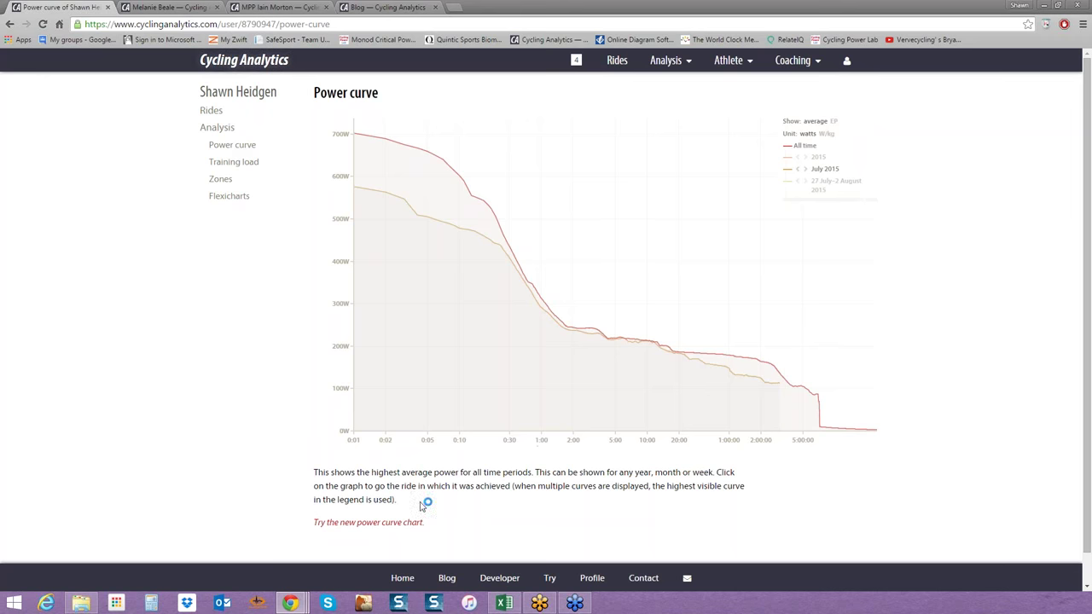
left_click(370, 522)
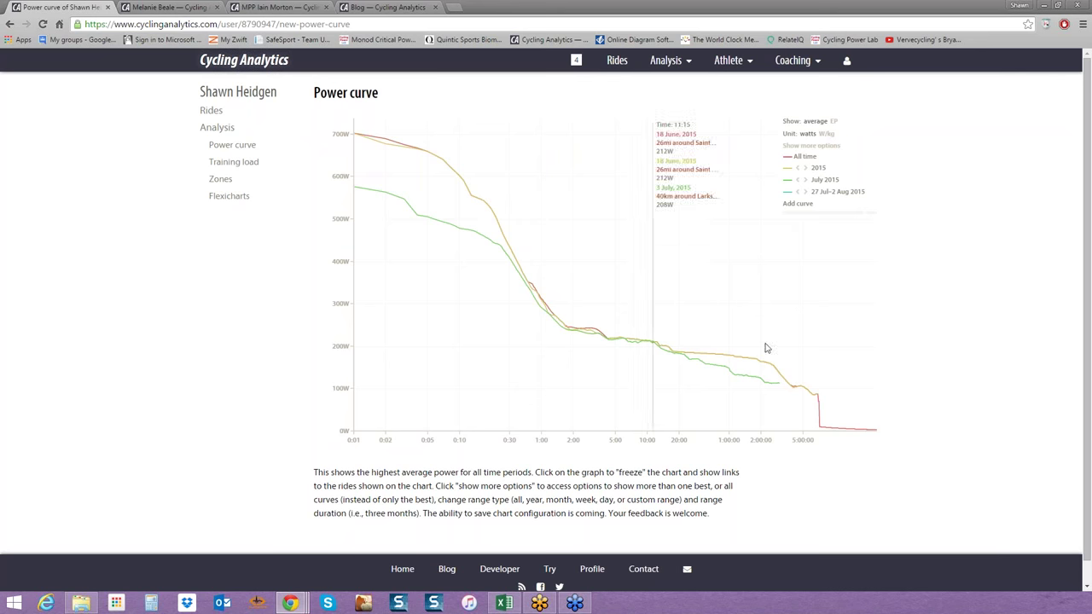
mouse_move(897, 202)
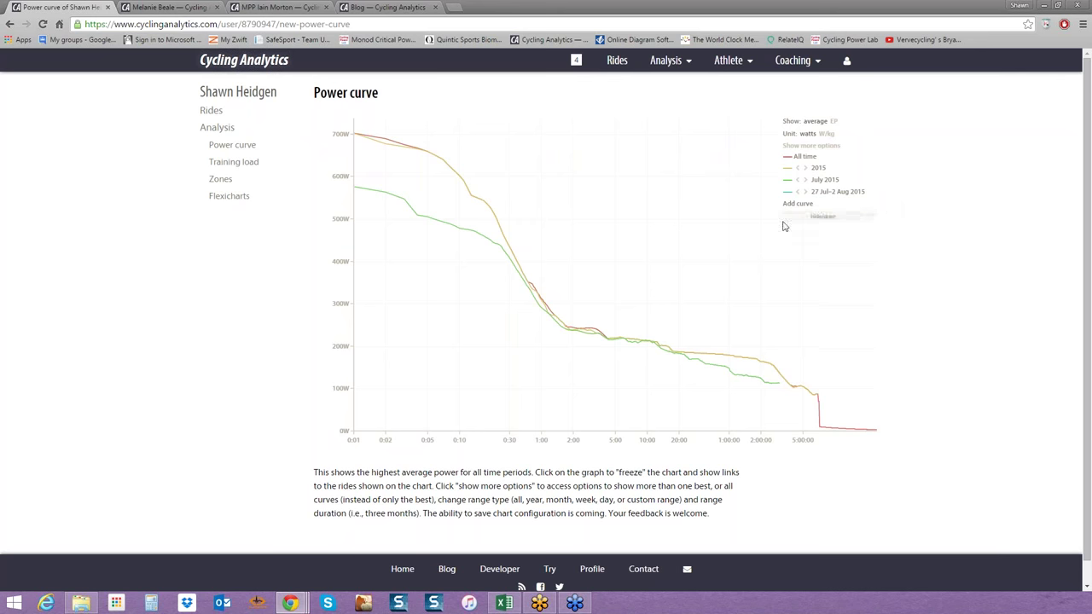
Add a July 2015 curve option, then remove the 30 July 2015 curve.
left_click(810, 145)
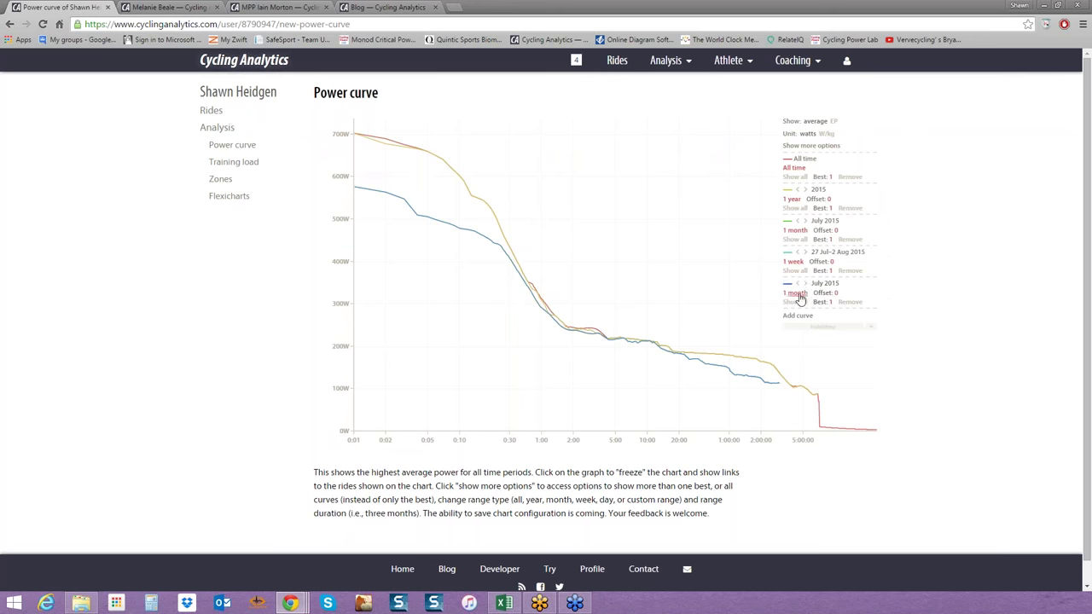
left_click(790, 293)
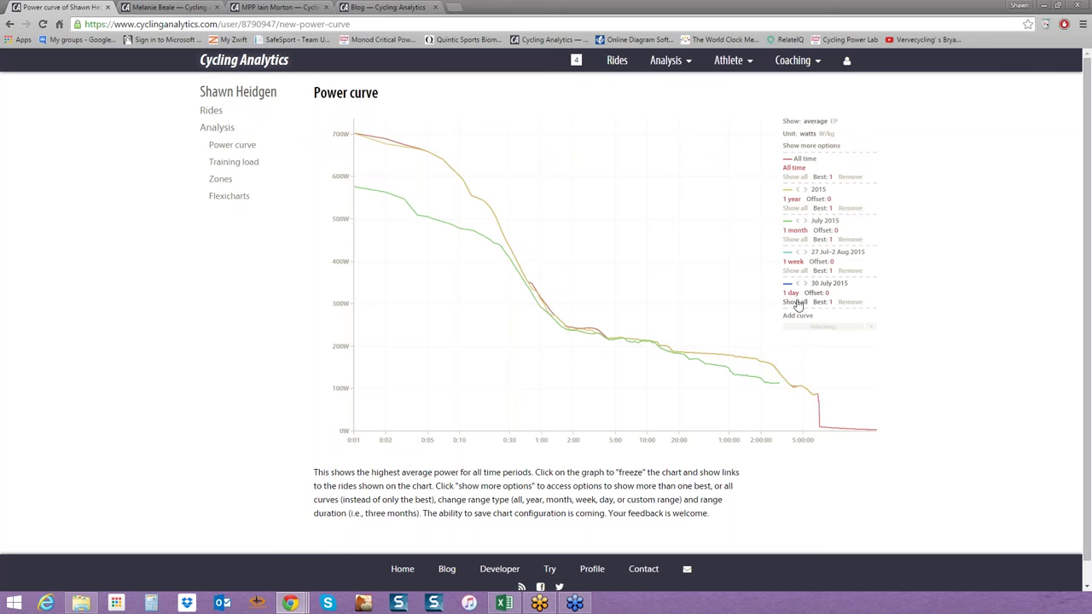
left_click(850, 302)
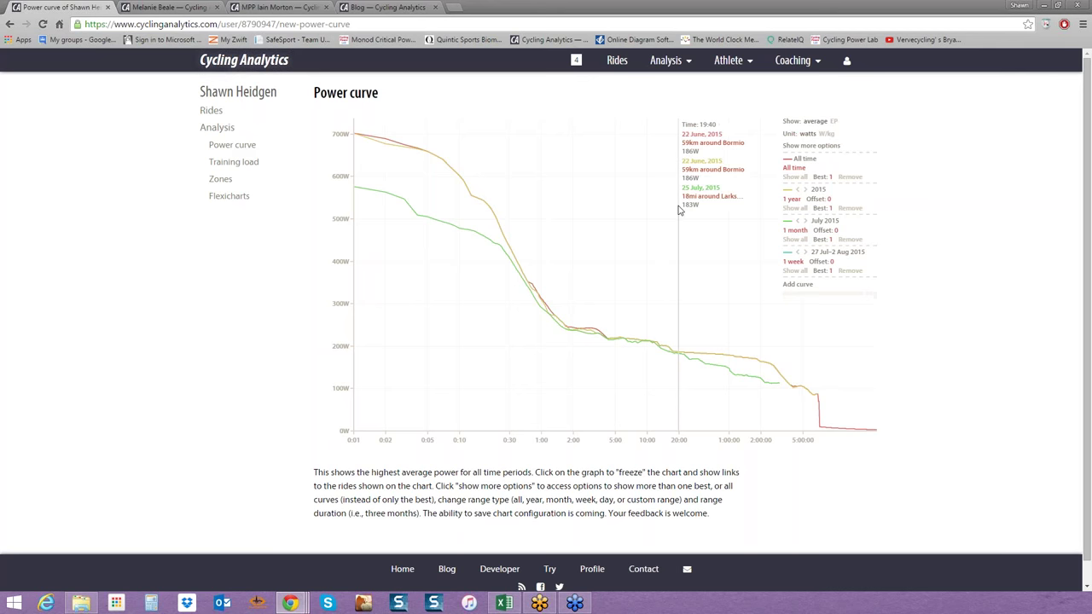
mouse_move(728, 212)
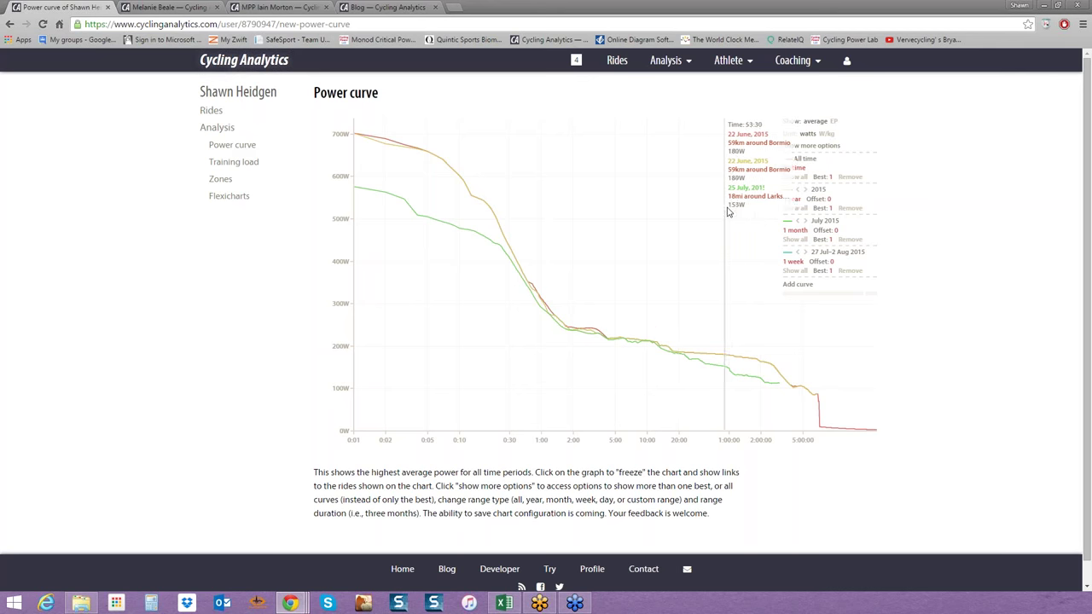
mouse_move(730, 212)
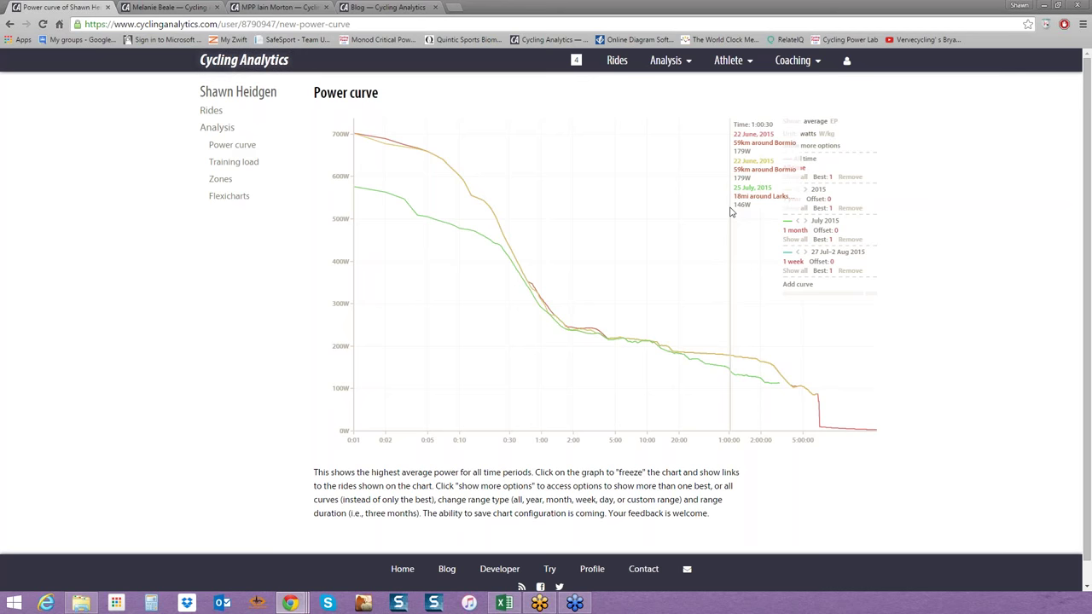
mouse_move(682, 220)
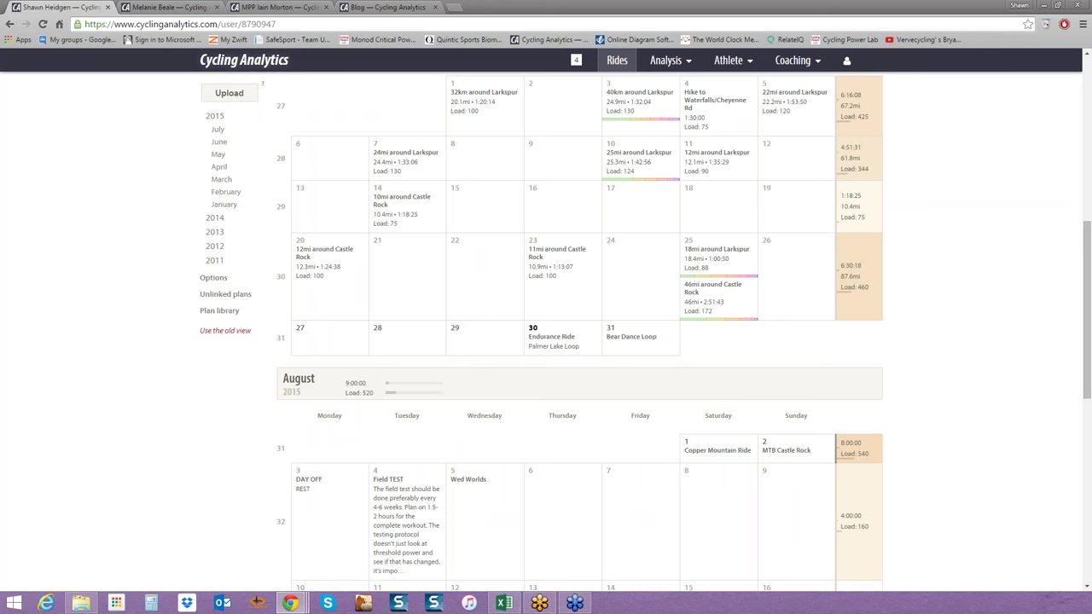
mouse_move(640, 174)
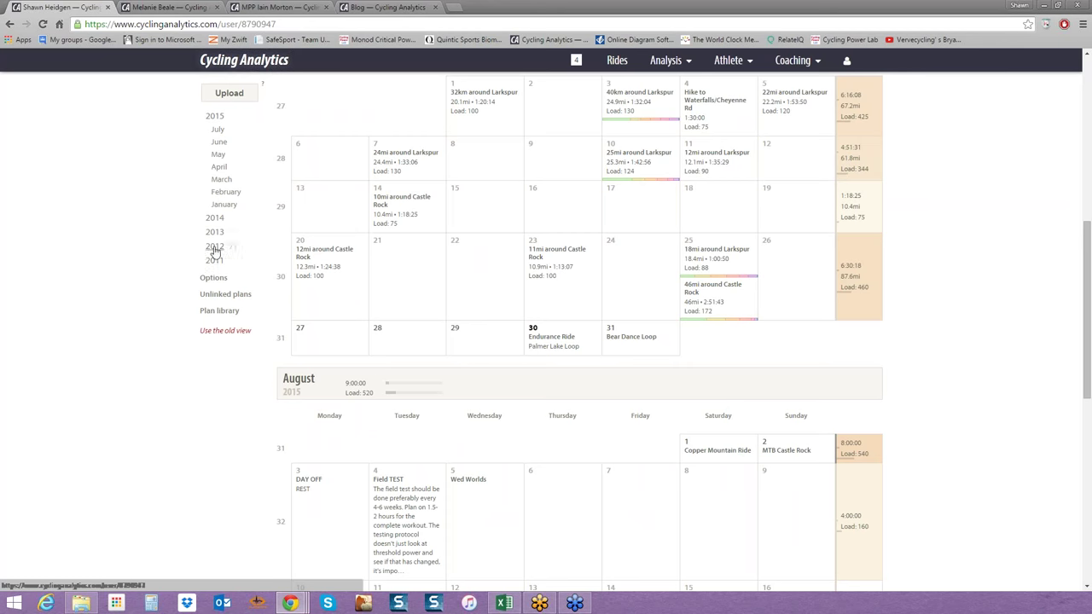
mouse_move(224, 205)
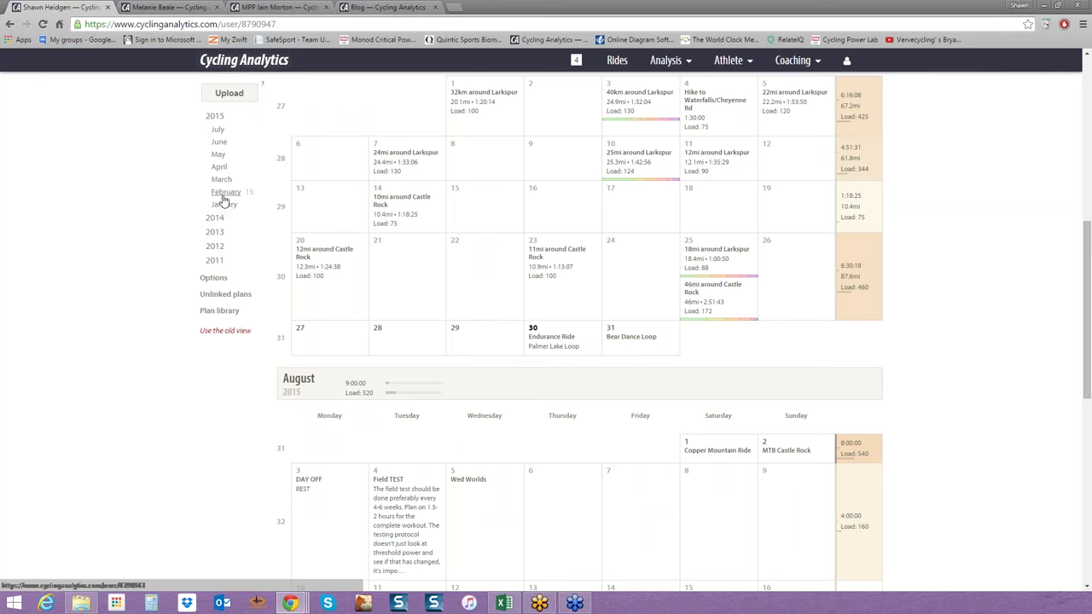
mouse_move(932, 230)
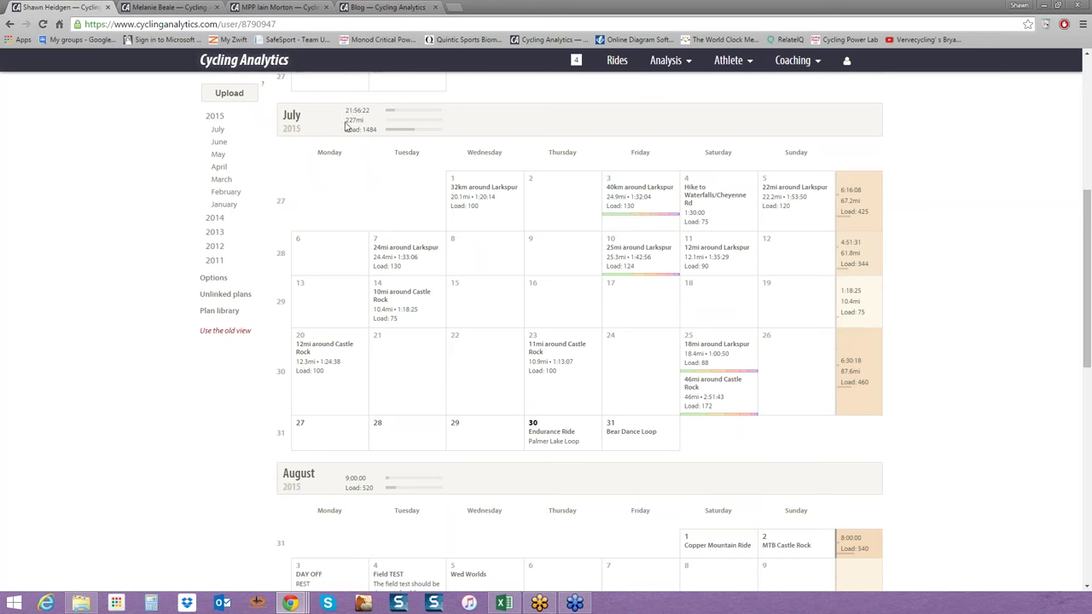
mouse_move(403, 126)
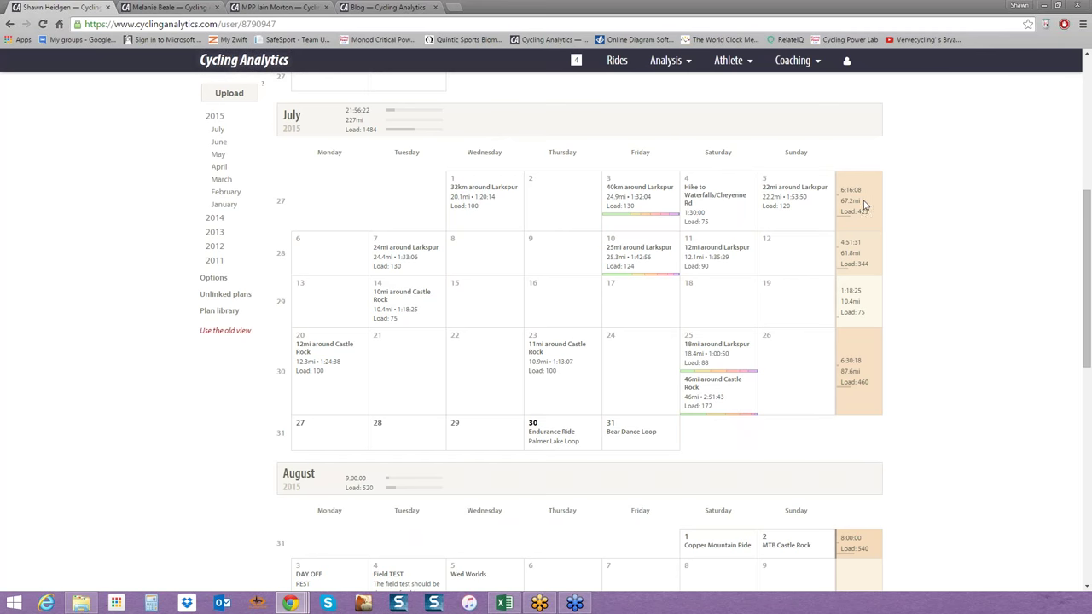
mouse_move(859, 205)
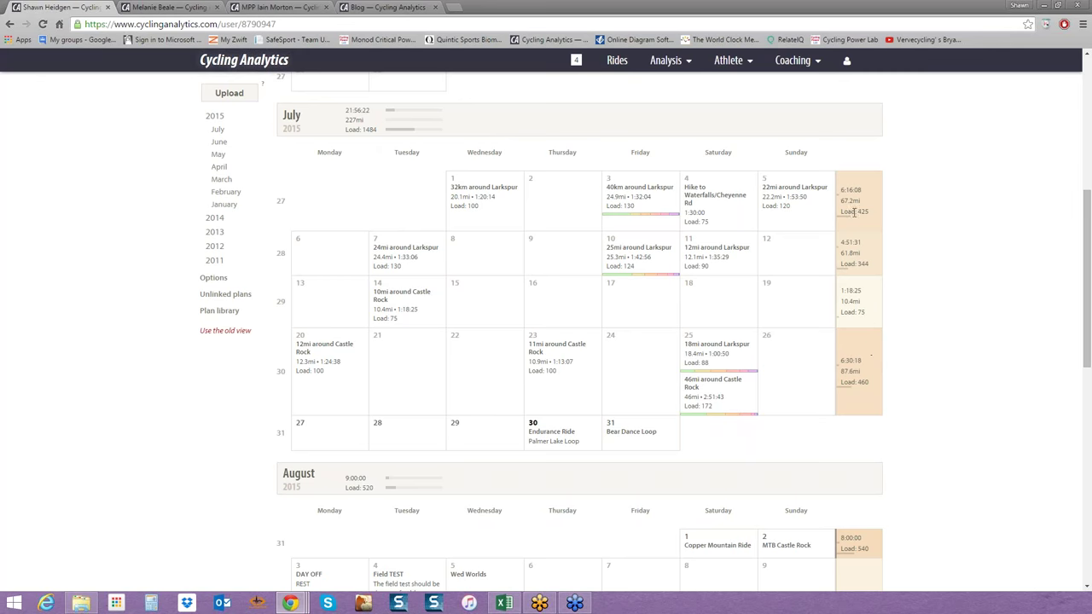
mouse_move(851, 335)
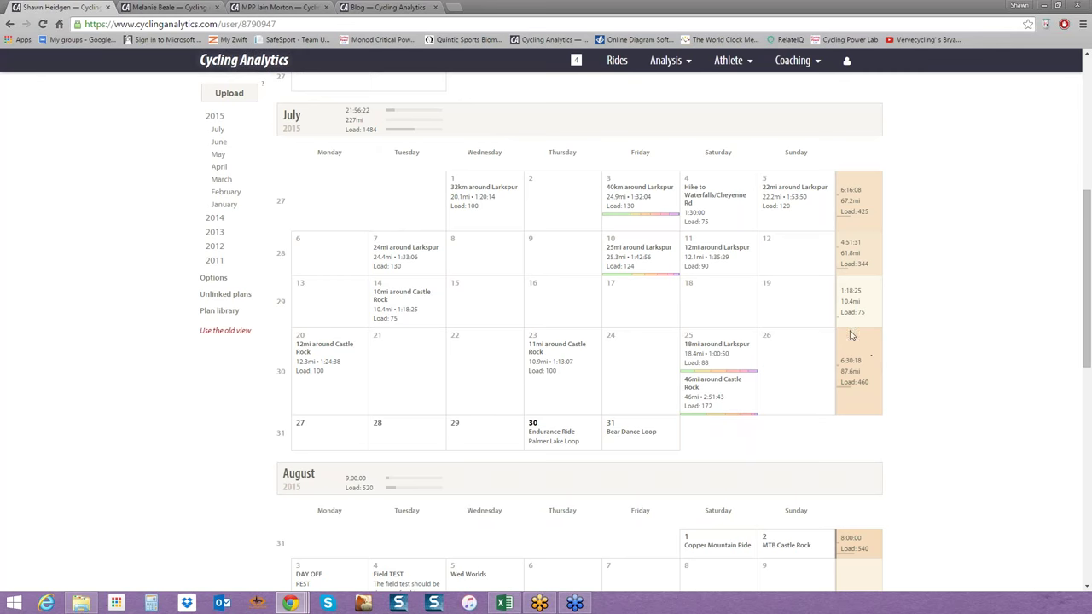
Scroll the rides calendar to show June 2015 rides above July.
scroll("down", 3)
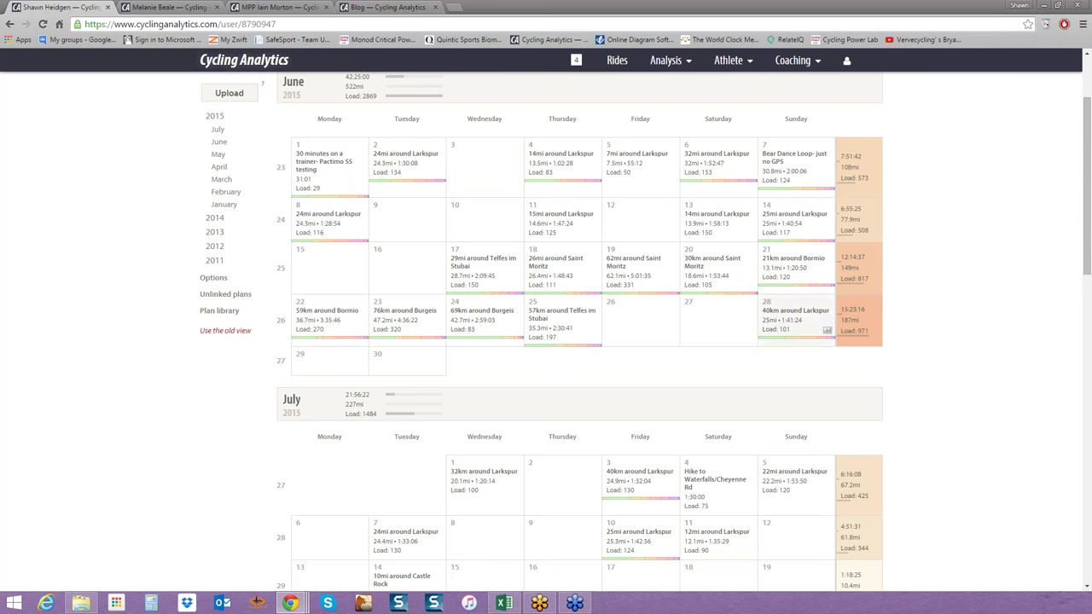
scroll("down", 3)
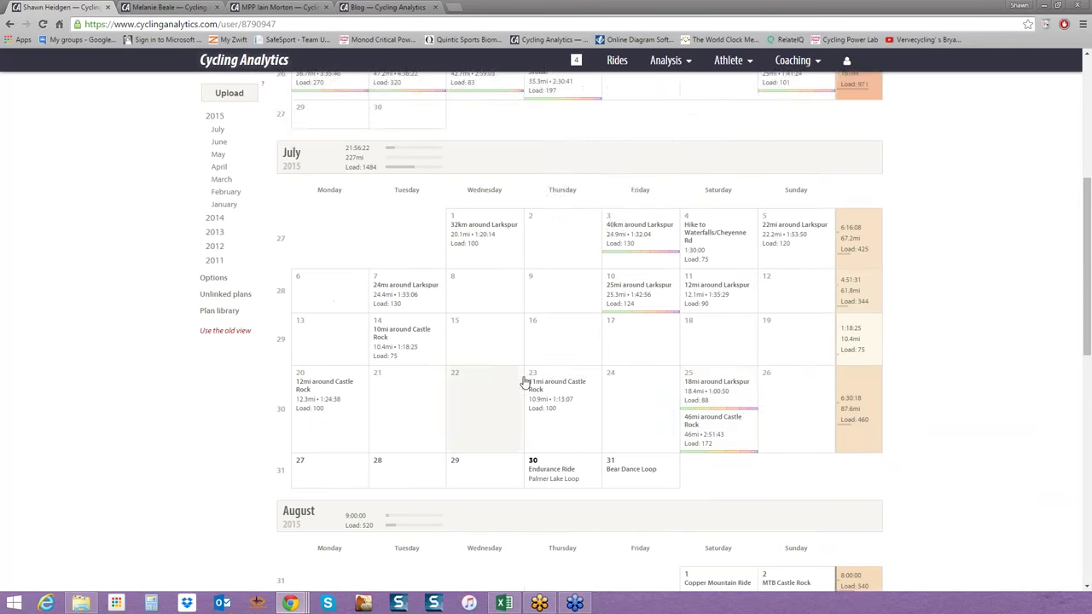
scroll("down", 3)
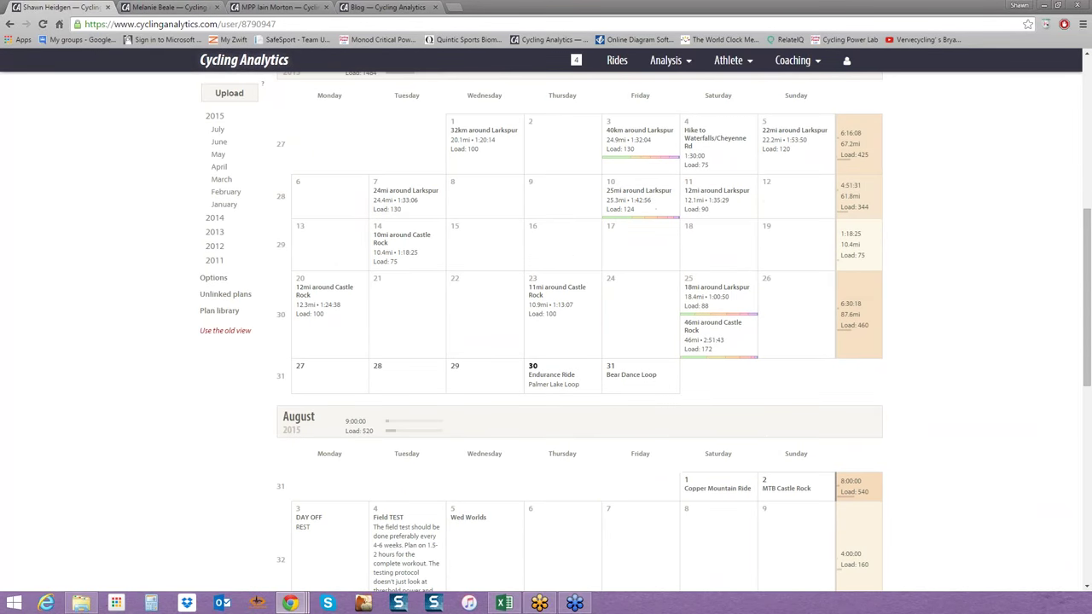
mouse_move(704, 336)
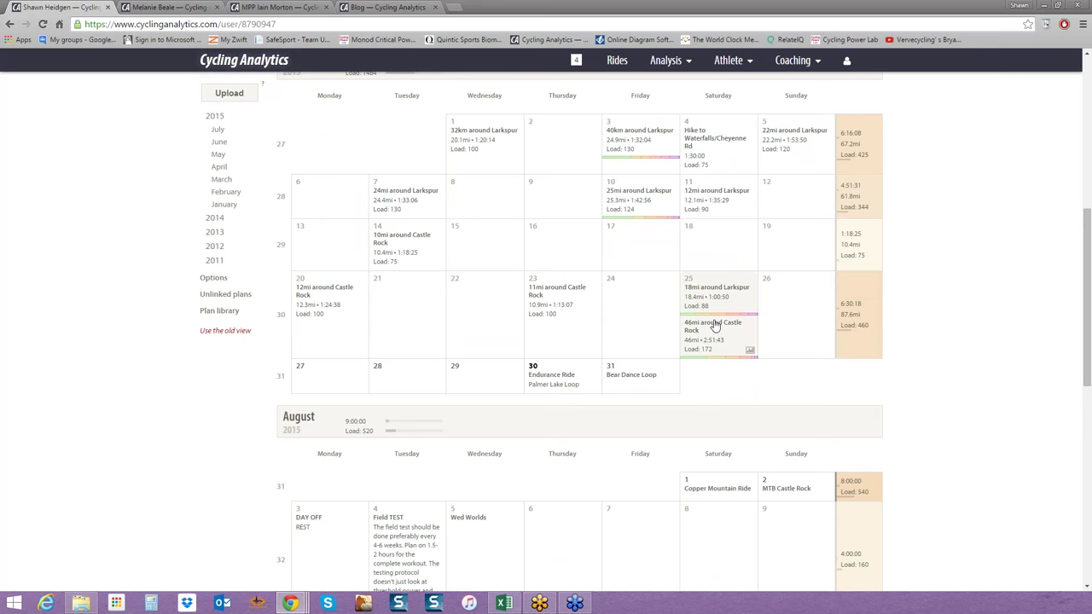
mouse_move(689, 288)
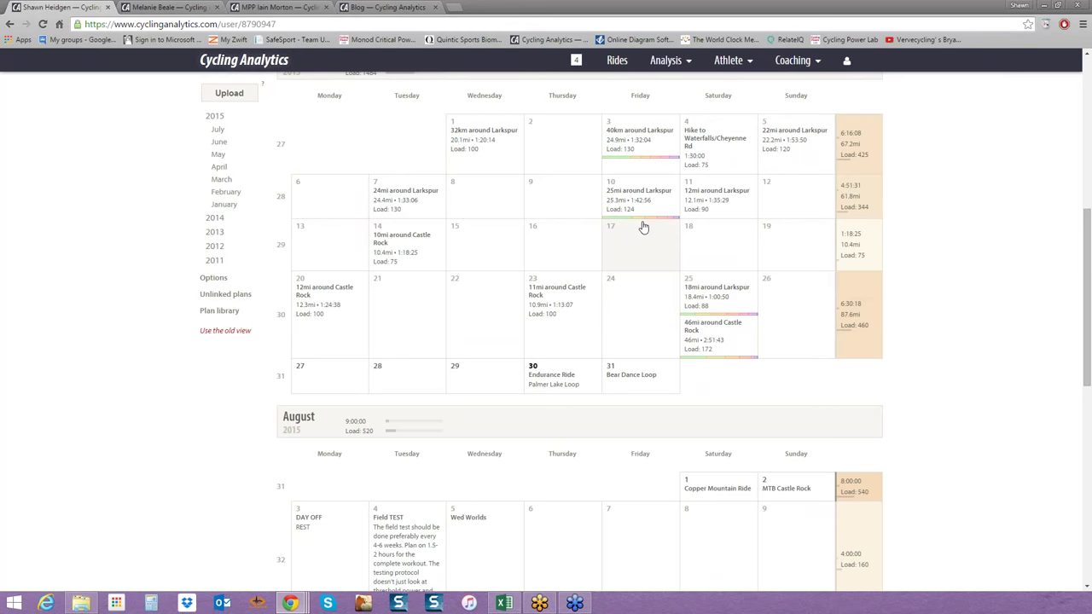
scroll("up", 3)
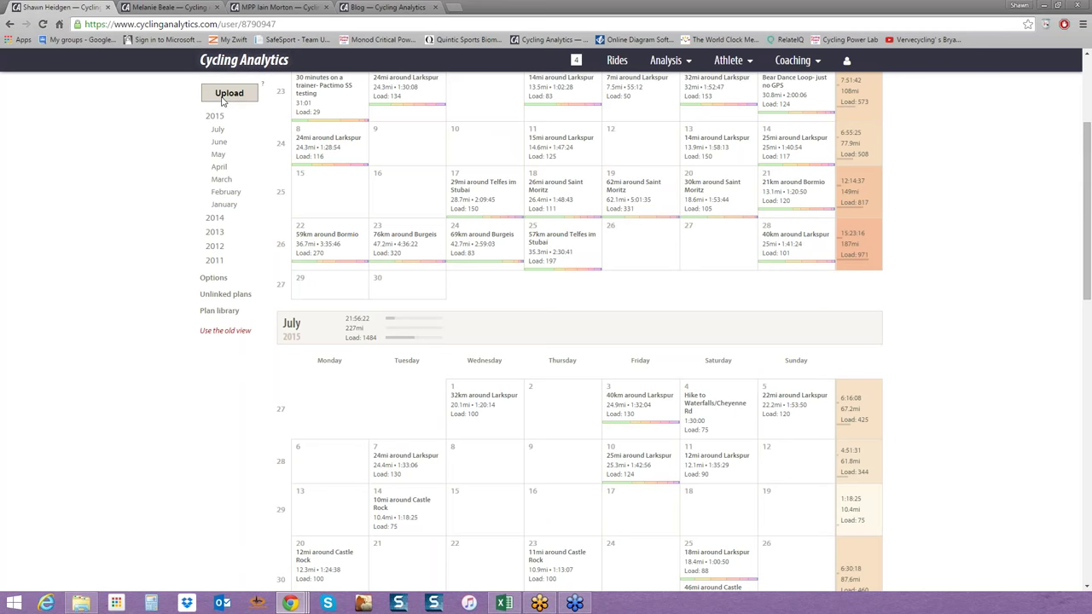
mouse_move(476, 234)
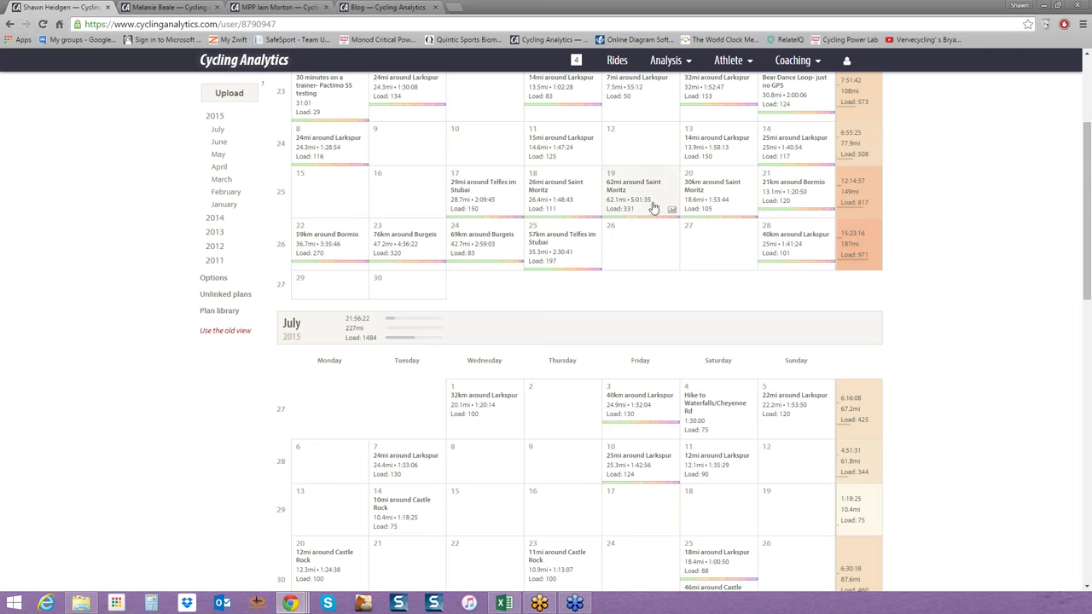
mouse_move(717, 203)
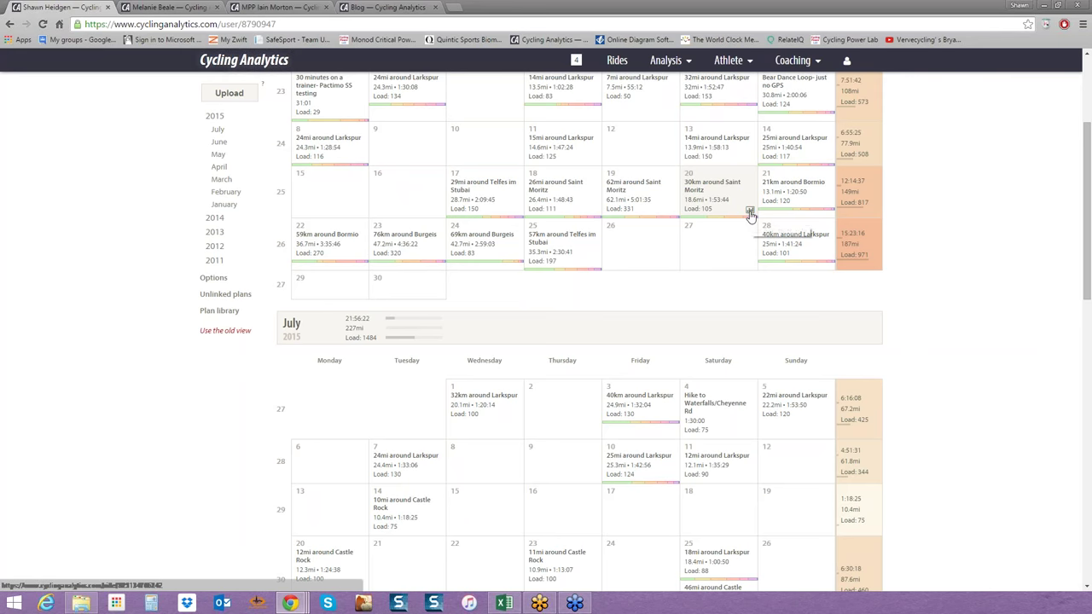
mouse_move(748, 214)
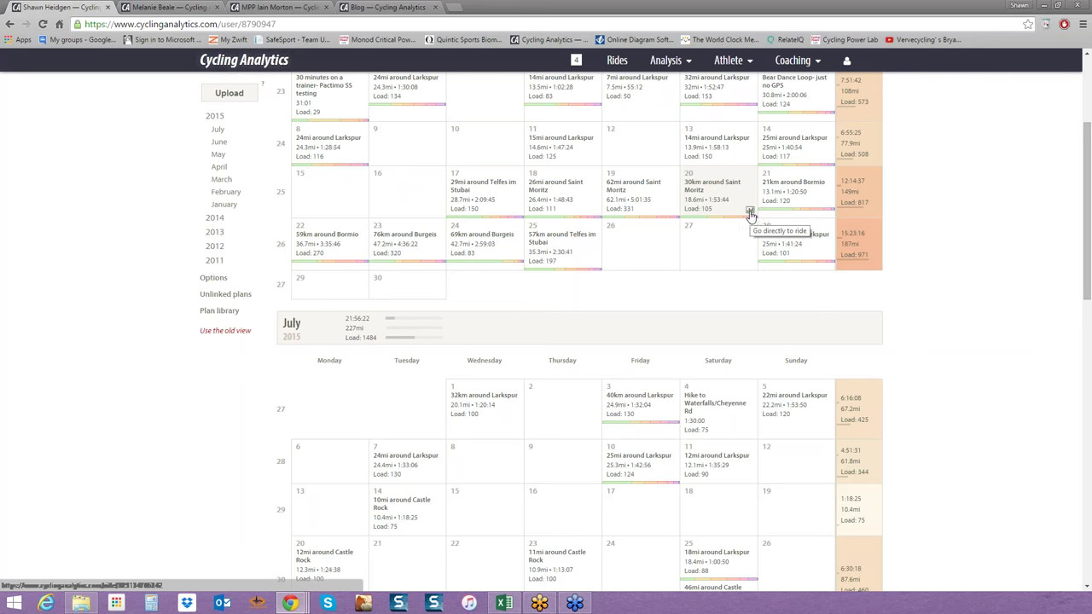
Scroll the calendar to July 2015 and the 25 July Castle Rock ride.
scroll("down", 3)
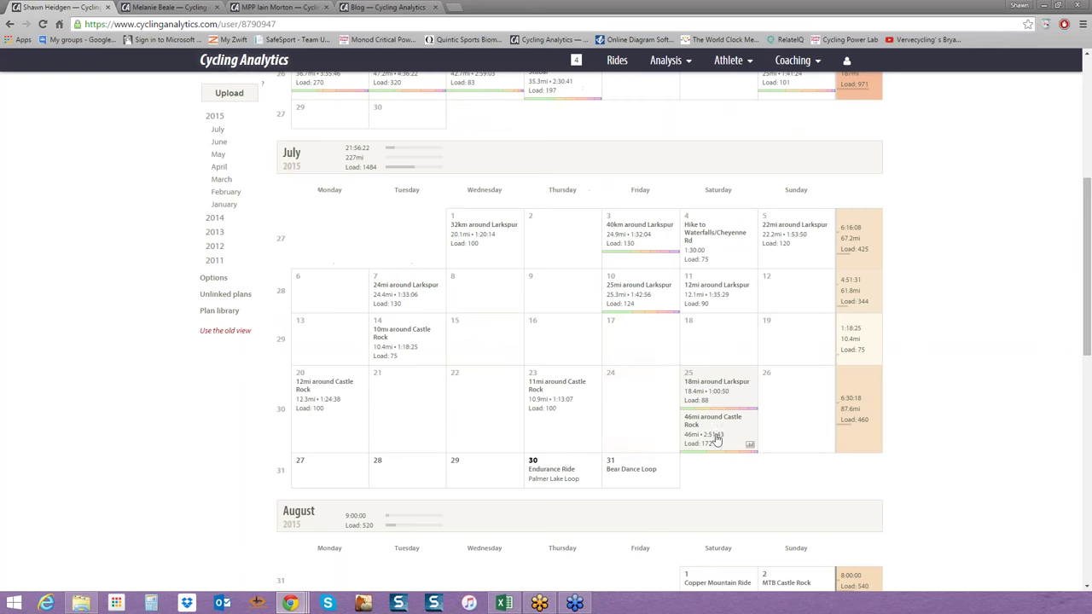
scroll("down", 3)
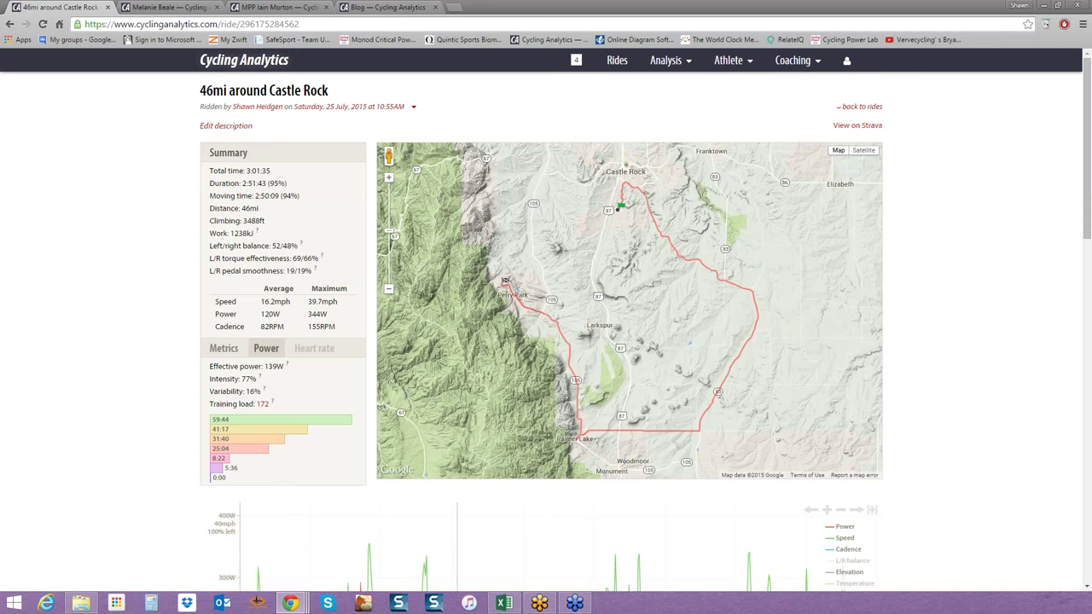
left_click(413, 107)
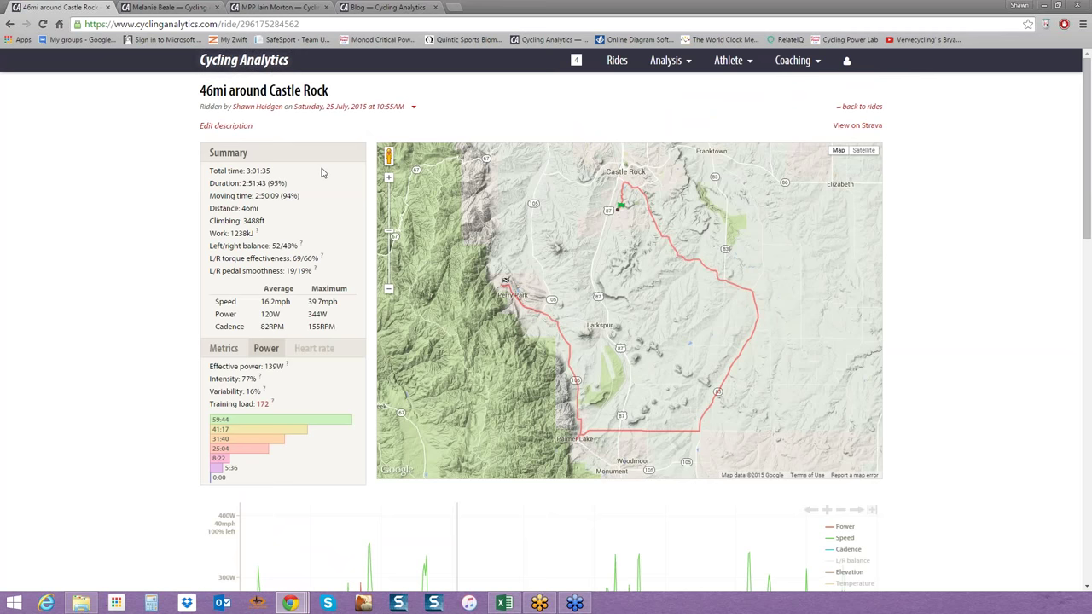
mouse_move(324, 257)
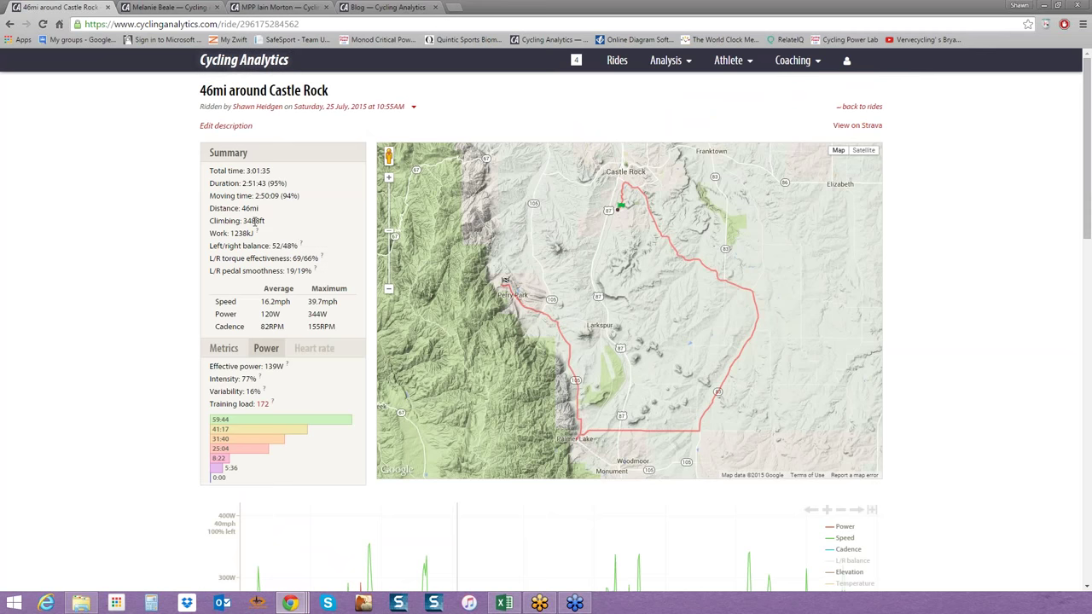
mouse_move(300, 245)
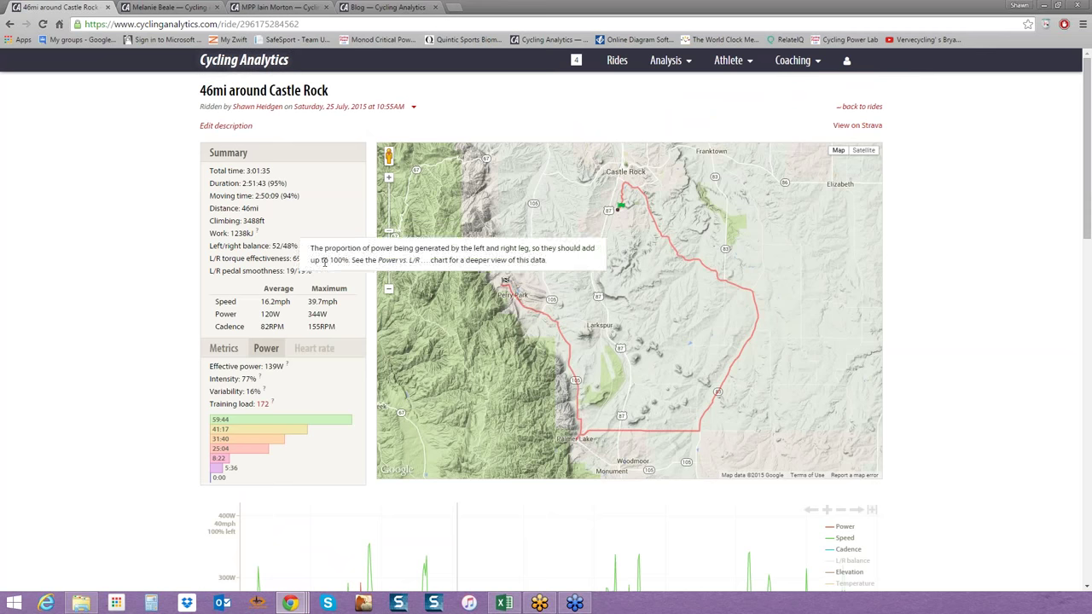
mouse_move(324, 277)
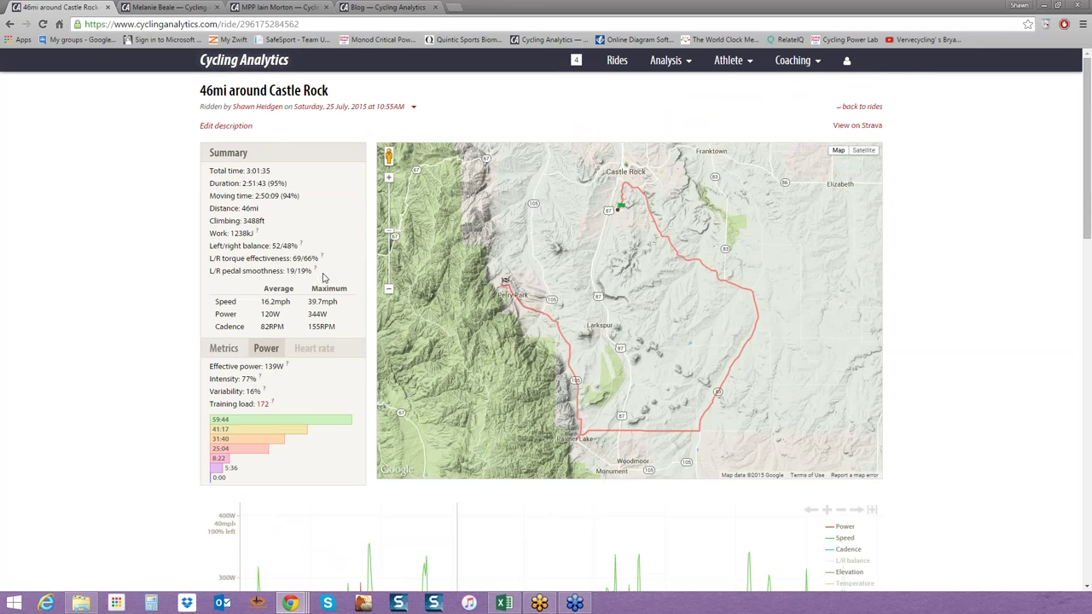
mouse_move(323, 277)
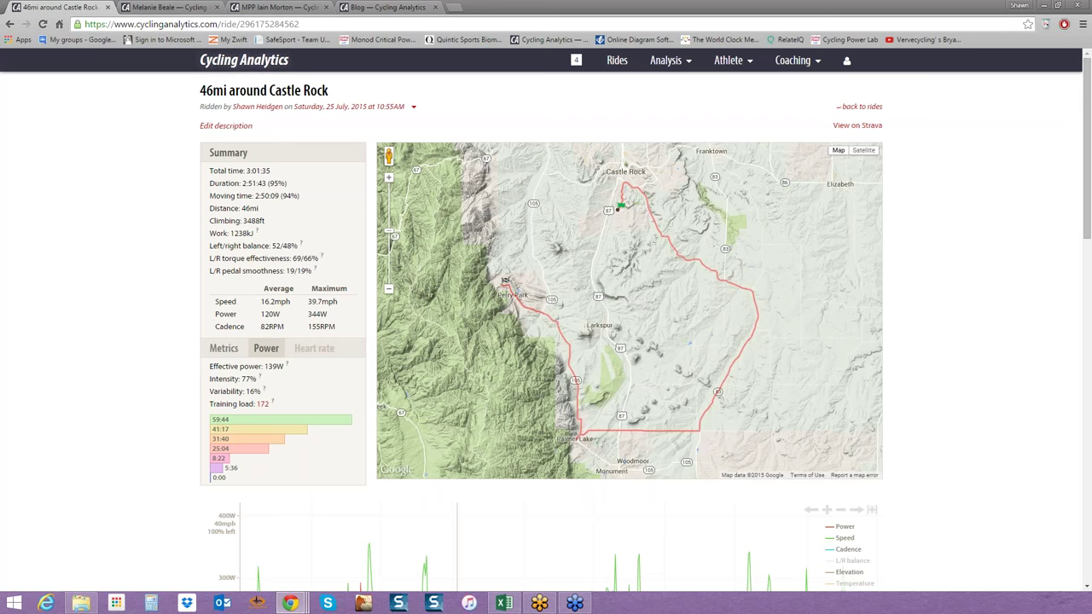
mouse_move(239, 299)
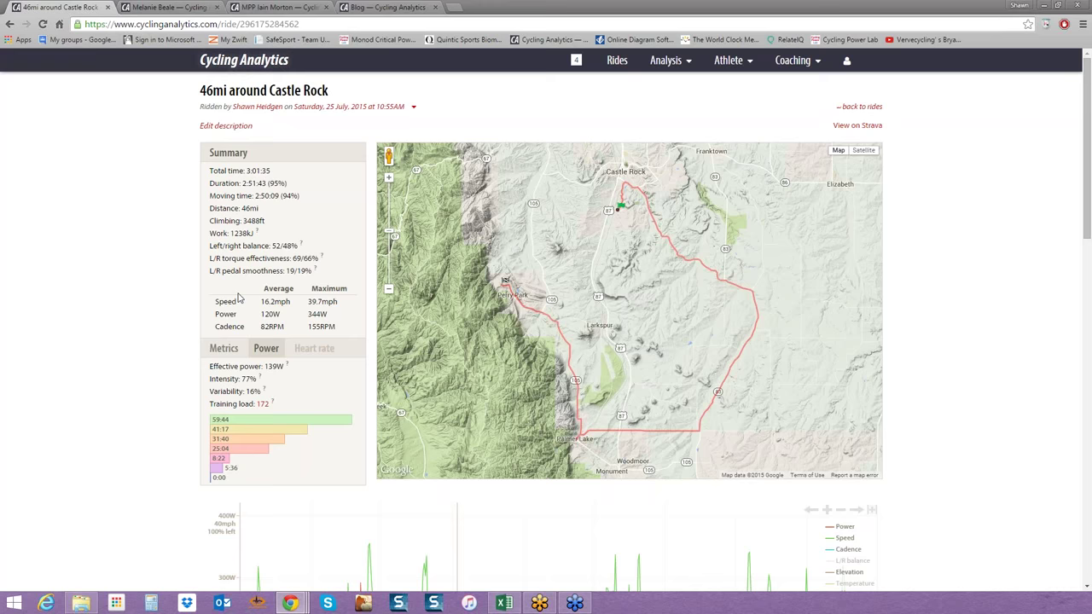
scroll("down", 3)
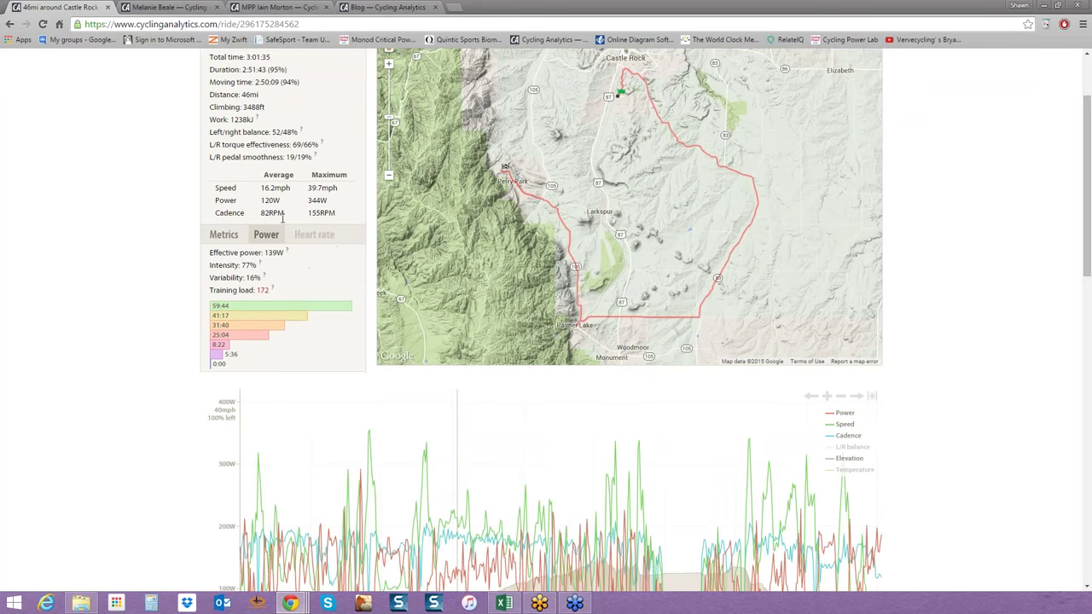
scroll("down", 3)
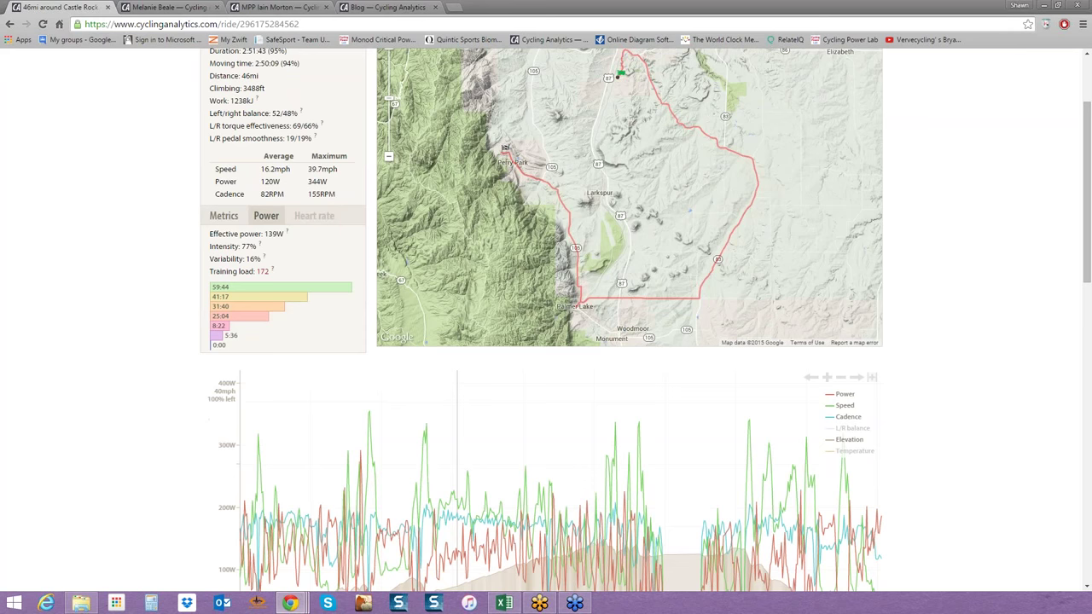
mouse_move(305, 244)
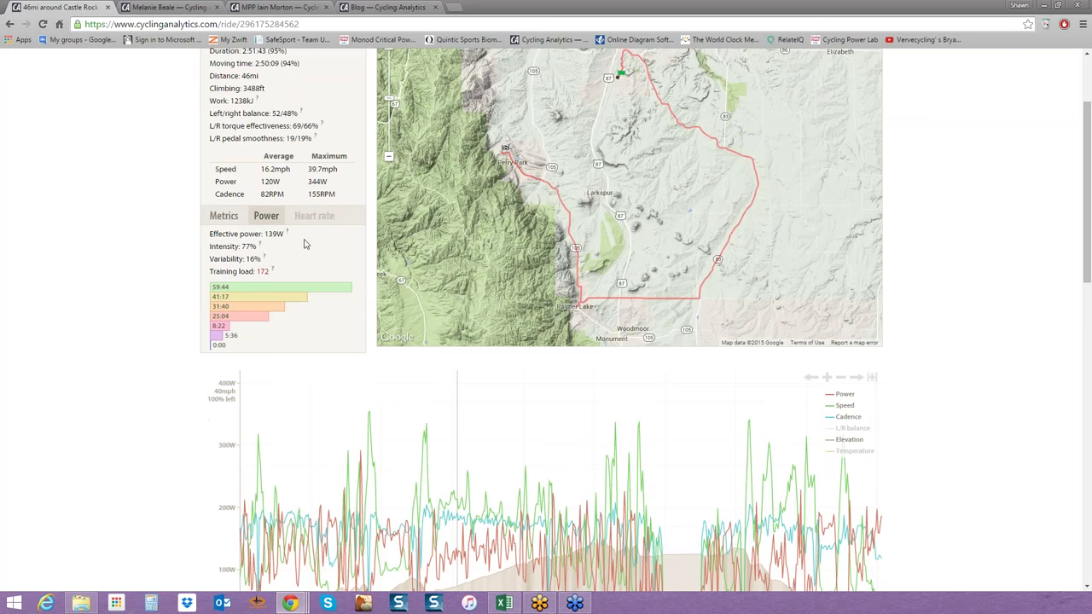
mouse_move(287, 234)
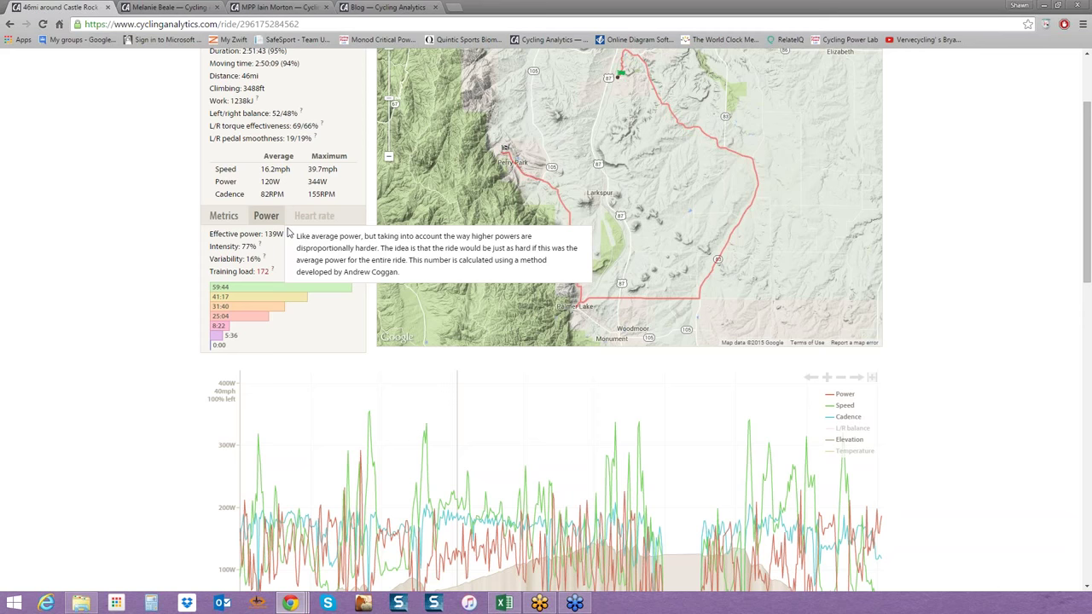
mouse_move(258, 246)
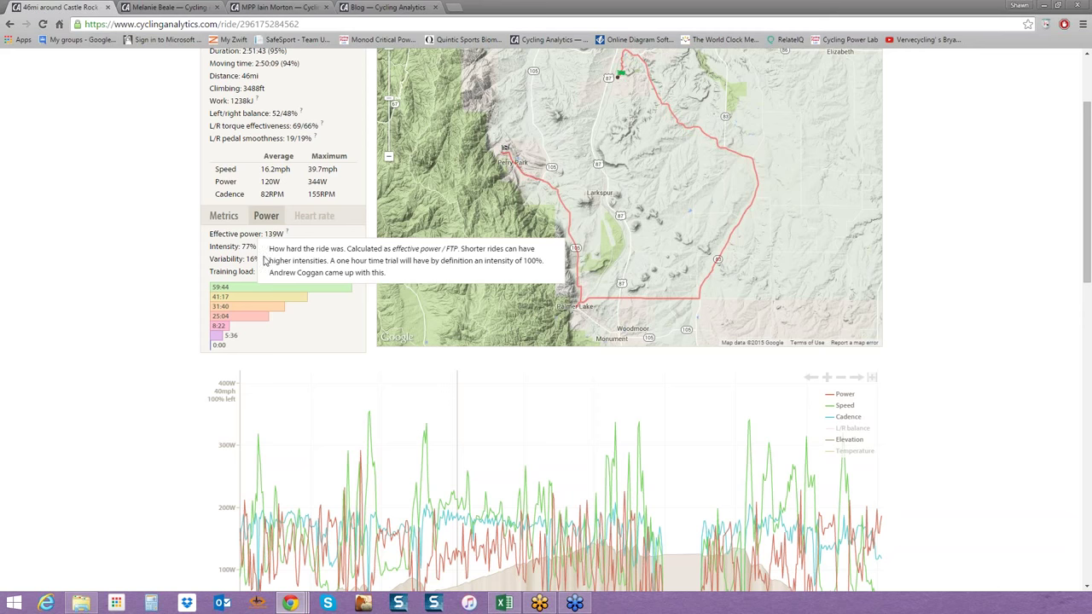
mouse_move(258, 259)
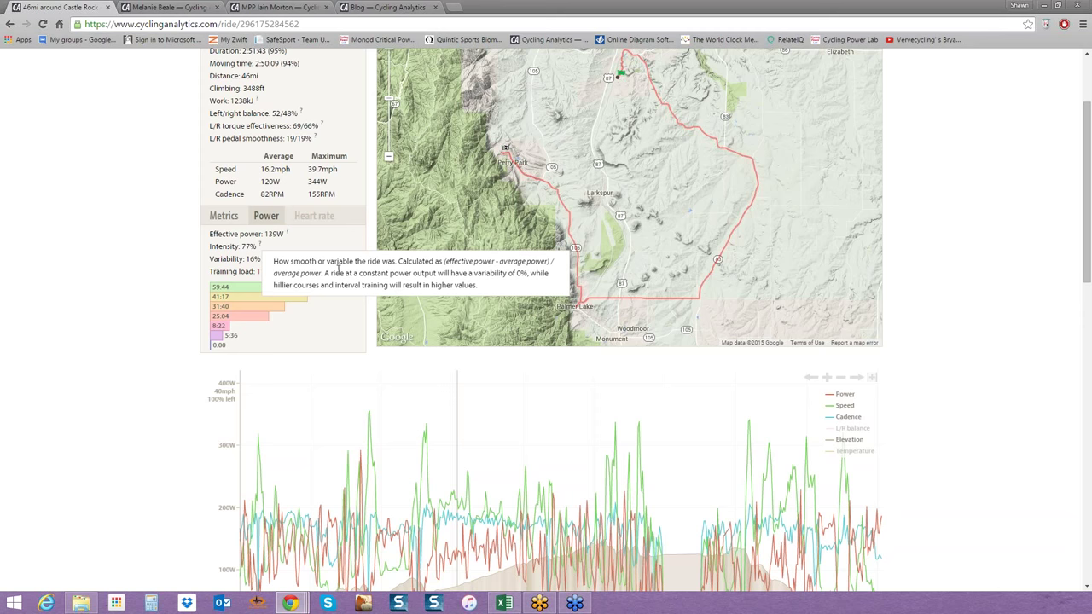
mouse_move(178, 276)
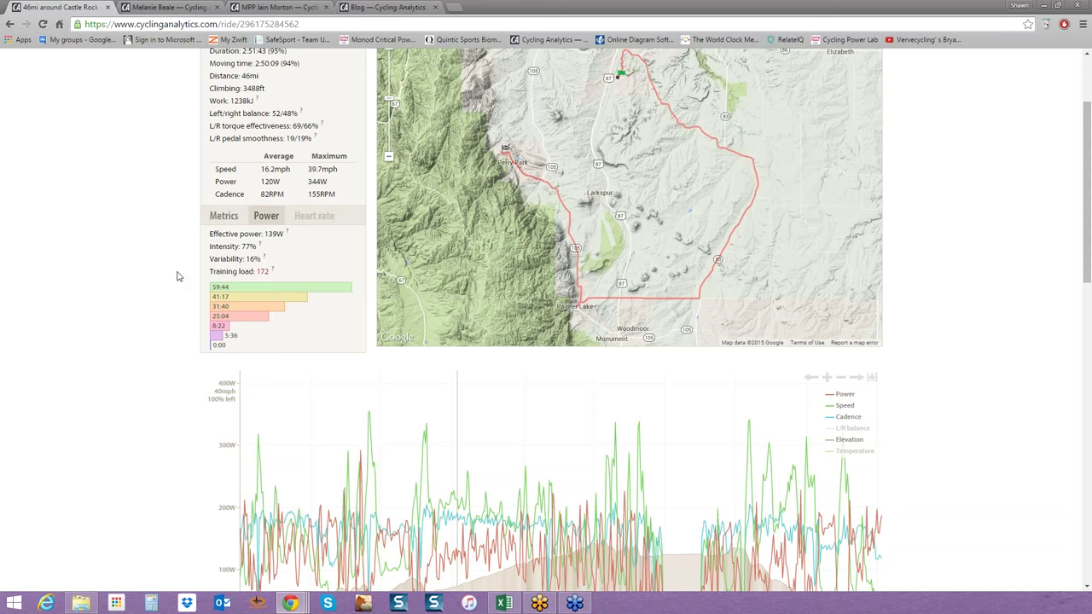
mouse_move(187, 282)
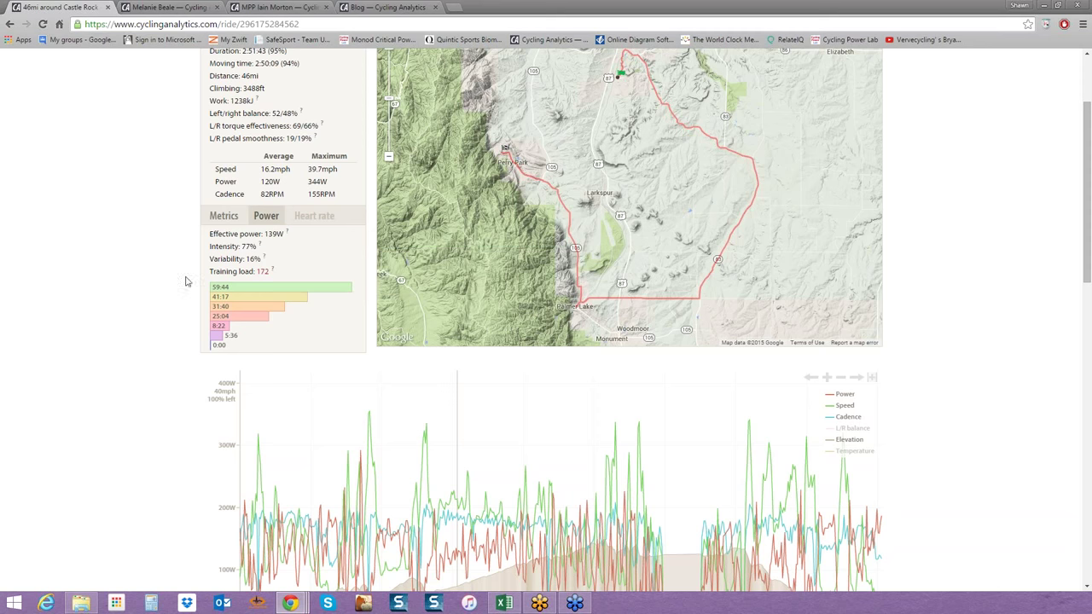
mouse_move(231, 286)
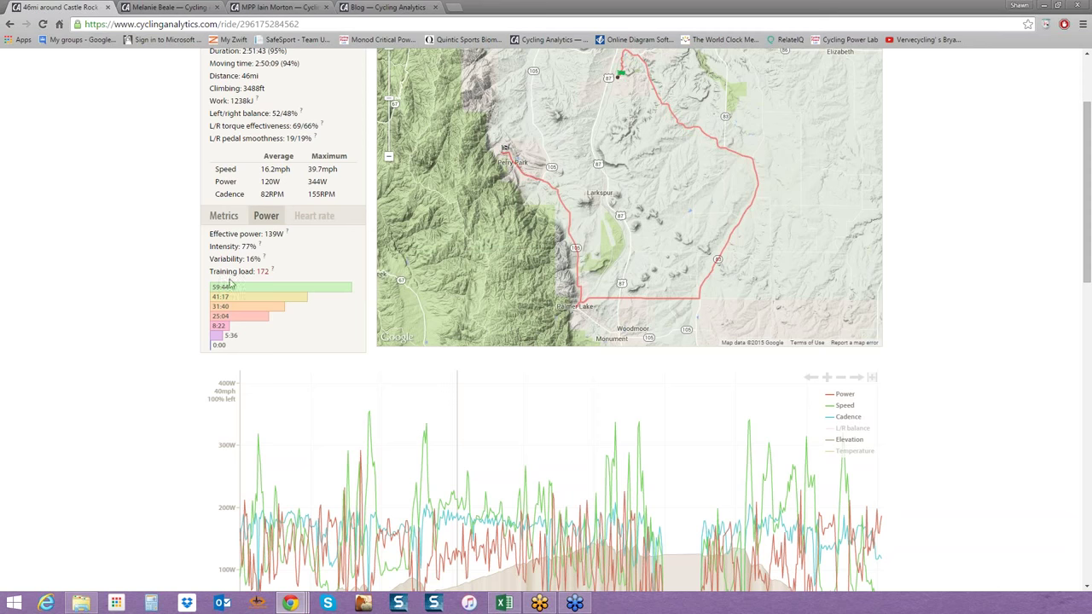
mouse_move(267, 279)
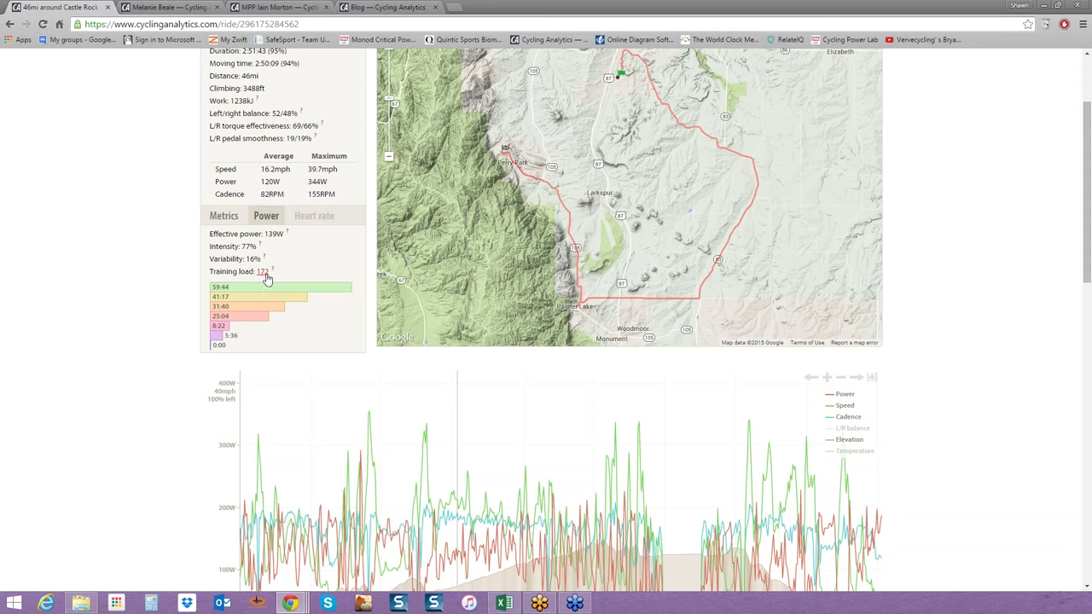
mouse_move(271, 271)
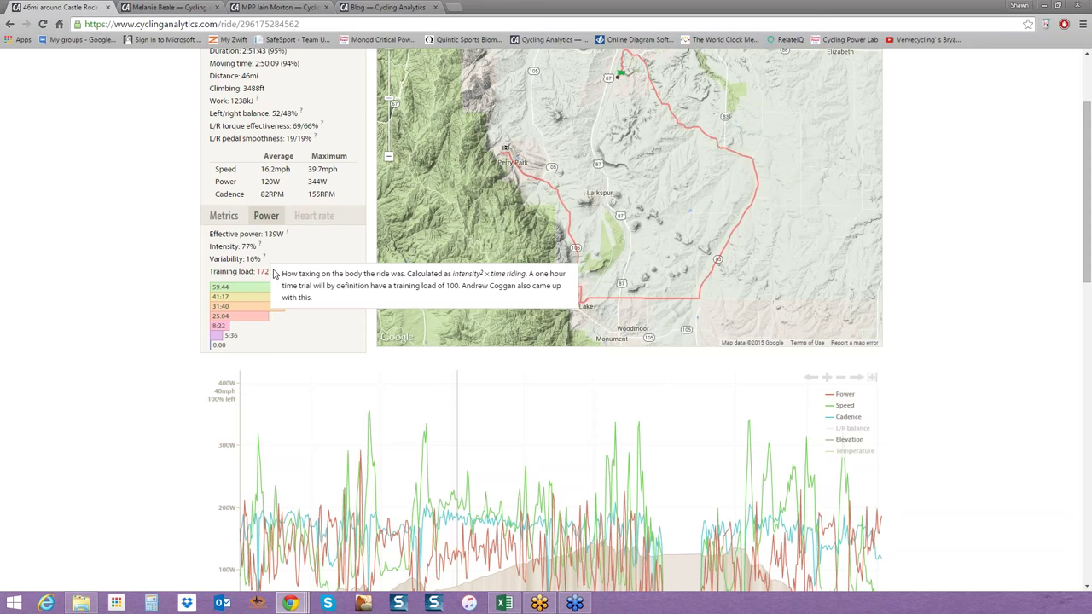
mouse_move(250, 288)
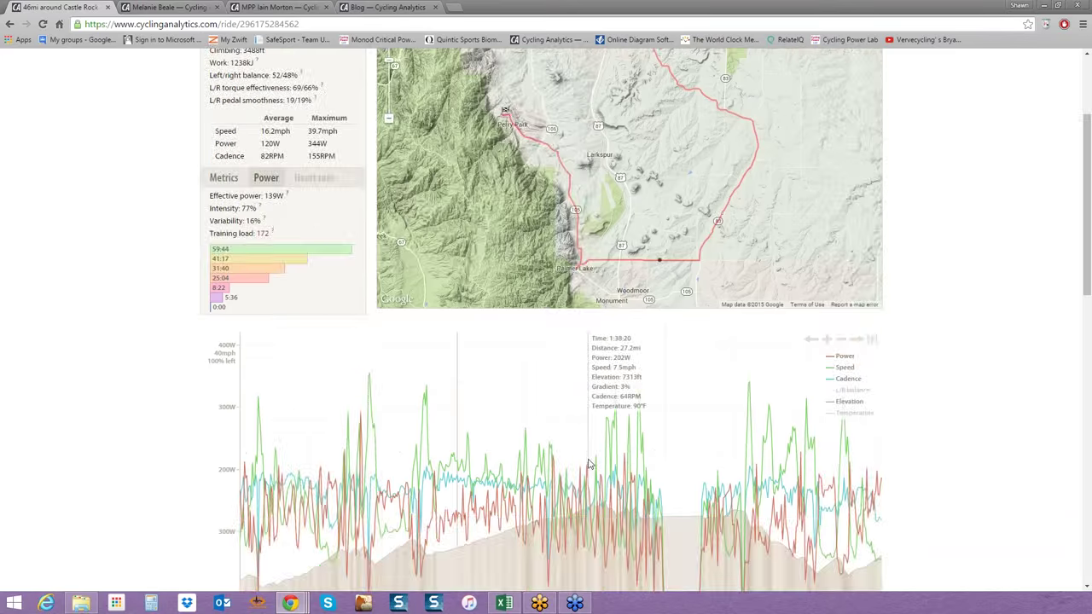
Scroll to the two-lap table and open the Find efforts search.
scroll("down", 3)
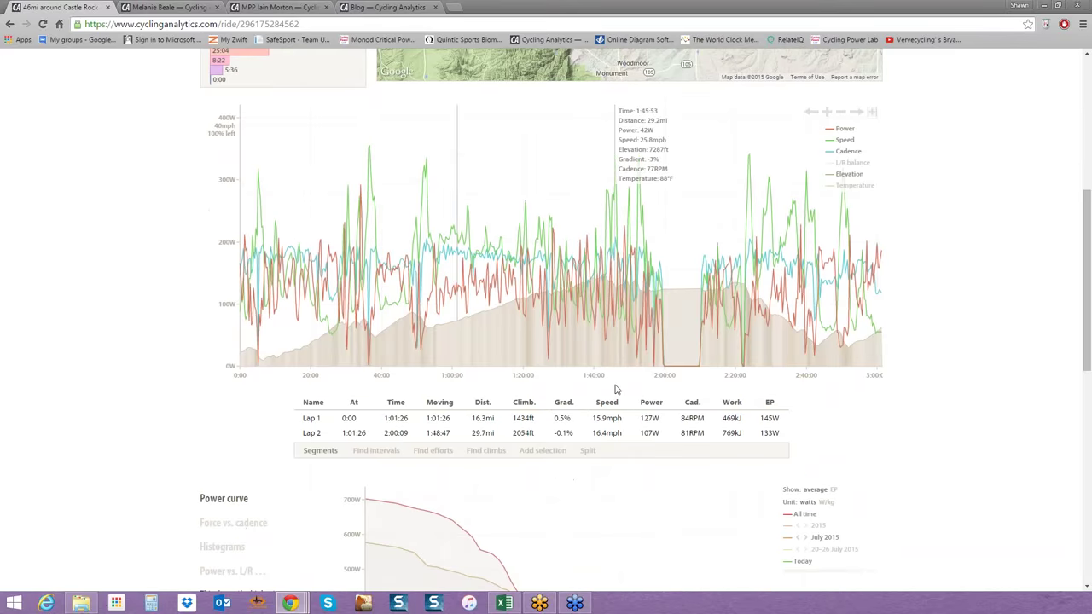
mouse_move(449, 350)
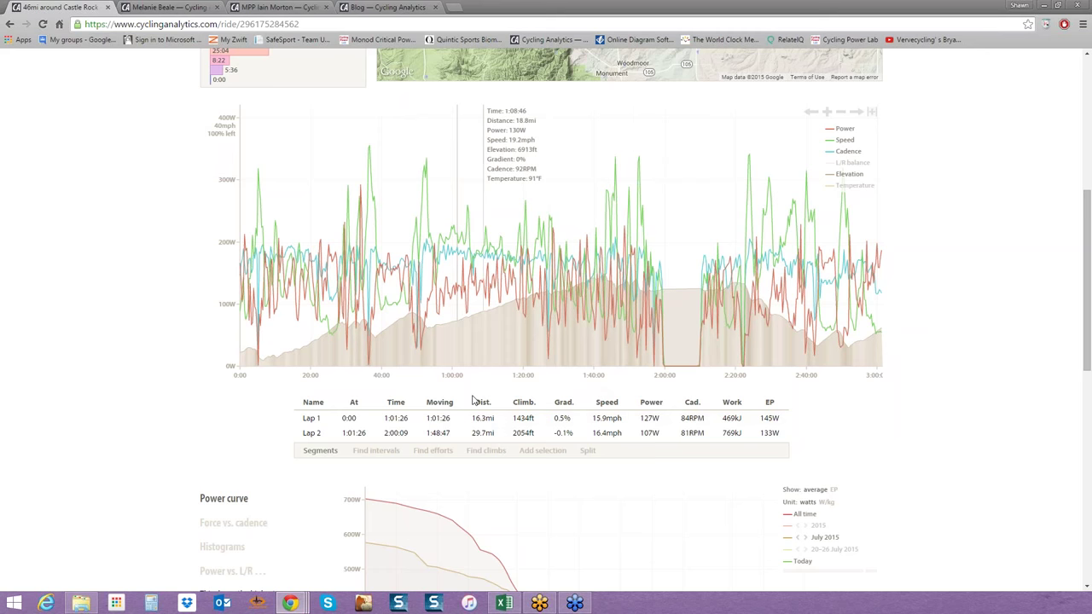
left_click(433, 450)
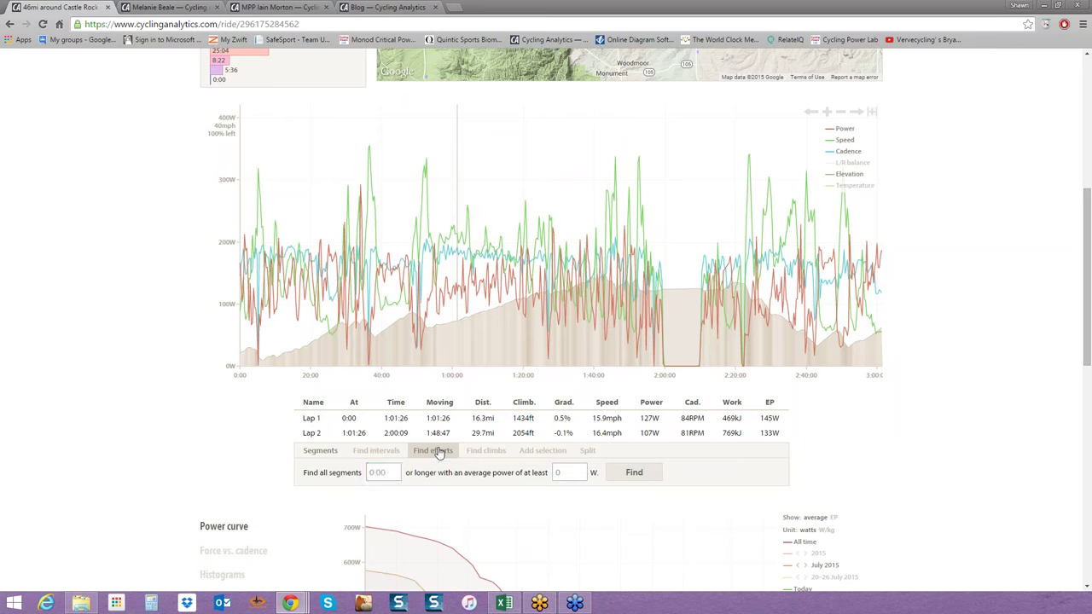
Find efforts of at least 10:00 averaging 150 W or more, yielding one 10:45 effort.
left_click(382, 471)
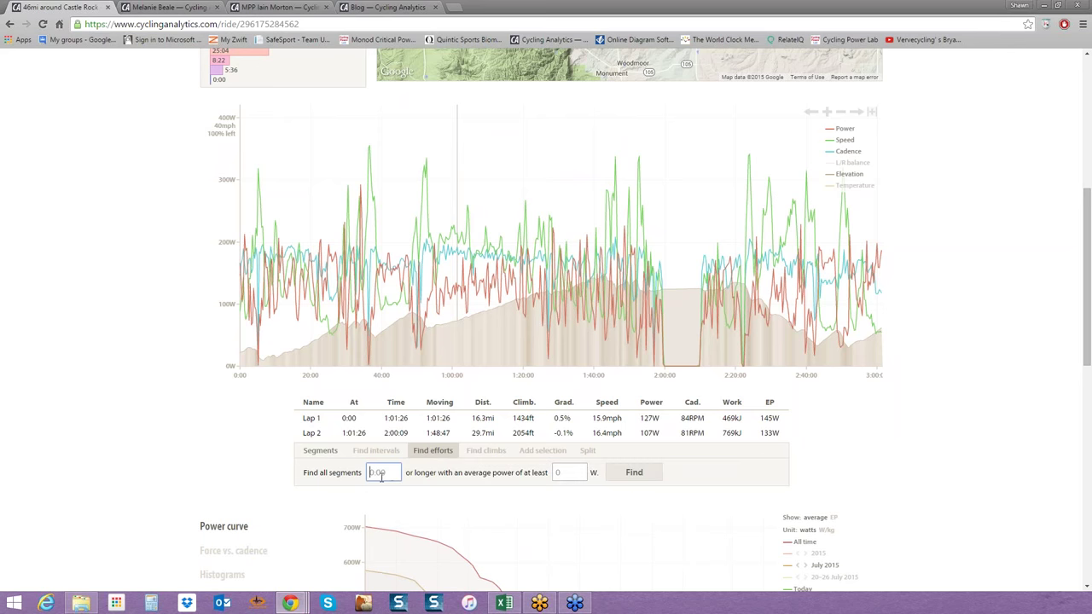
type("10")
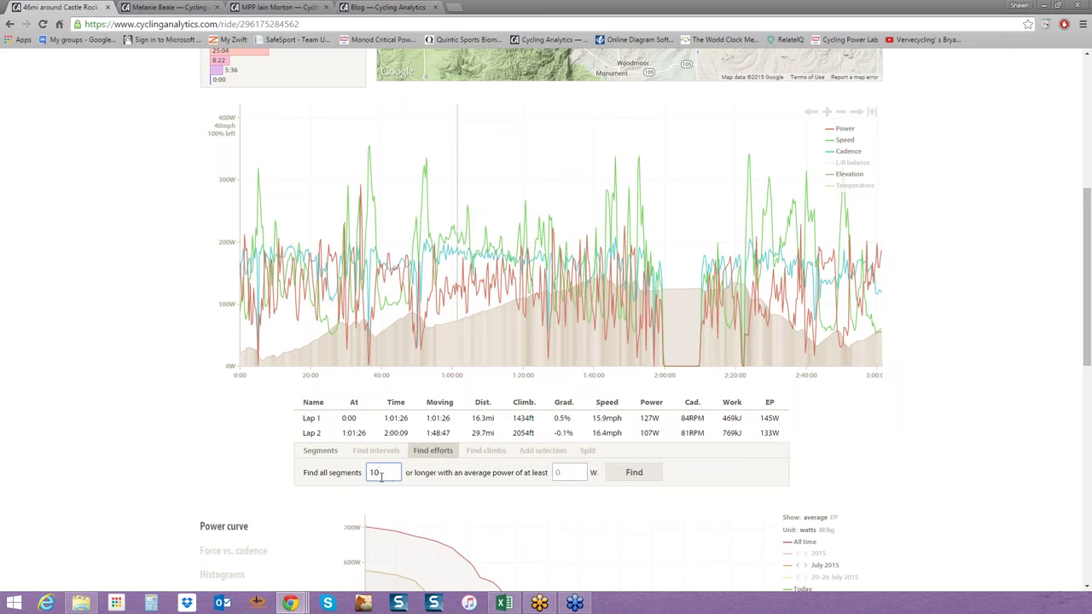
type("150")
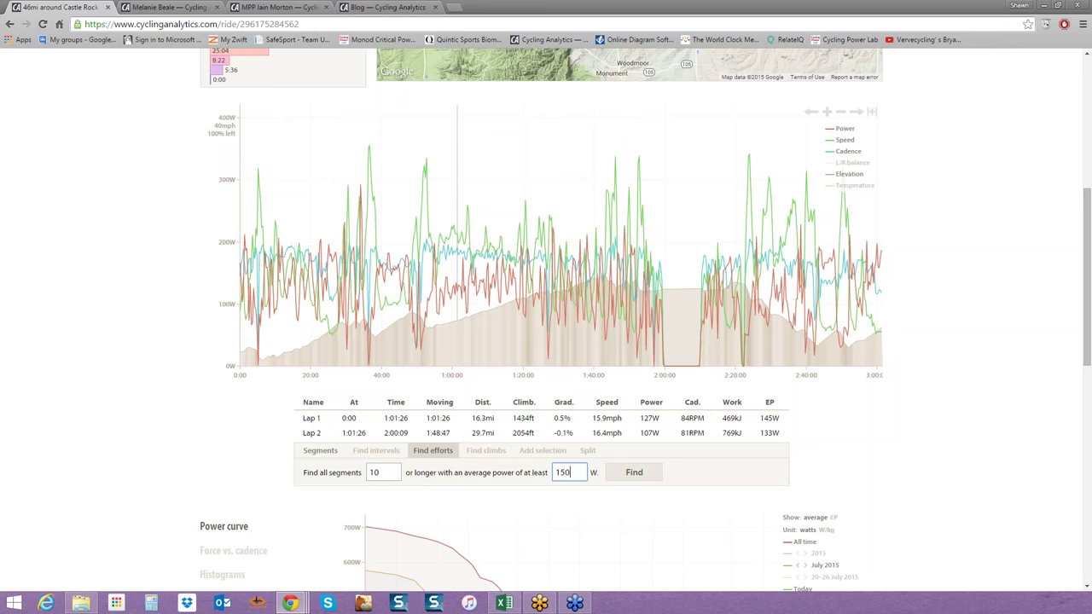
left_click(611, 472)
type(":00")
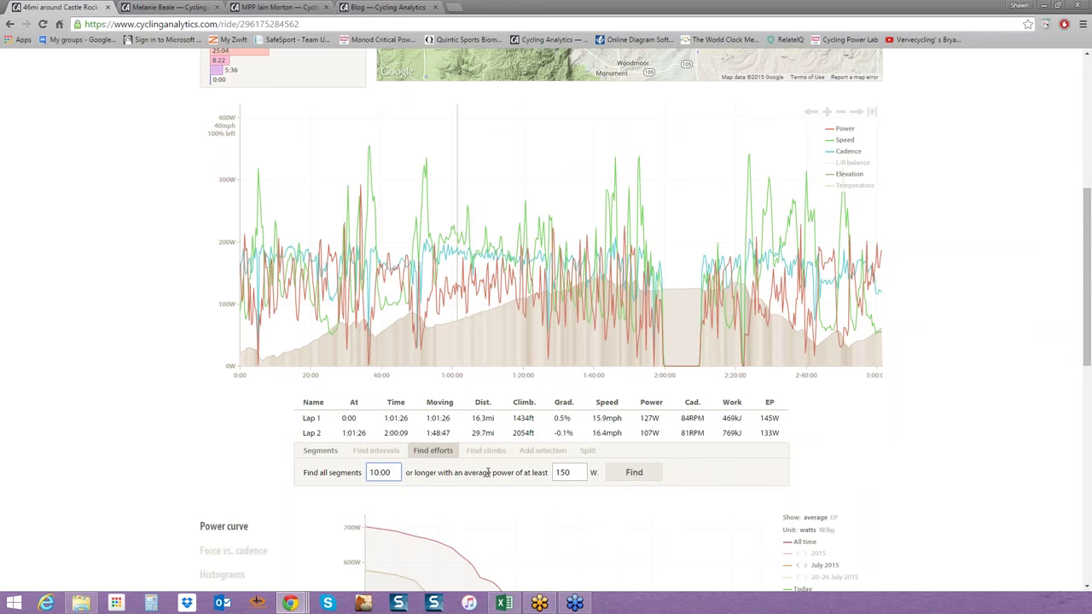
left_click(632, 472)
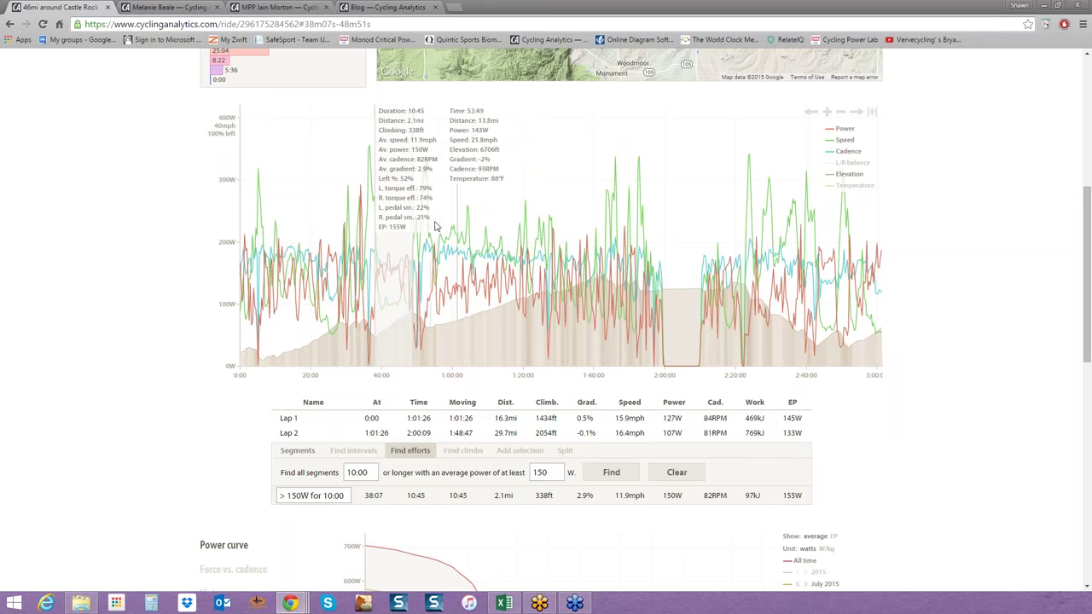
mouse_move(447, 243)
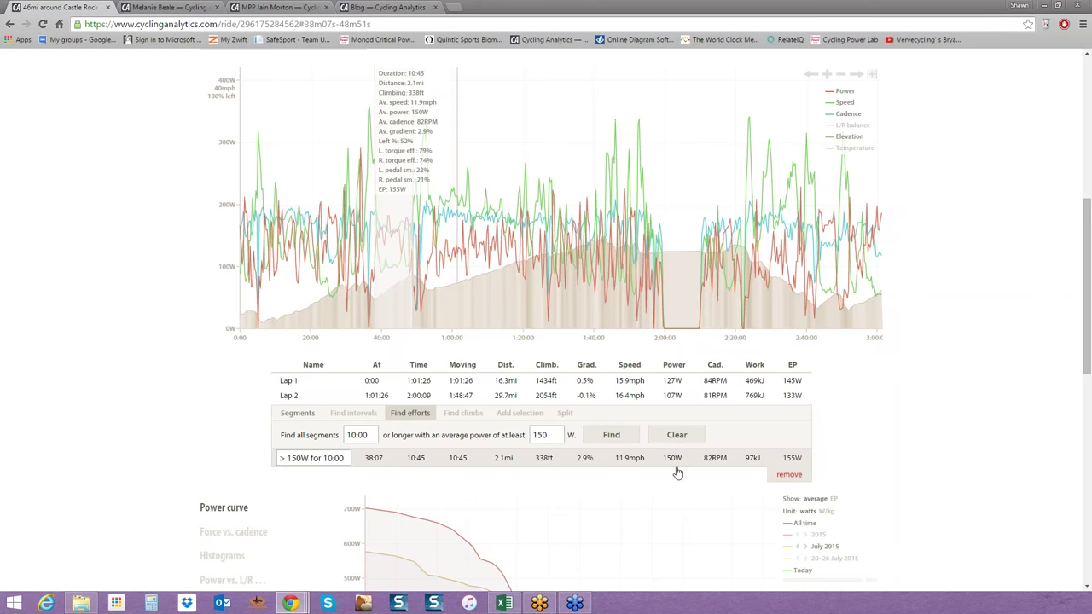
mouse_move(676, 471)
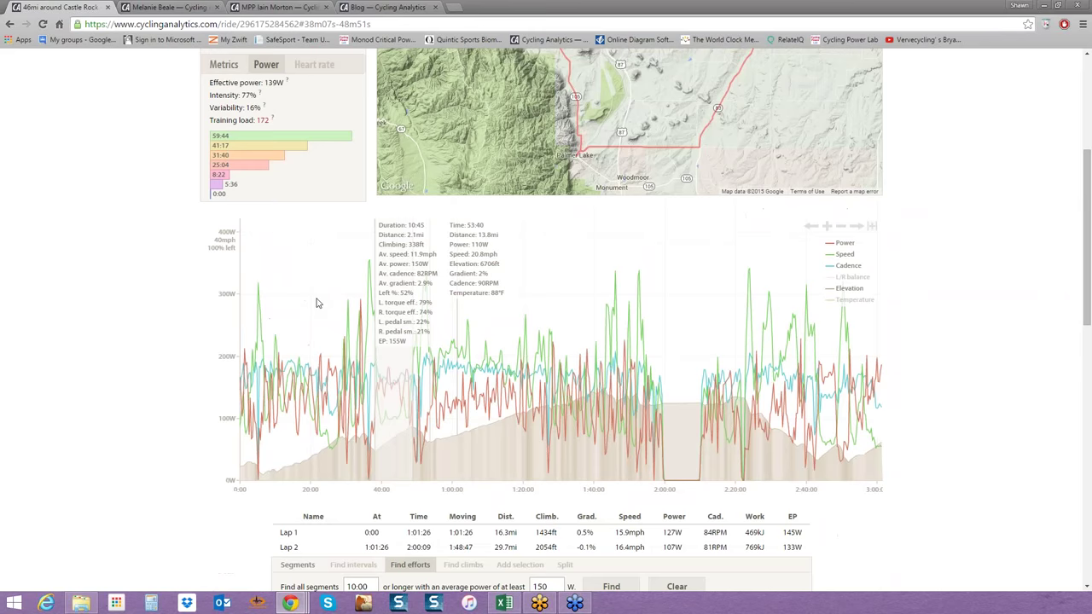
mouse_move(263, 163)
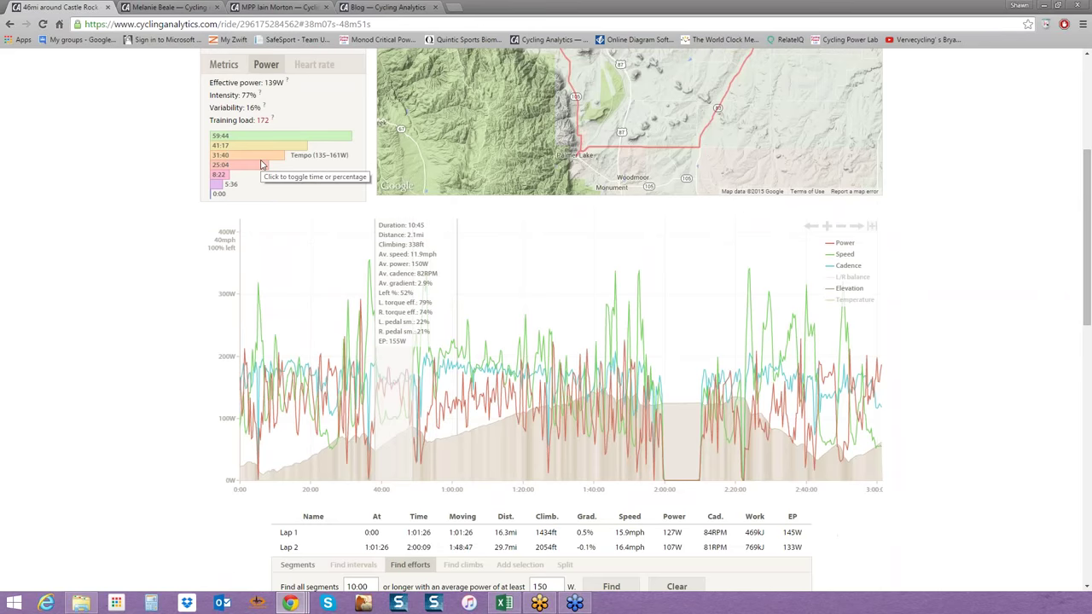
Scroll down to the ride's power curve showing 219, 215 and 174 W at 4:36.
scroll("down", 3)
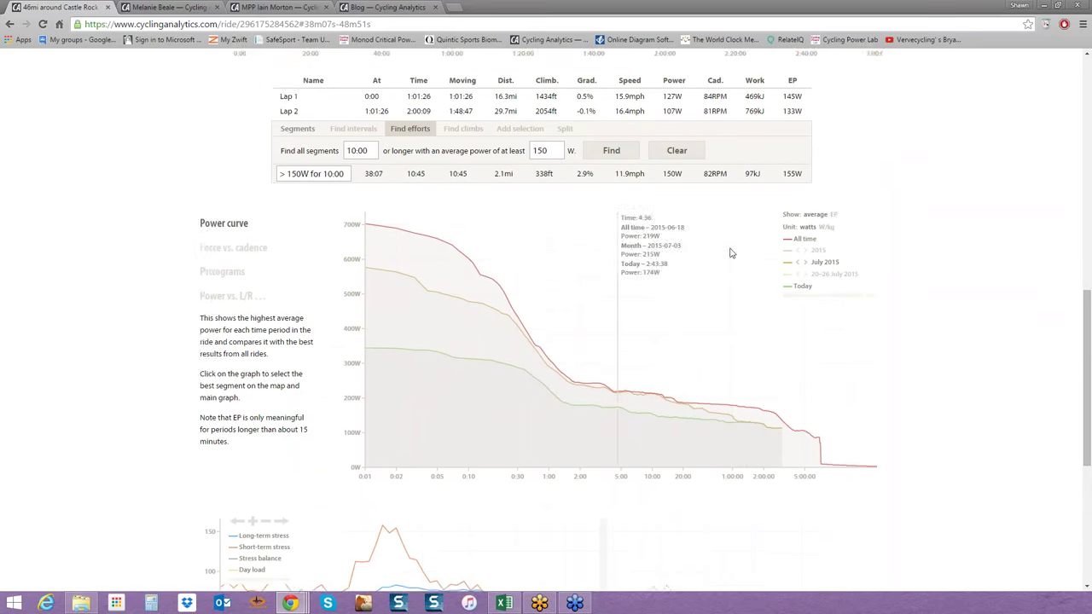
Scroll to the power curve and switch to the Force vs. cadence chart.
scroll("down", 3)
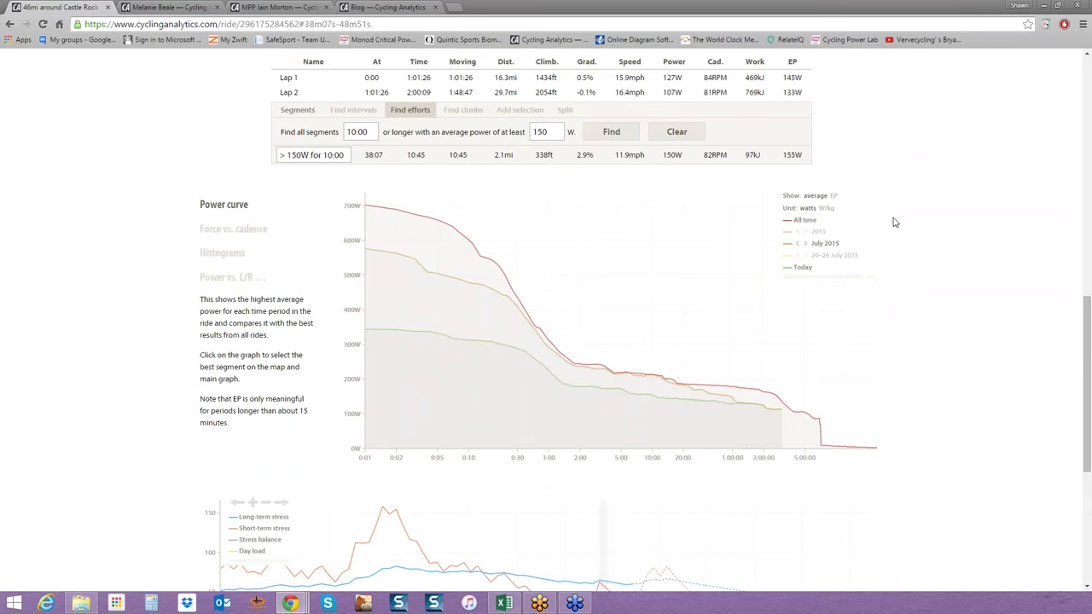
mouse_move(591, 388)
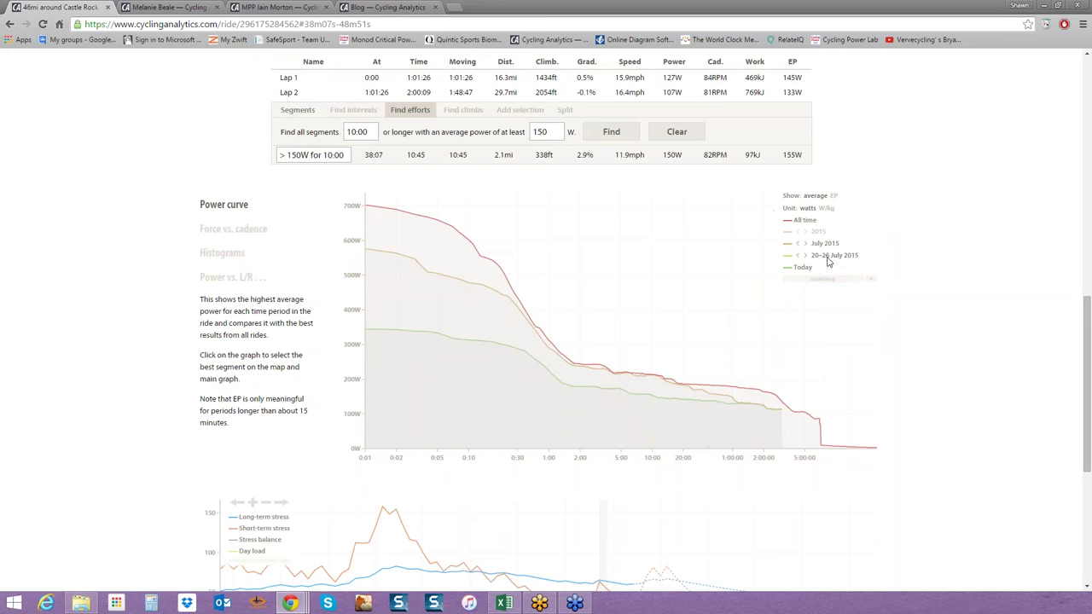
mouse_move(988, 250)
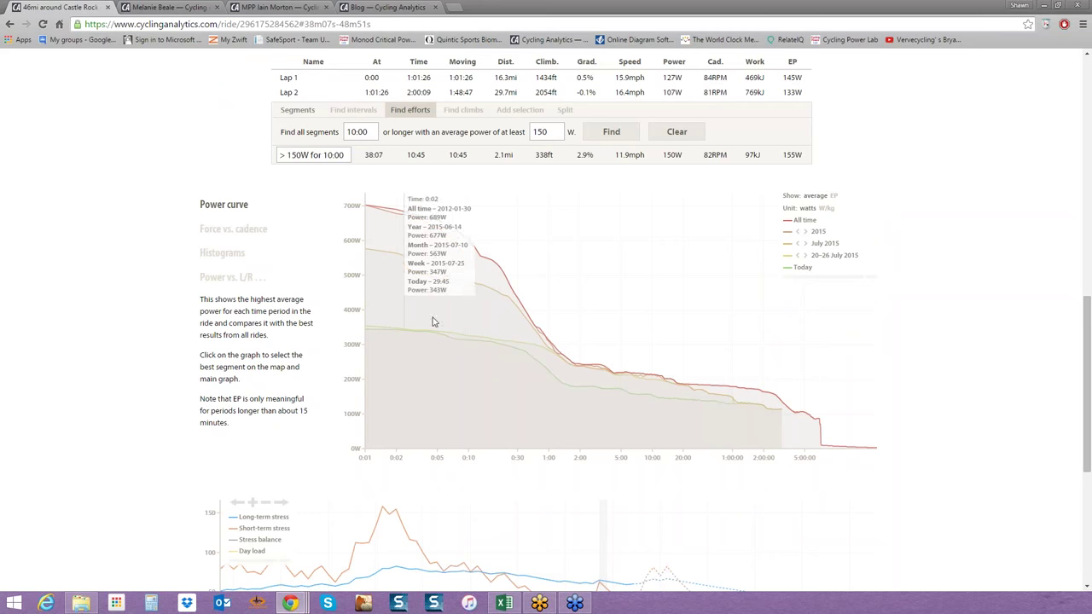
mouse_move(402, 334)
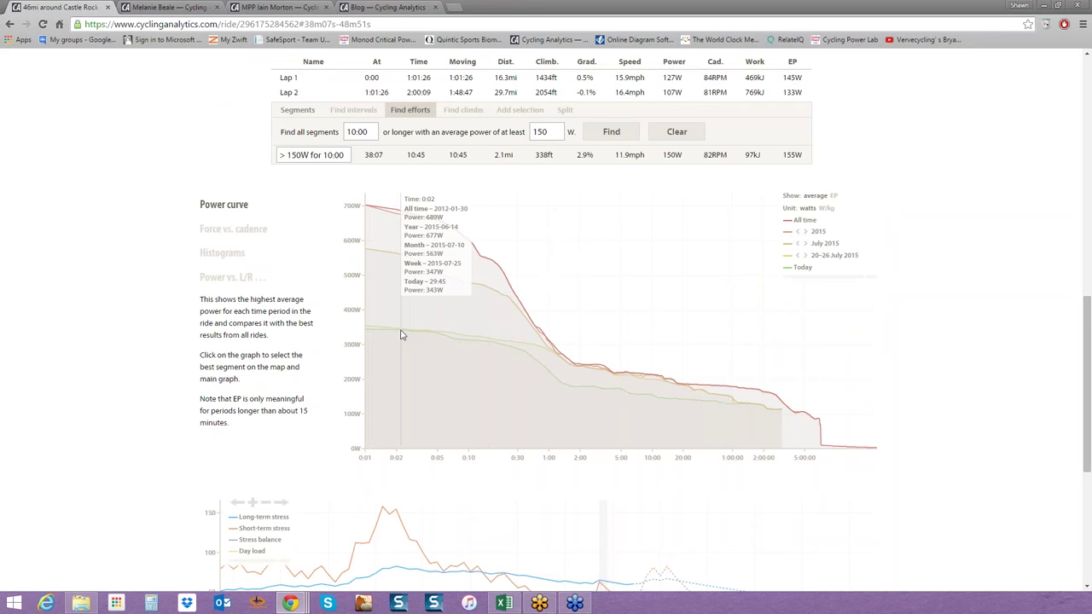
mouse_move(480, 260)
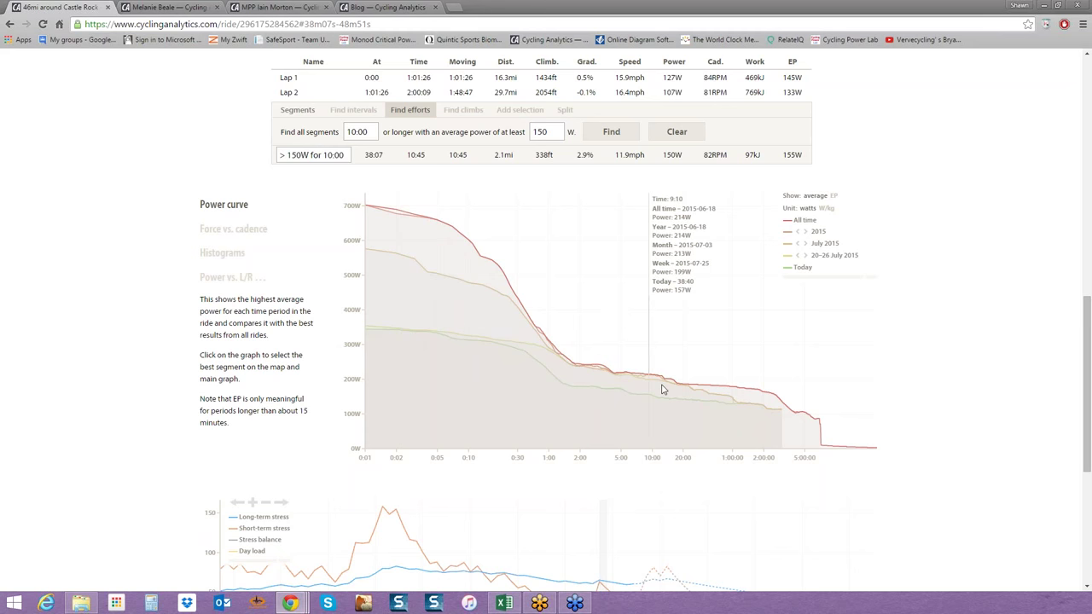
mouse_move(653, 373)
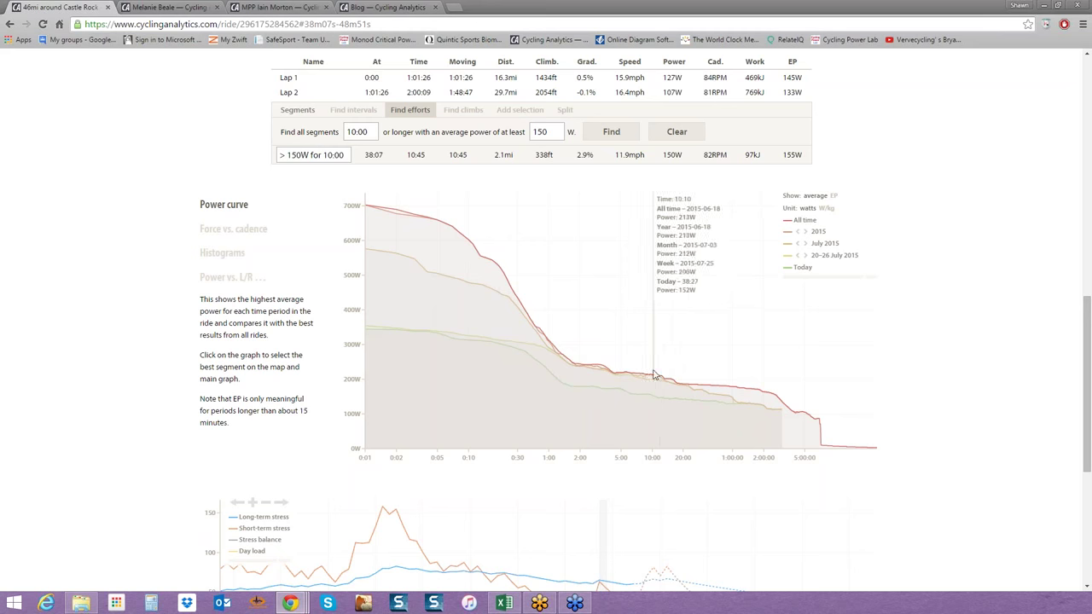
mouse_move(746, 393)
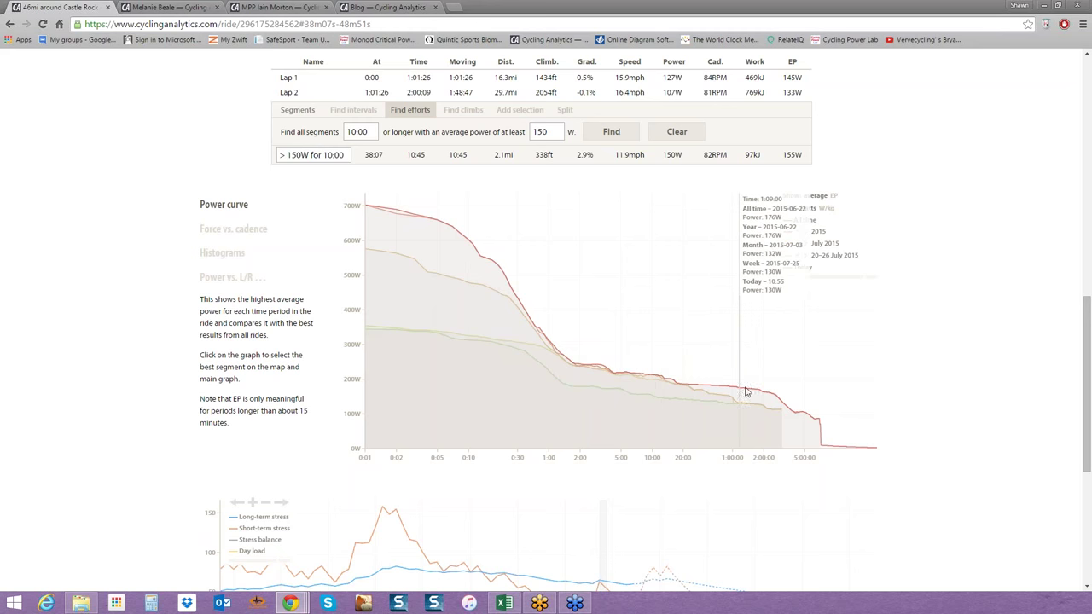
mouse_move(757, 396)
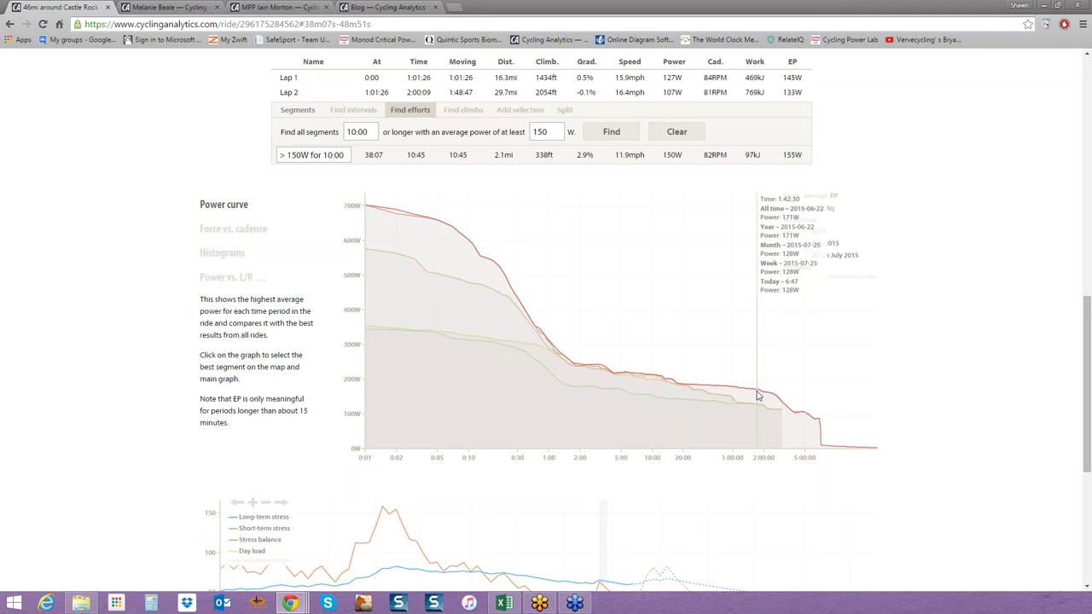
scroll("down", 3)
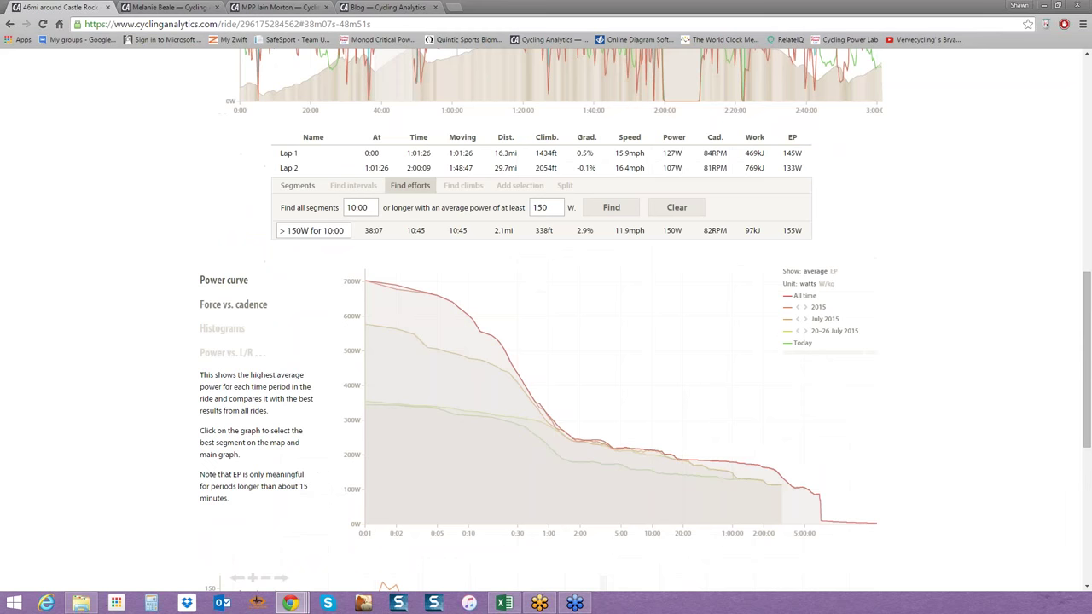
left_click(233, 305)
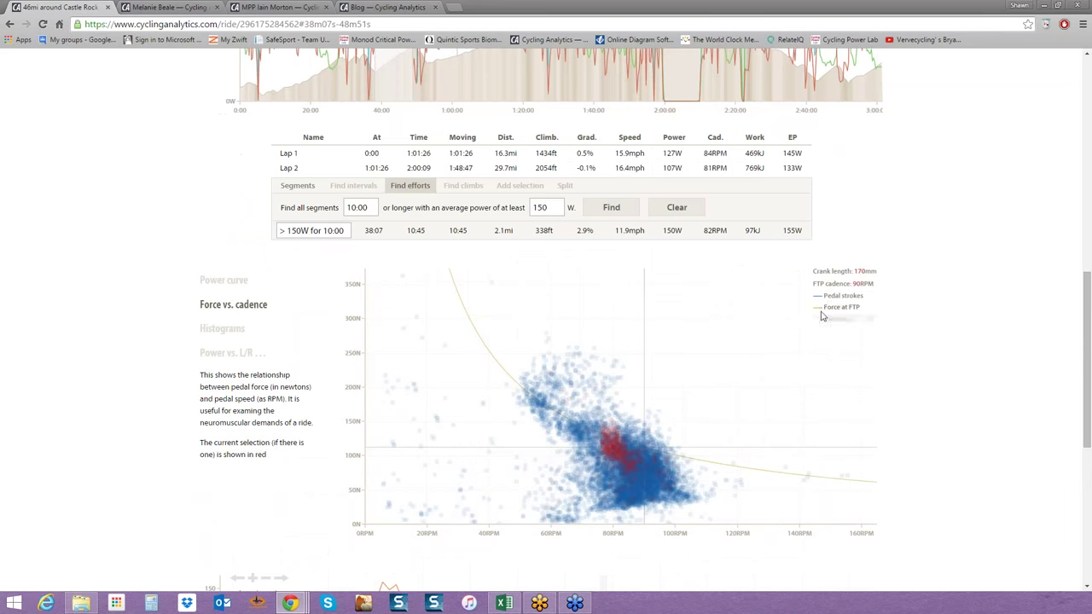
mouse_move(670, 351)
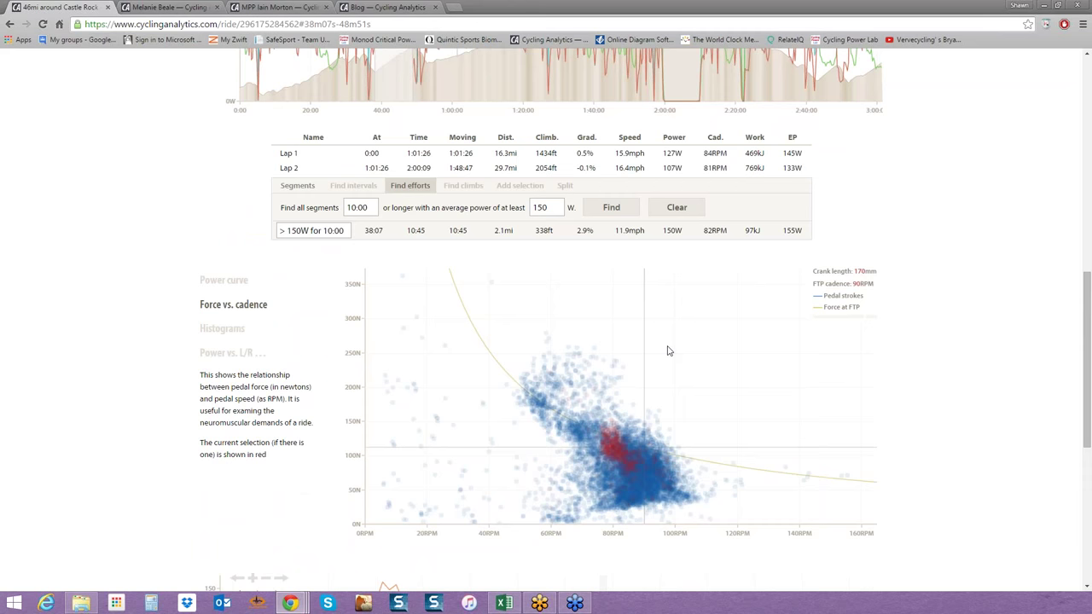
mouse_move(529, 502)
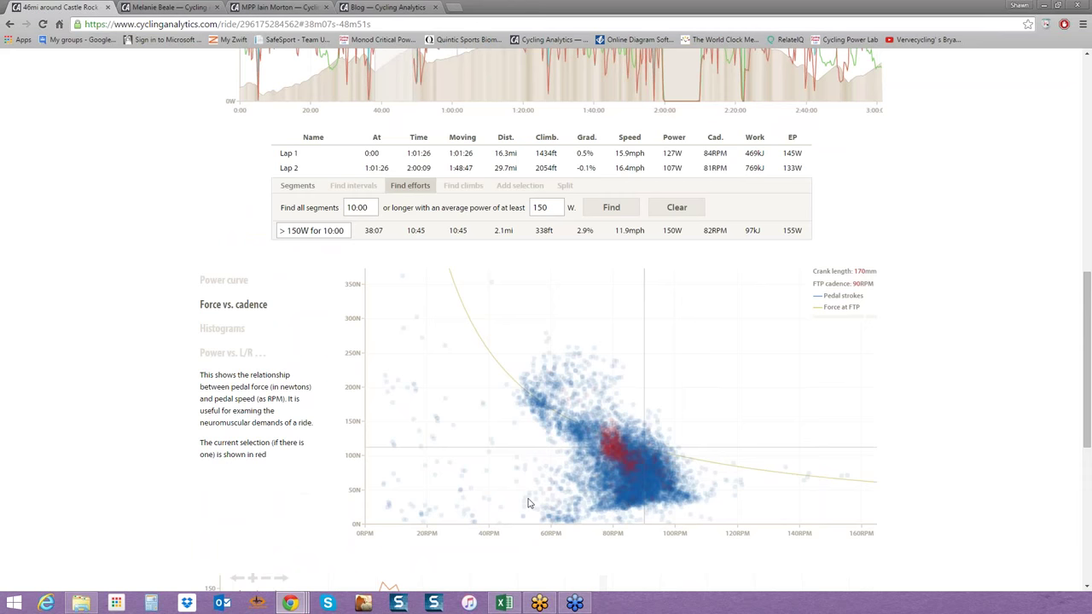
mouse_move(517, 397)
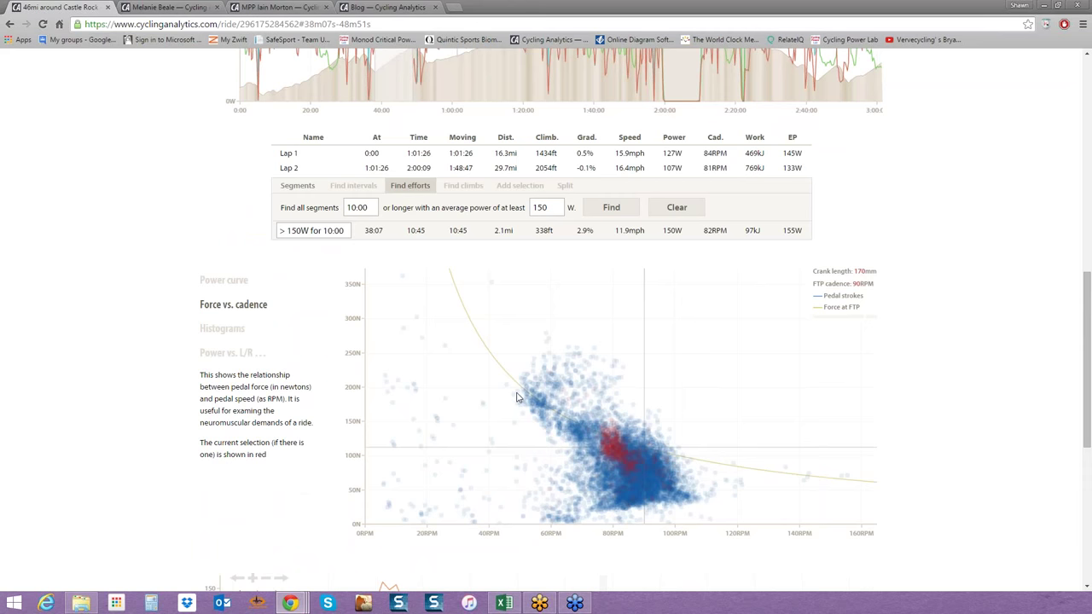
mouse_move(683, 389)
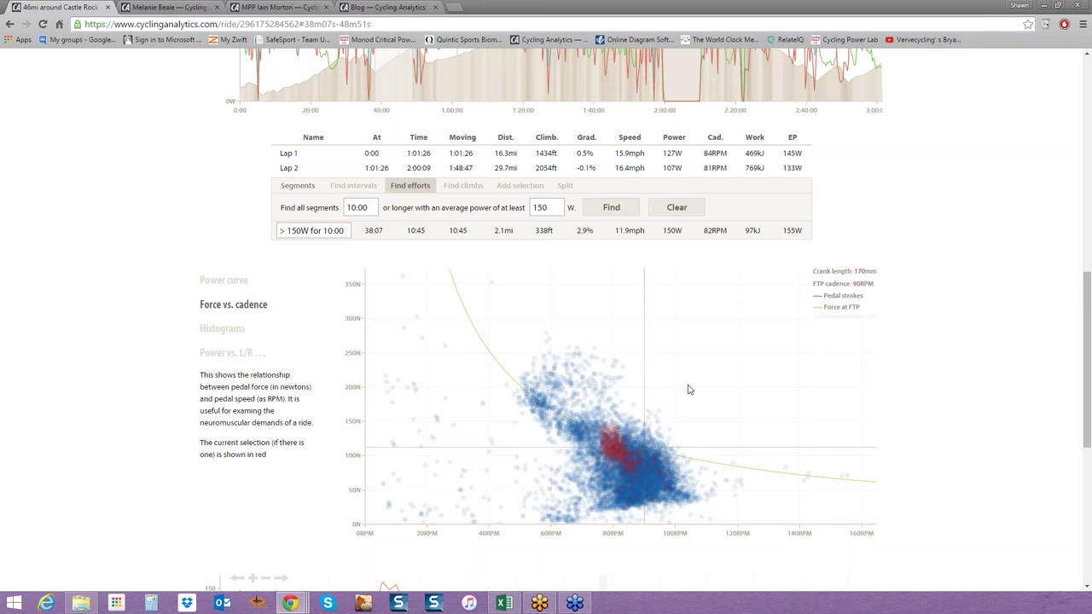
mouse_move(703, 499)
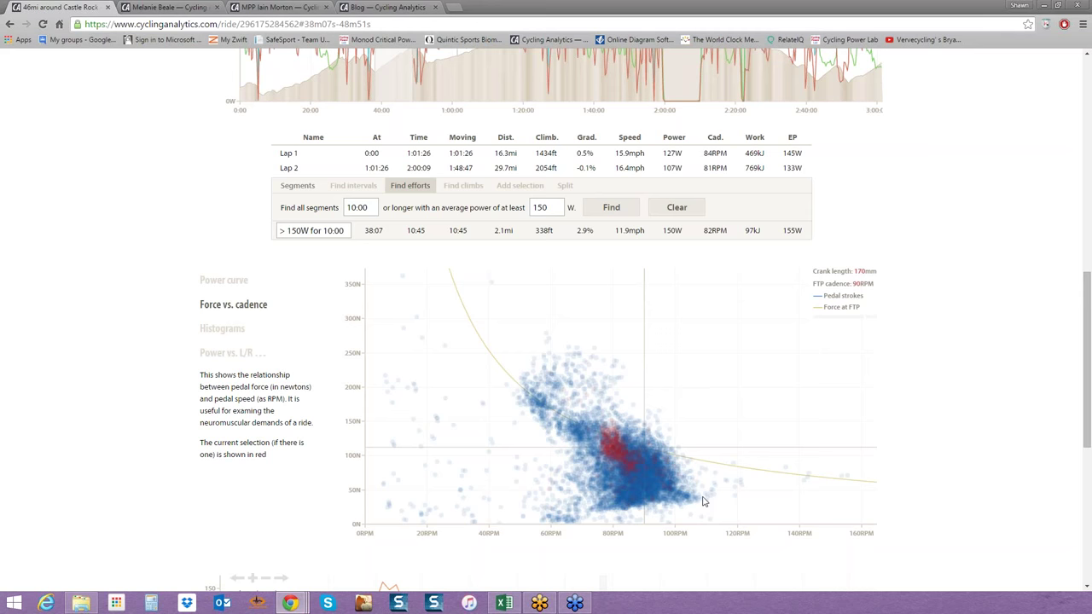
mouse_move(684, 500)
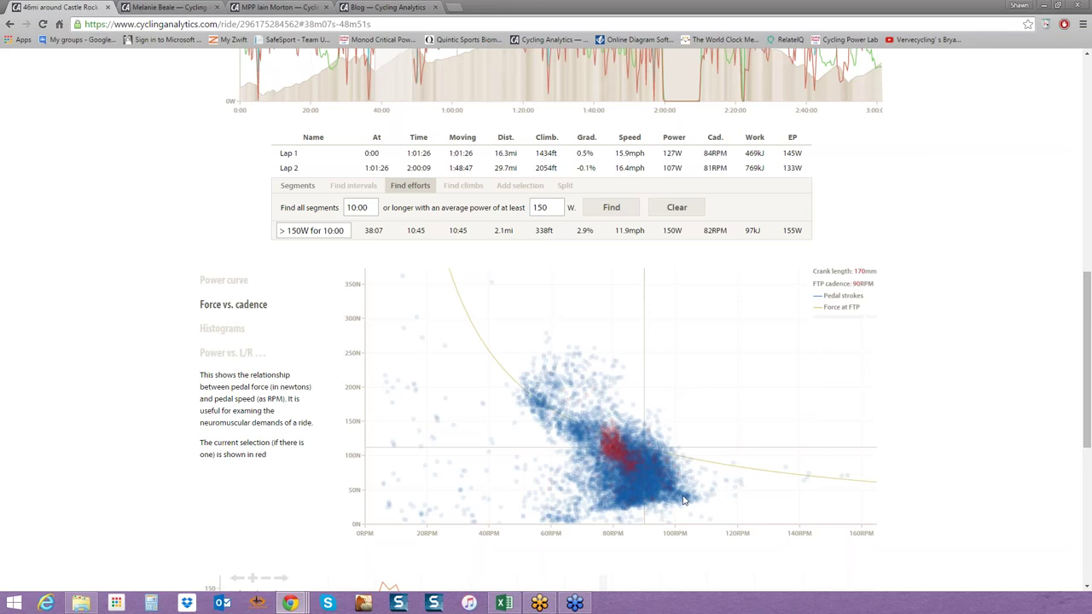
mouse_move(681, 511)
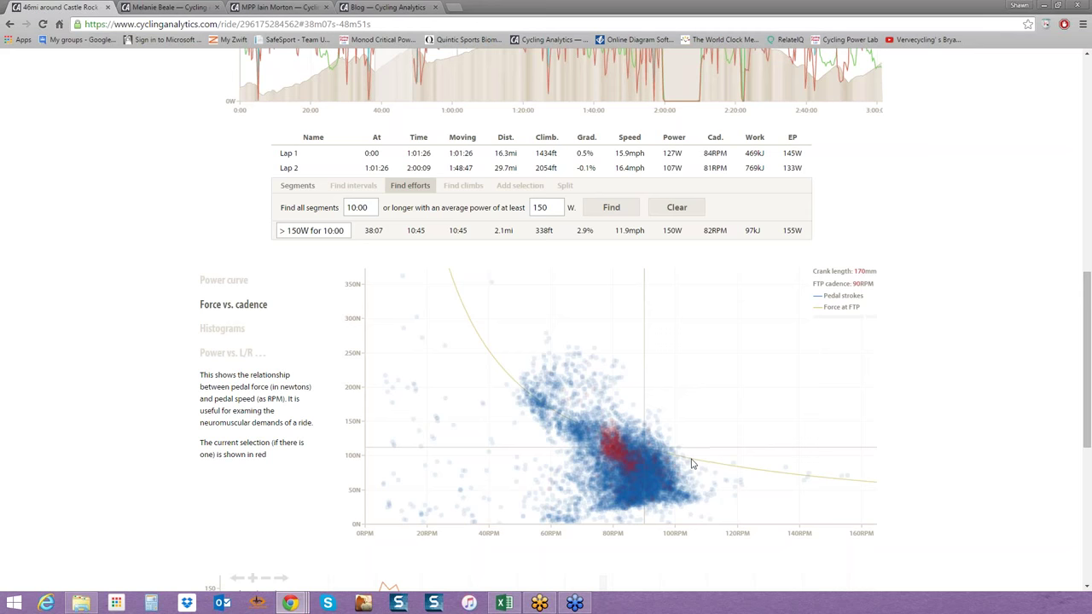
mouse_move(690, 480)
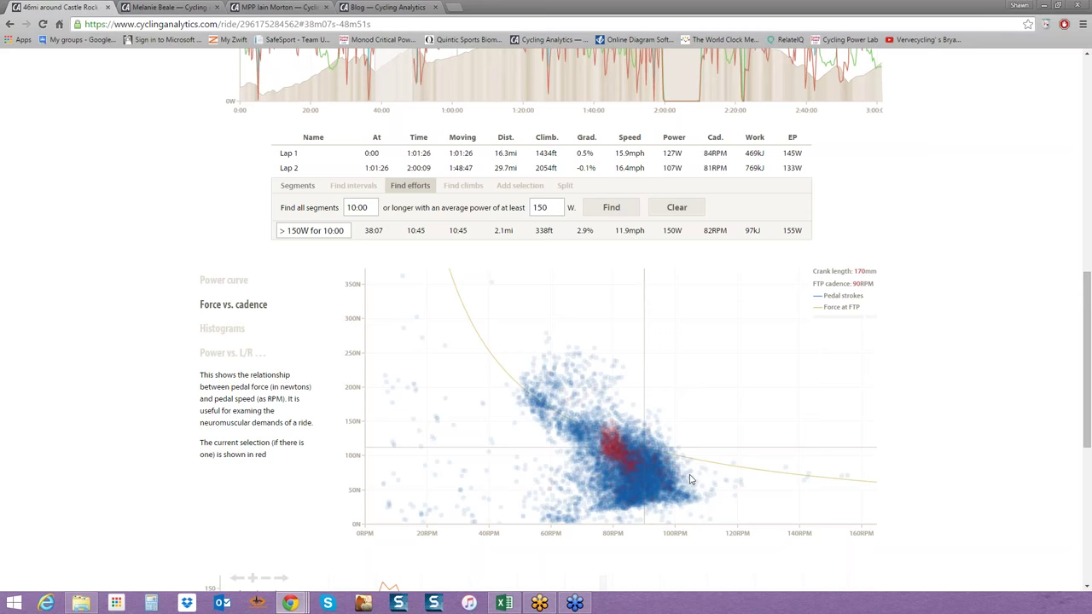
View the power and cadence histograms, then the Power vs. L/R balance chart.
left_click(222, 329)
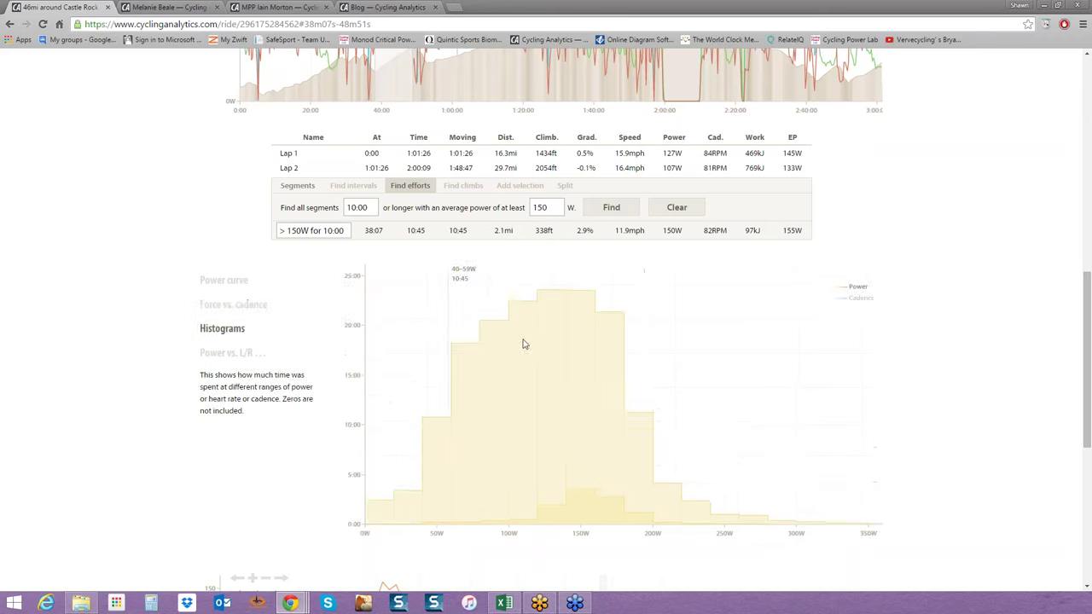
scroll("down", 3)
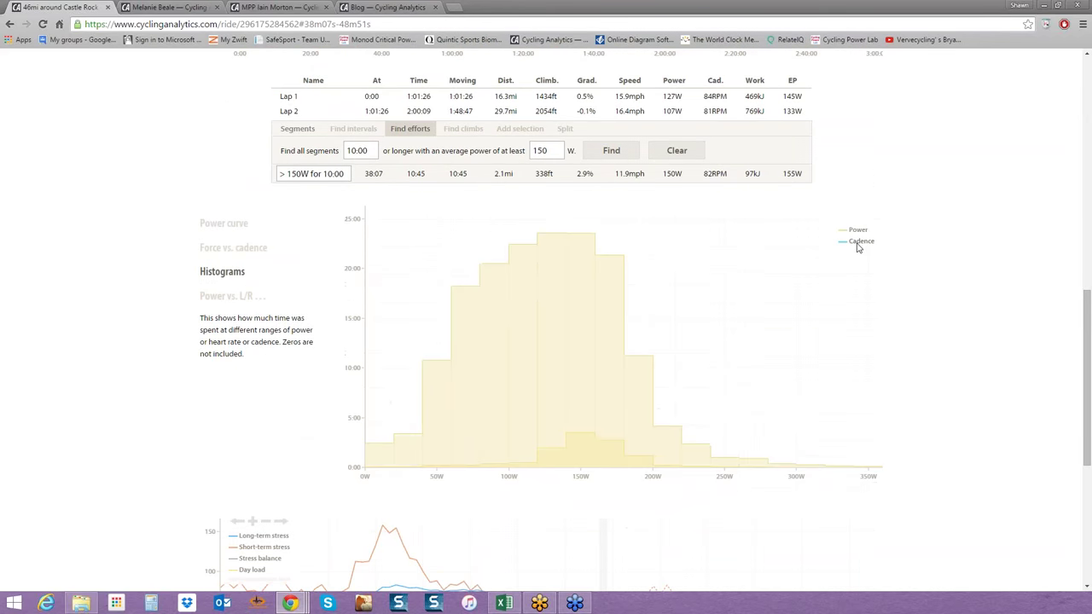
left_click(857, 245)
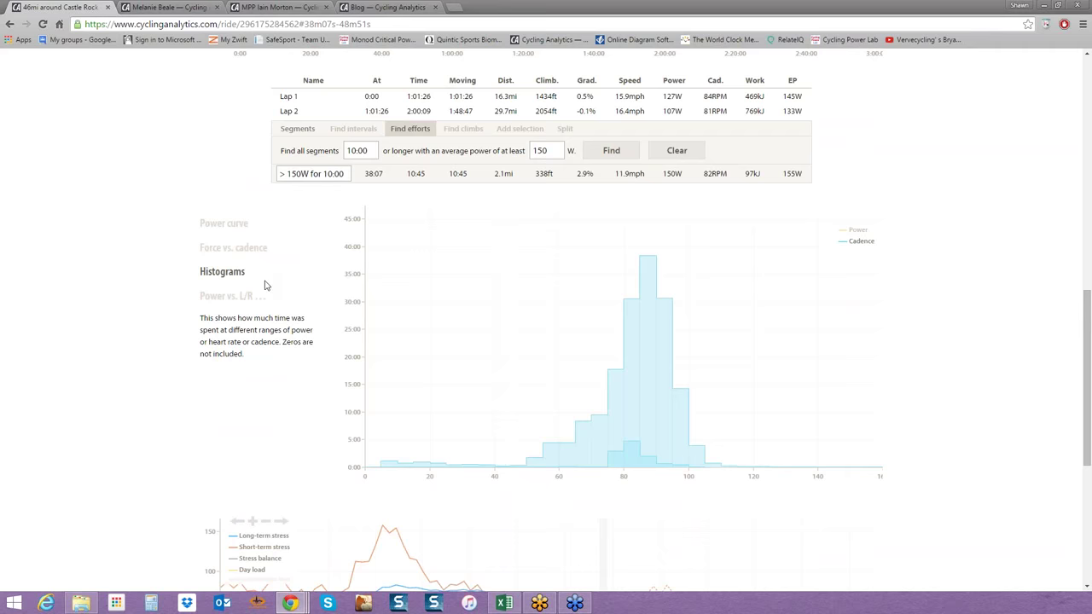
left_click(231, 296)
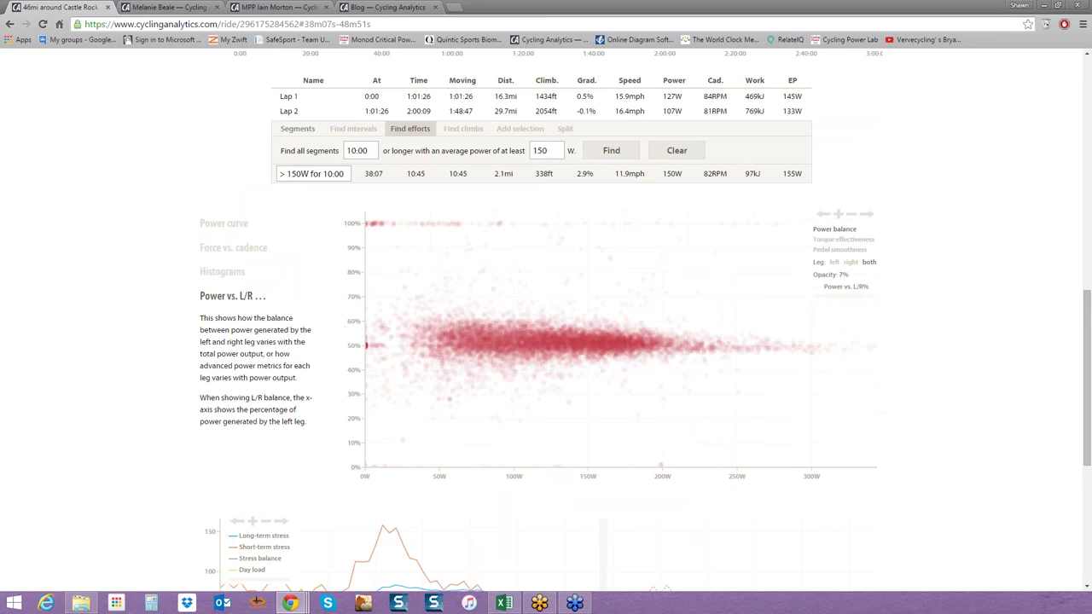
mouse_move(610, 337)
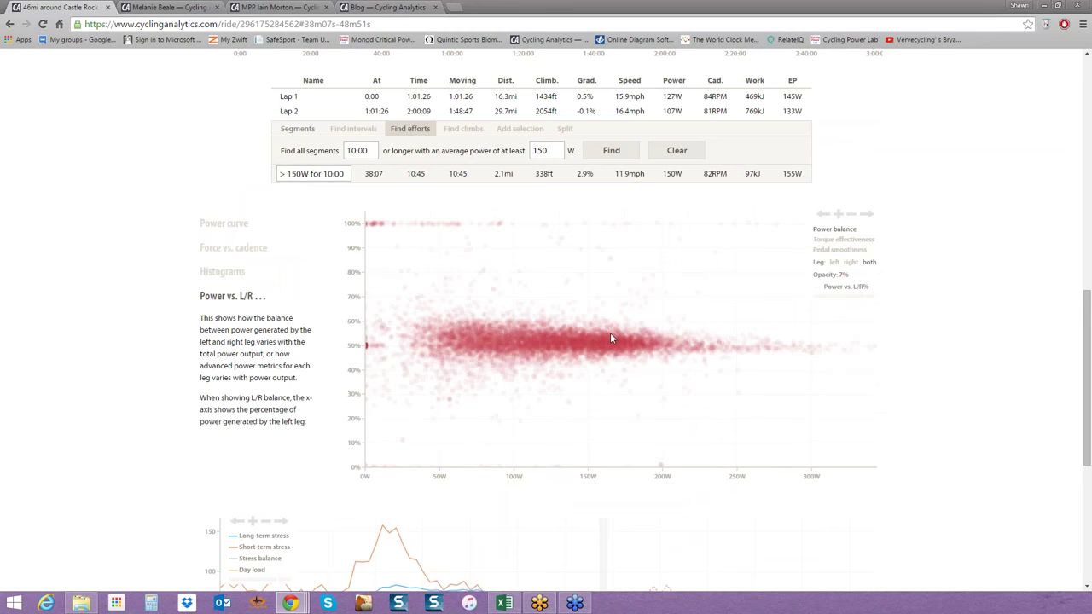
mouse_move(635, 277)
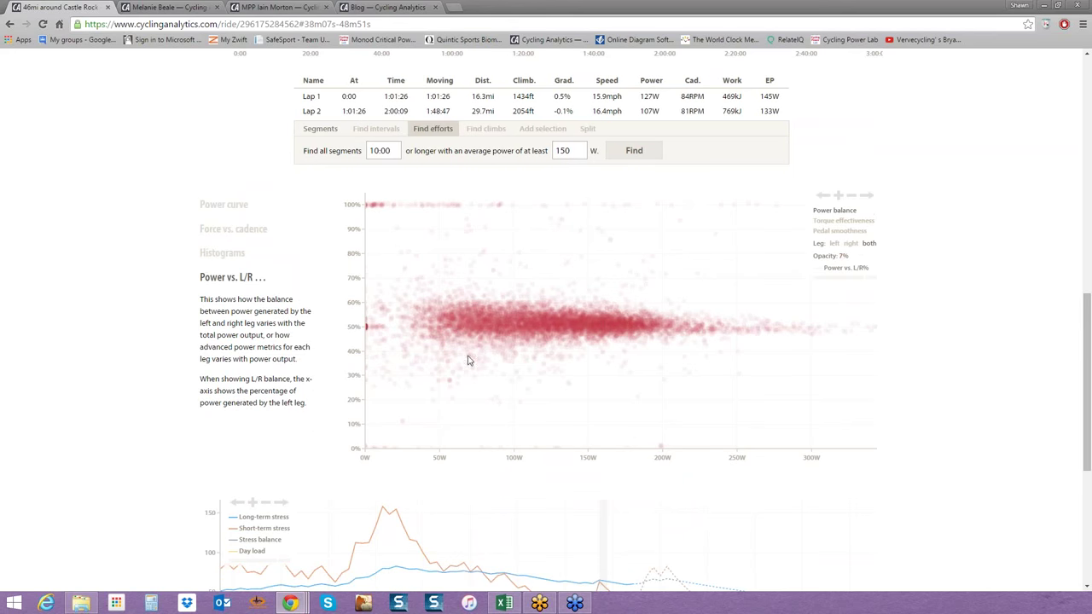
mouse_move(412, 373)
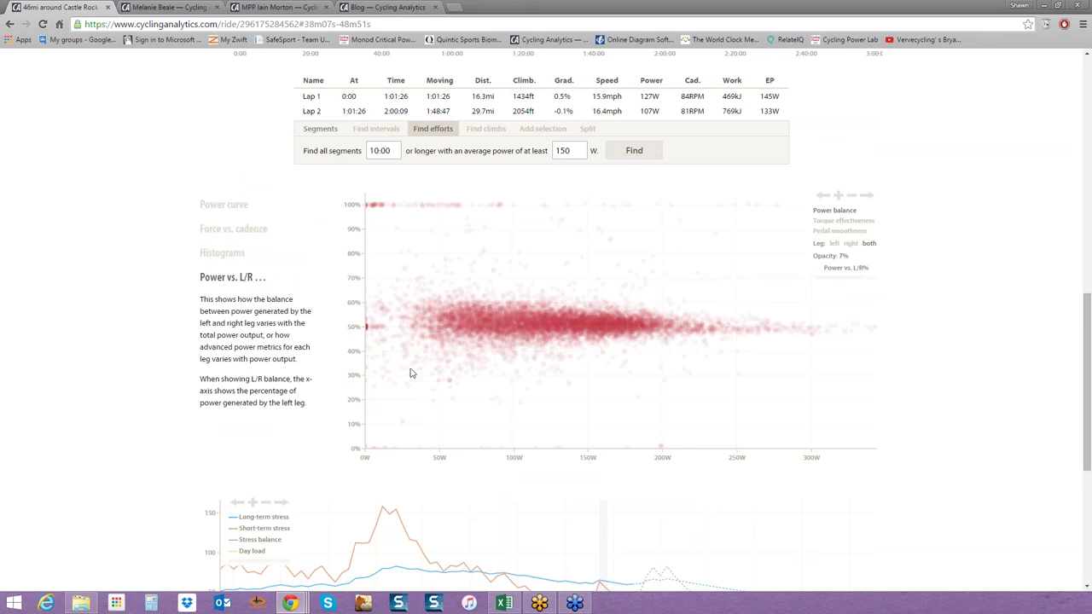
mouse_move(480, 378)
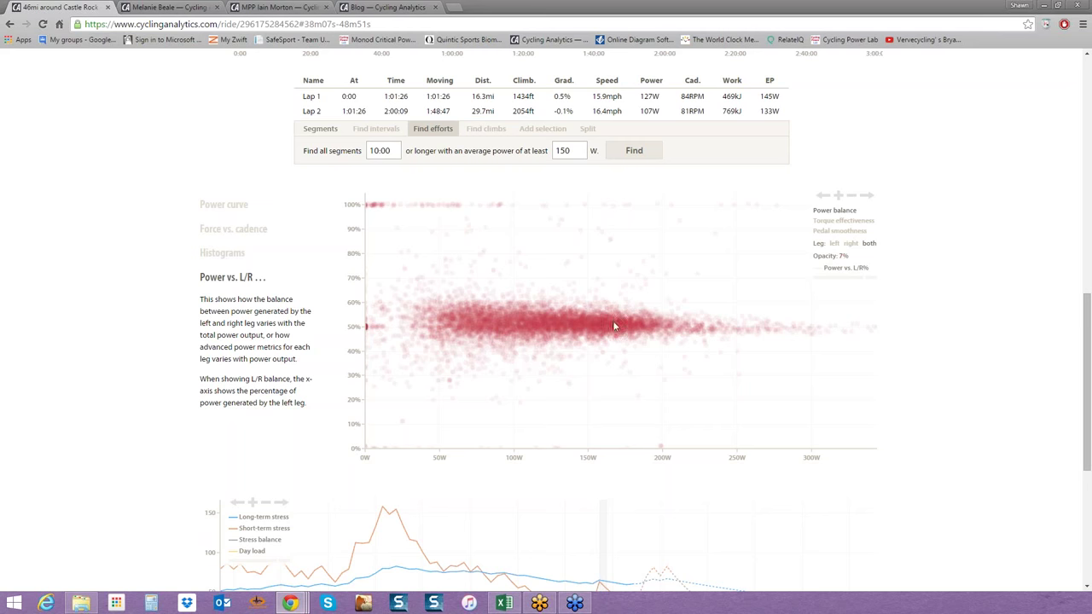
mouse_move(603, 331)
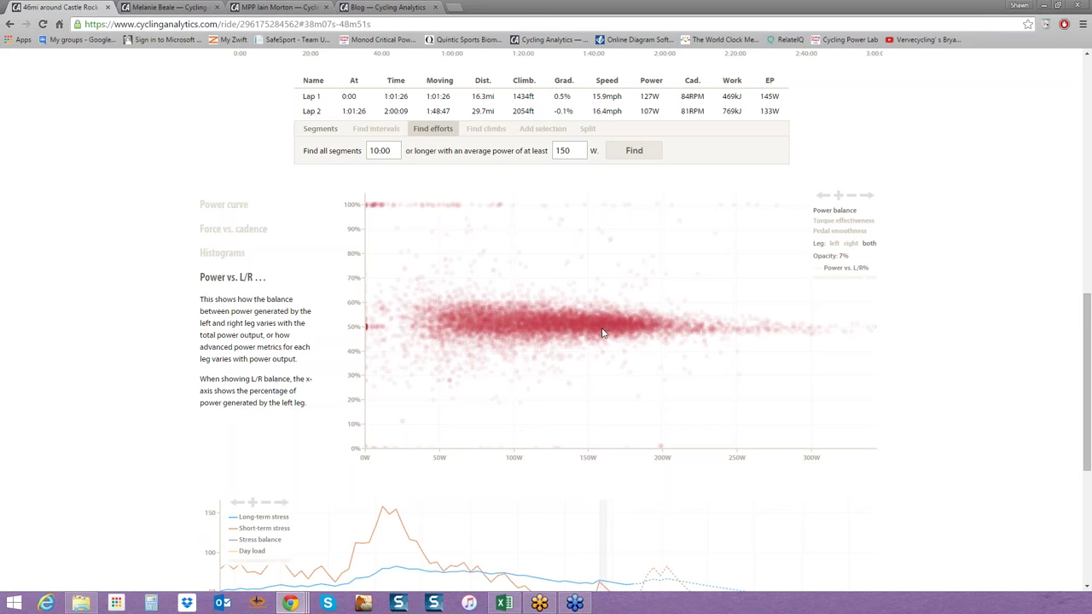
mouse_move(725, 332)
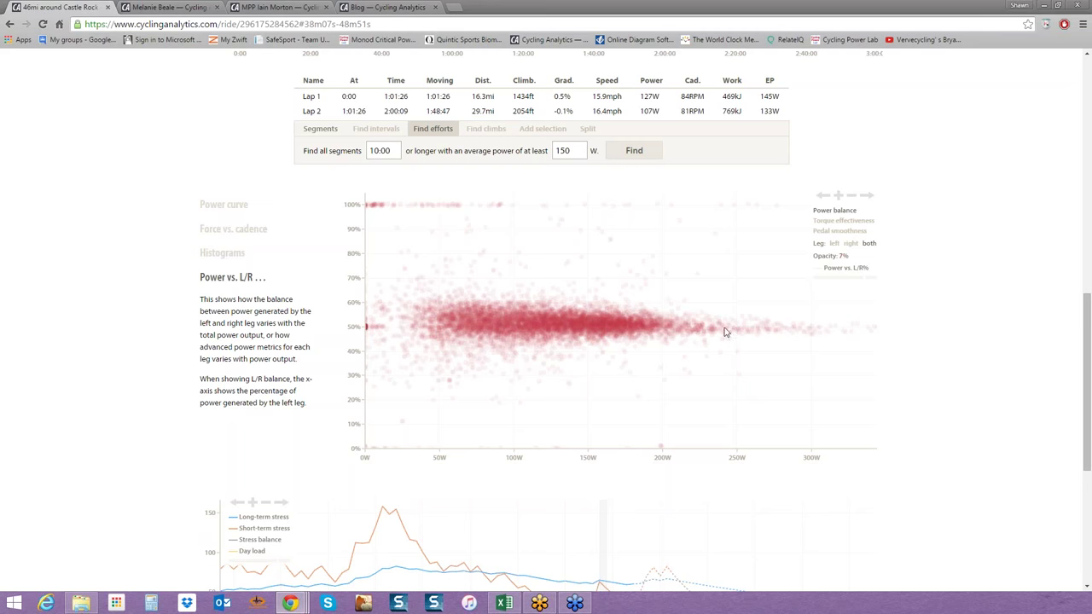
mouse_move(749, 335)
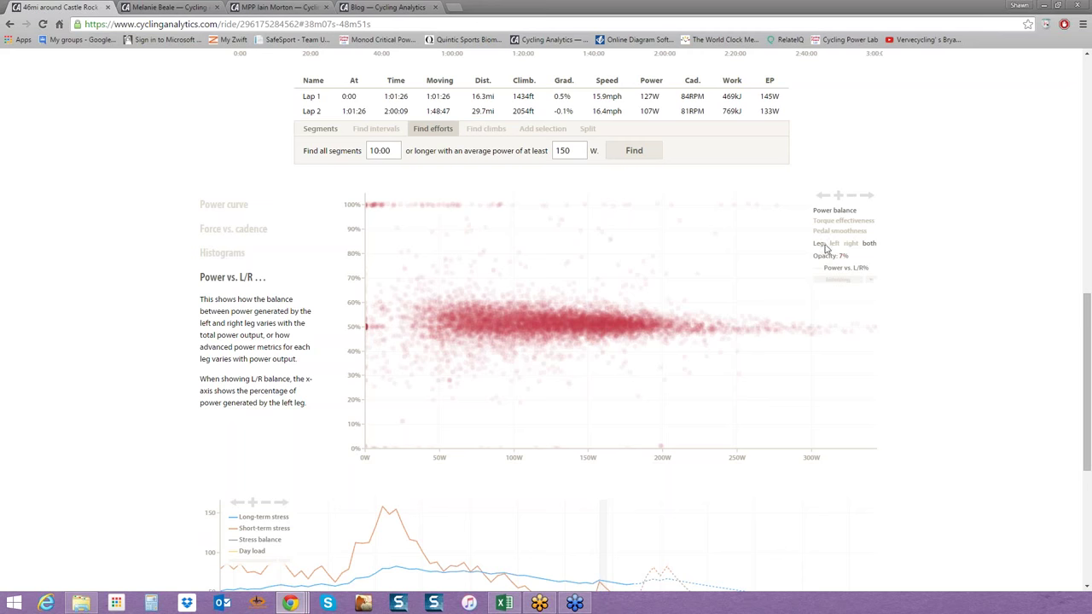
Plot pedal smoothness against power, rising from about 10% to near 25%.
left_click(840, 220)
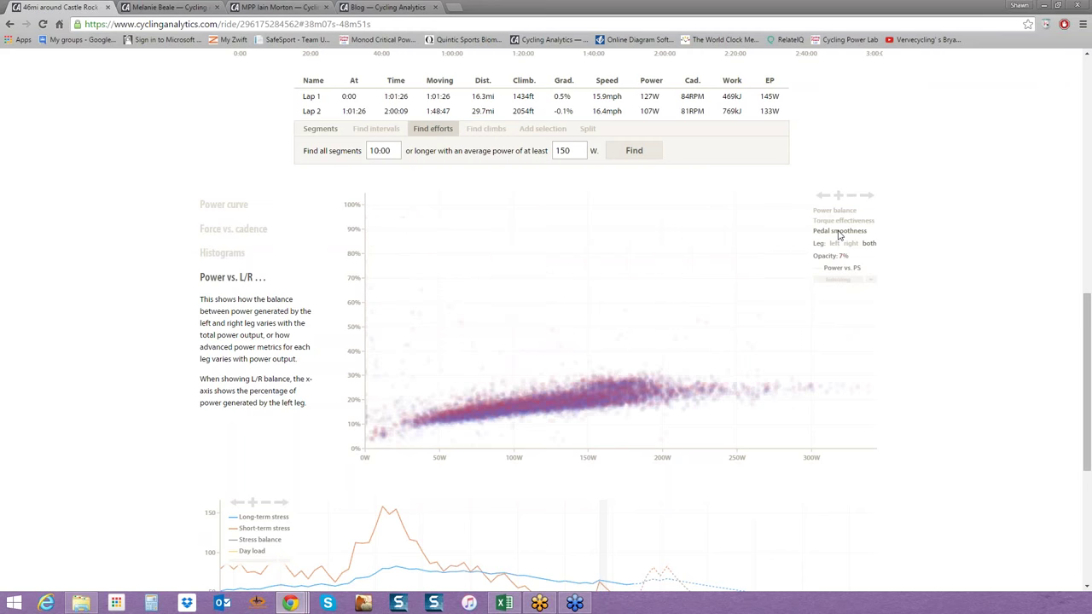
Chart torque effectiveness against power, showing left leg only, then both legs again.
left_click(842, 220)
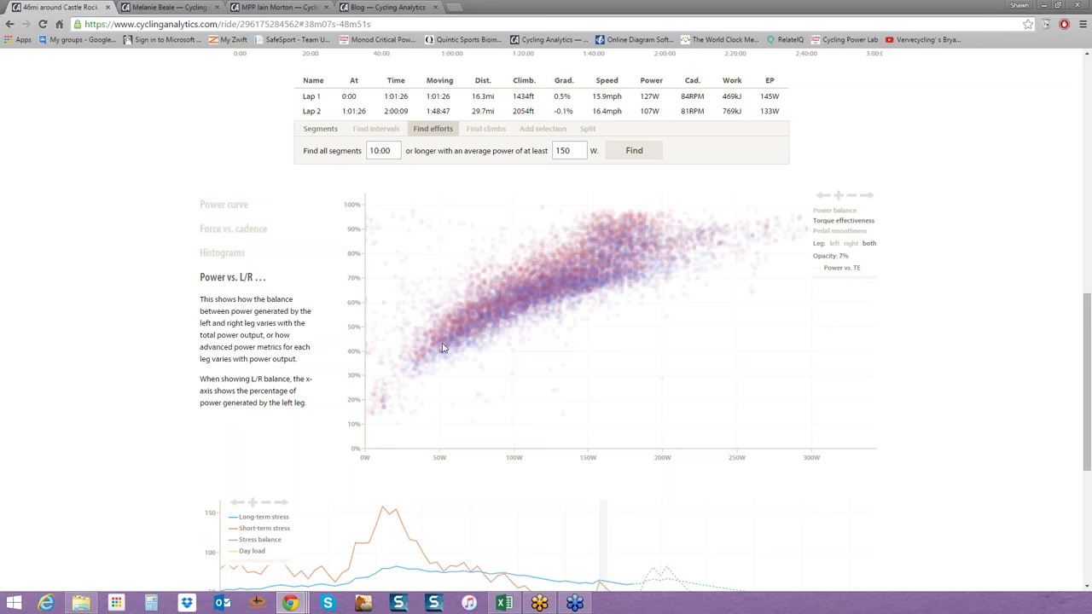
mouse_move(603, 239)
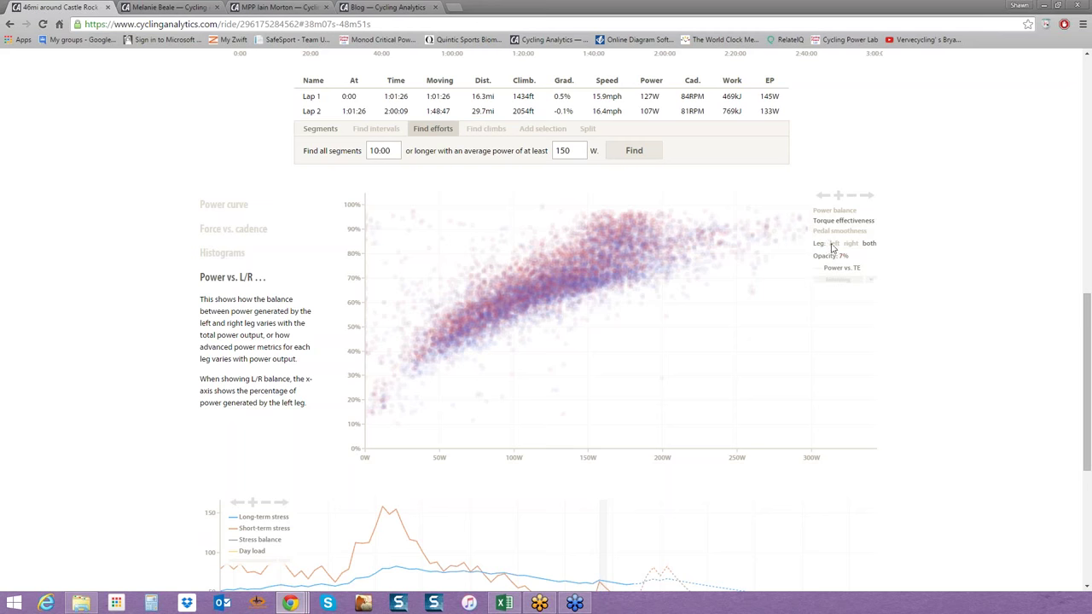
left_click(851, 243)
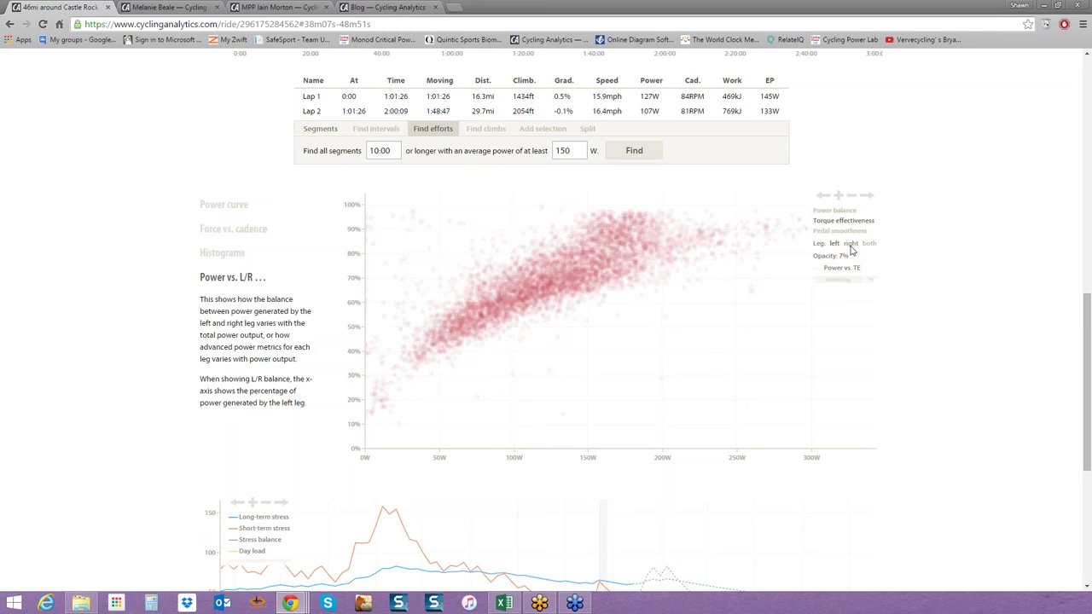
left_click(869, 244)
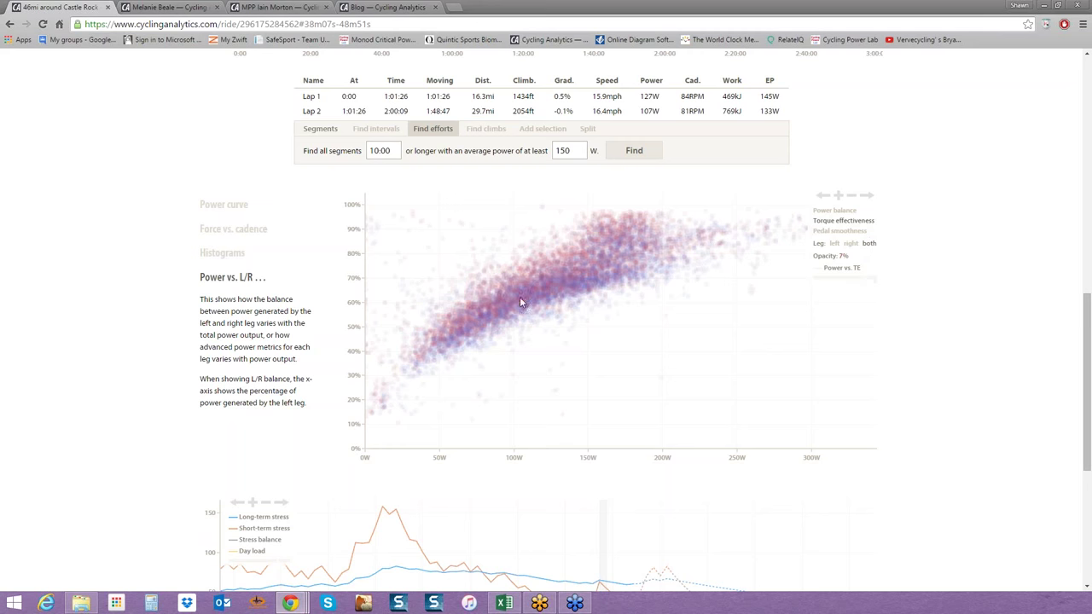
mouse_move(568, 384)
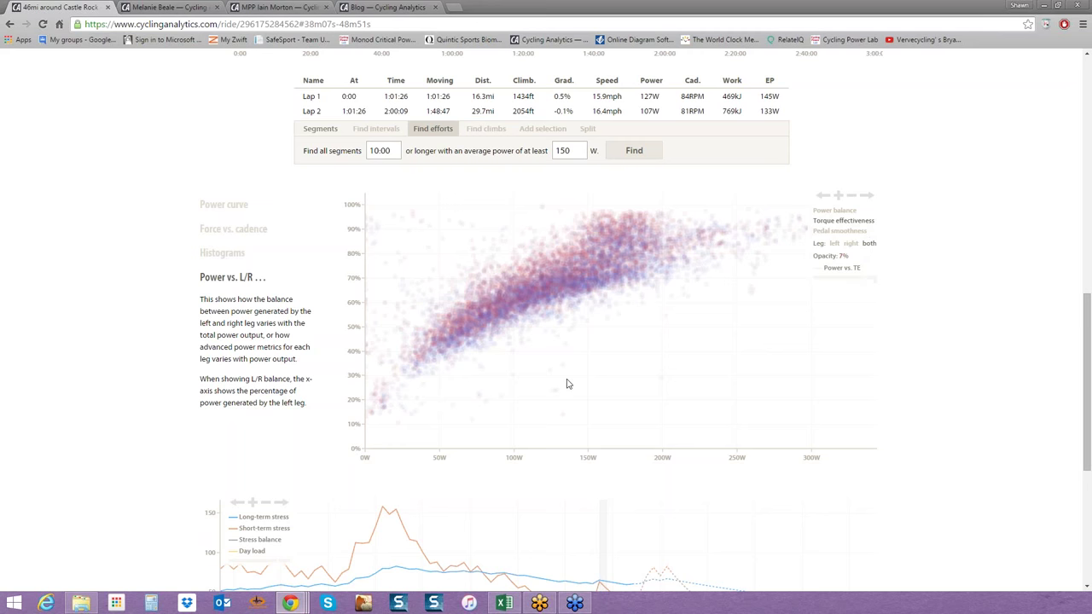
left_click(168, 8)
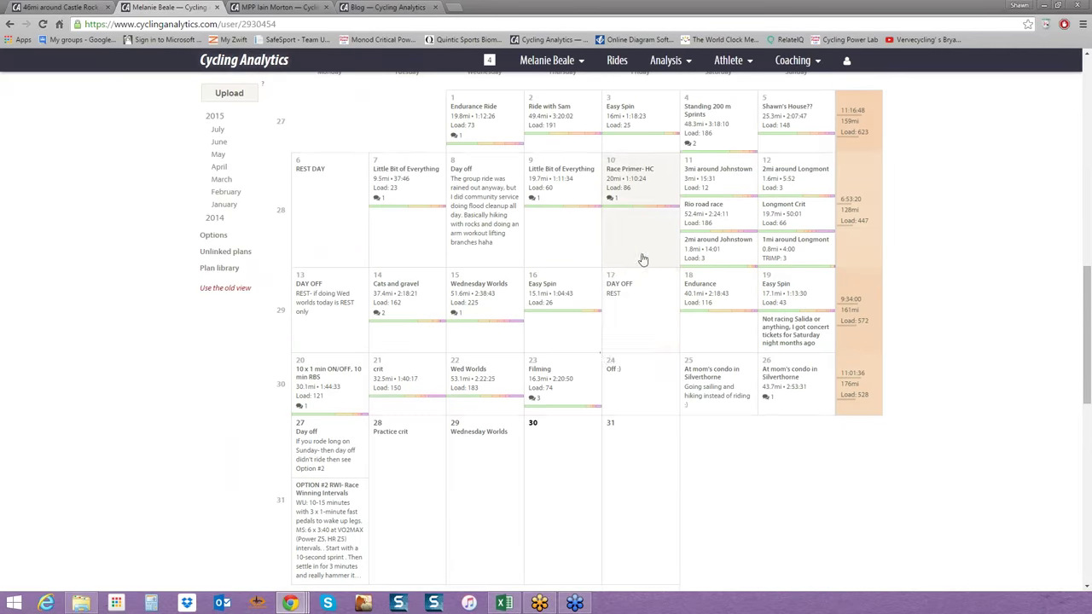
scroll("down", 3)
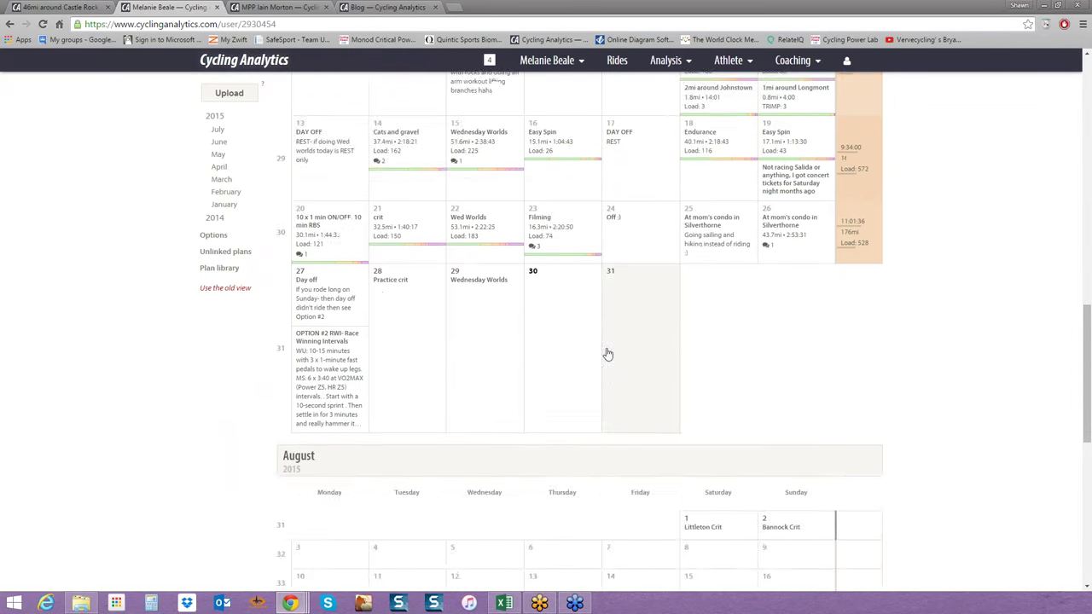
left_click(551, 60)
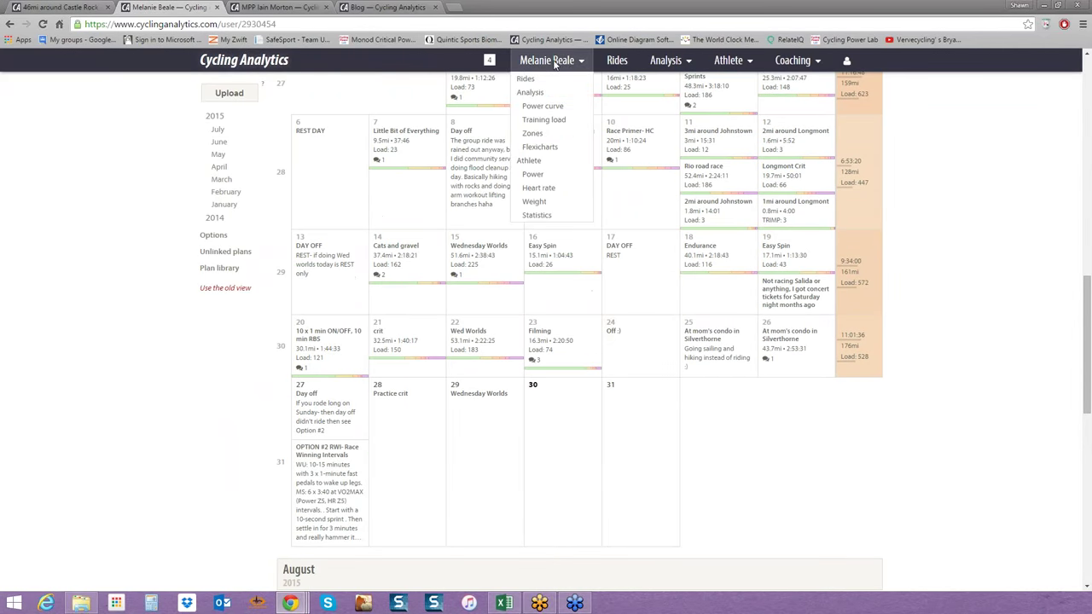
mouse_move(543, 105)
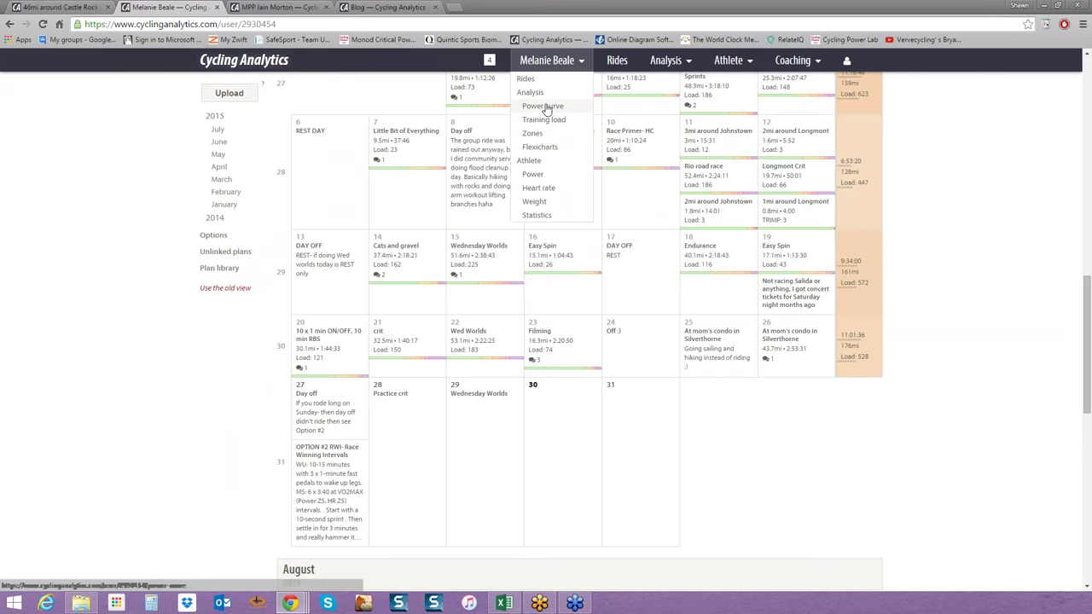
left_click(543, 104)
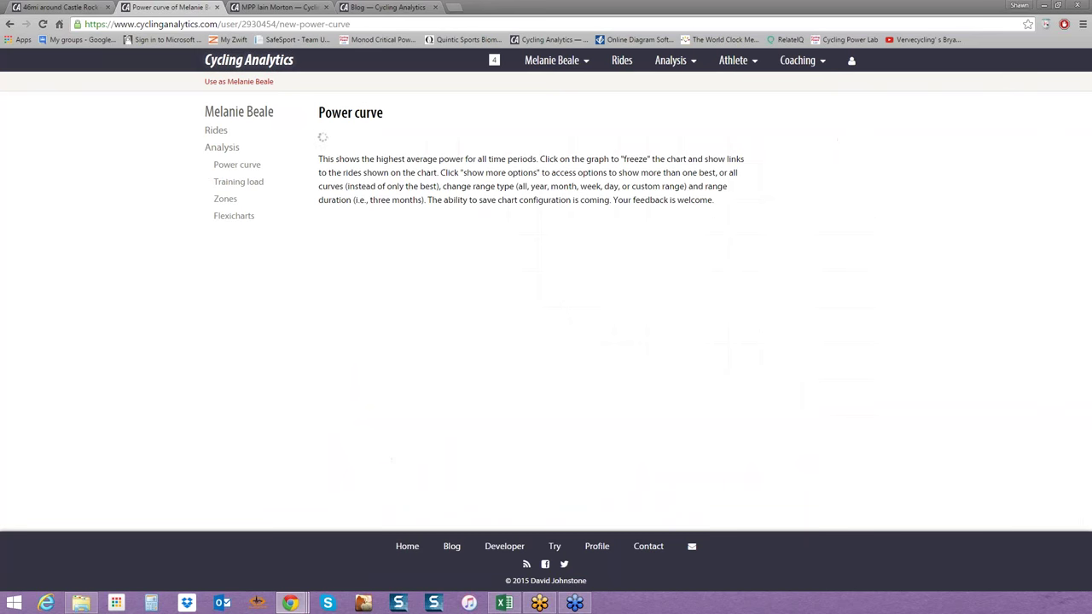
mouse_move(563, 494)
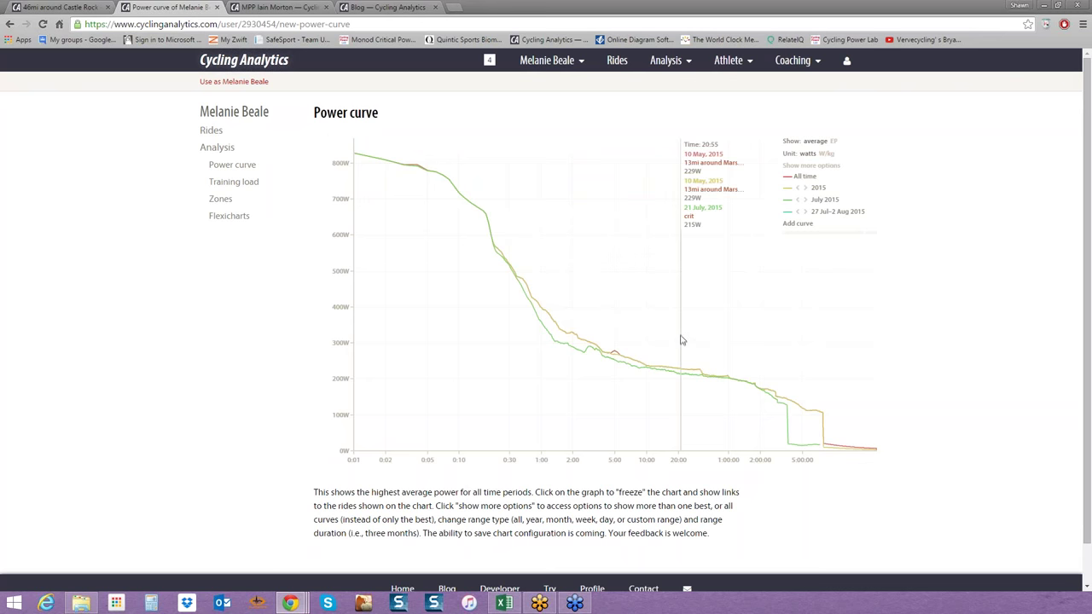
mouse_move(678, 342)
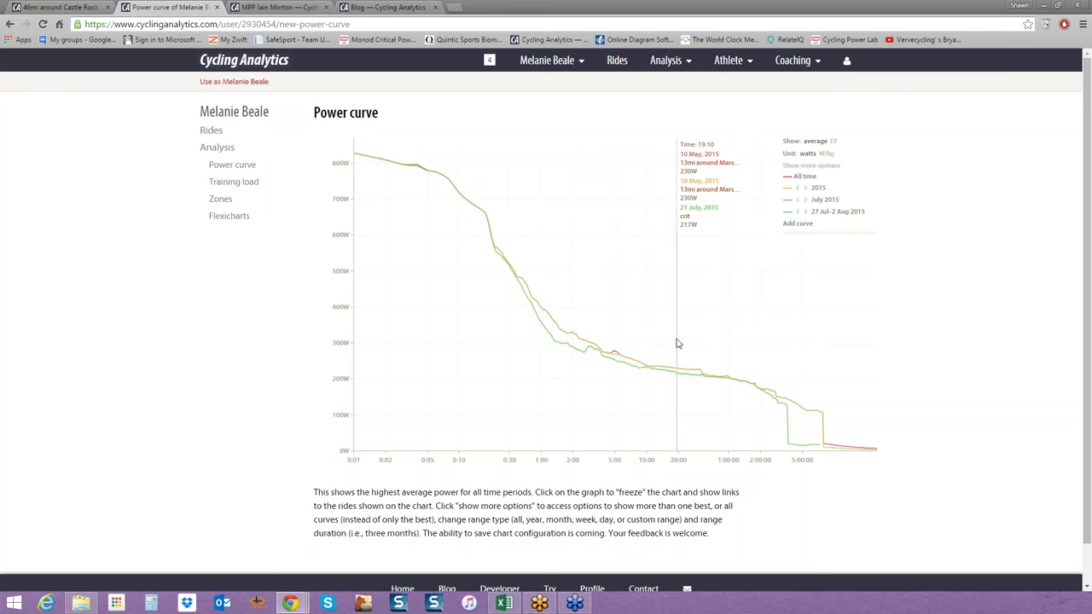
mouse_move(679, 343)
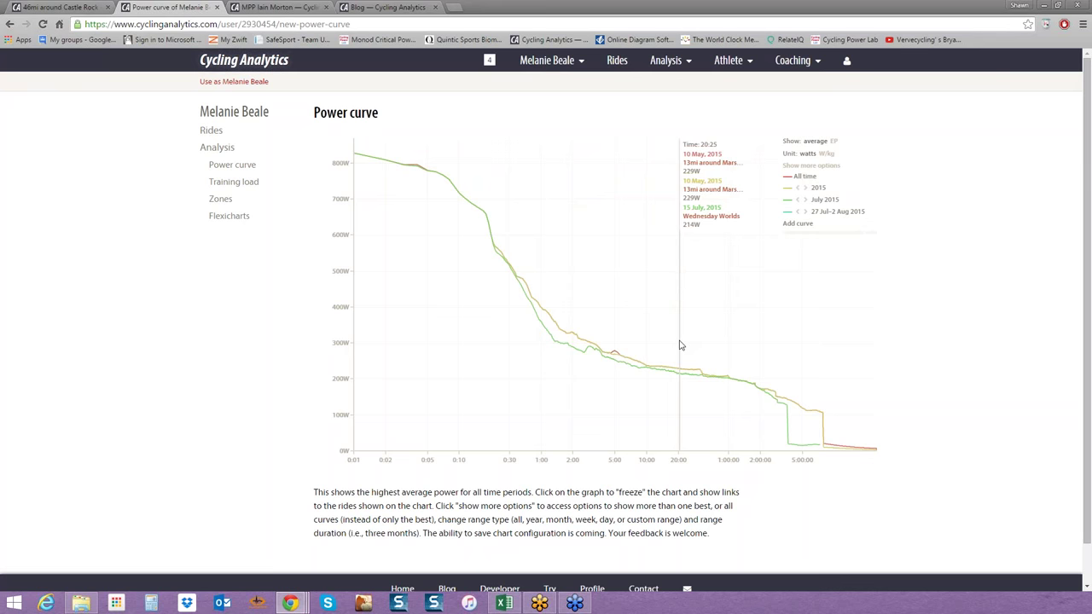
Scroll down to review the all-time, 2015 and July bests near 20 minutes.
scroll("down", 3)
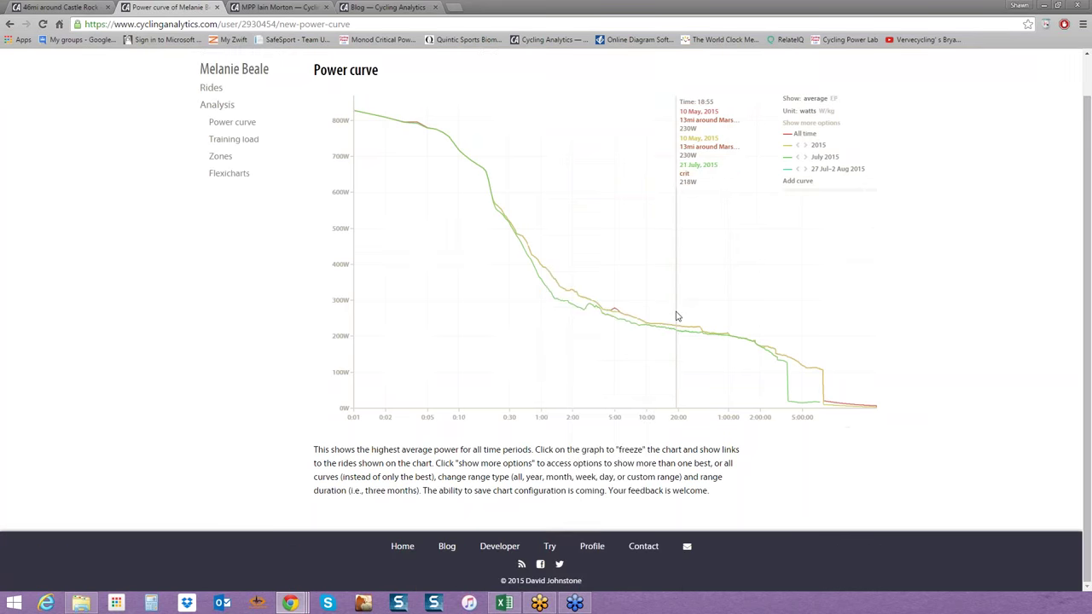
mouse_move(678, 318)
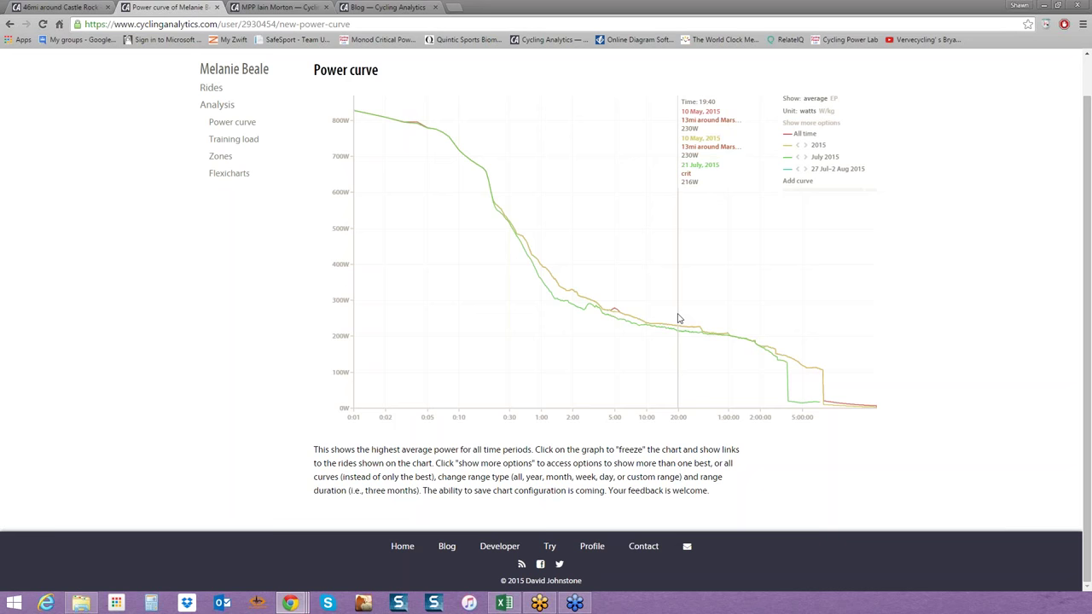
mouse_move(731, 319)
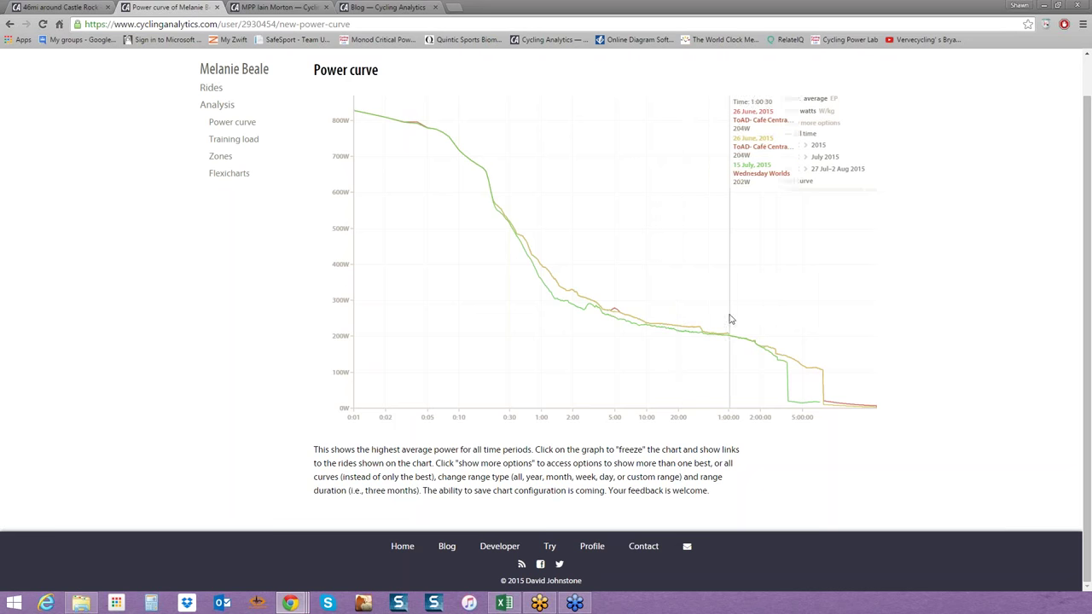
mouse_move(733, 325)
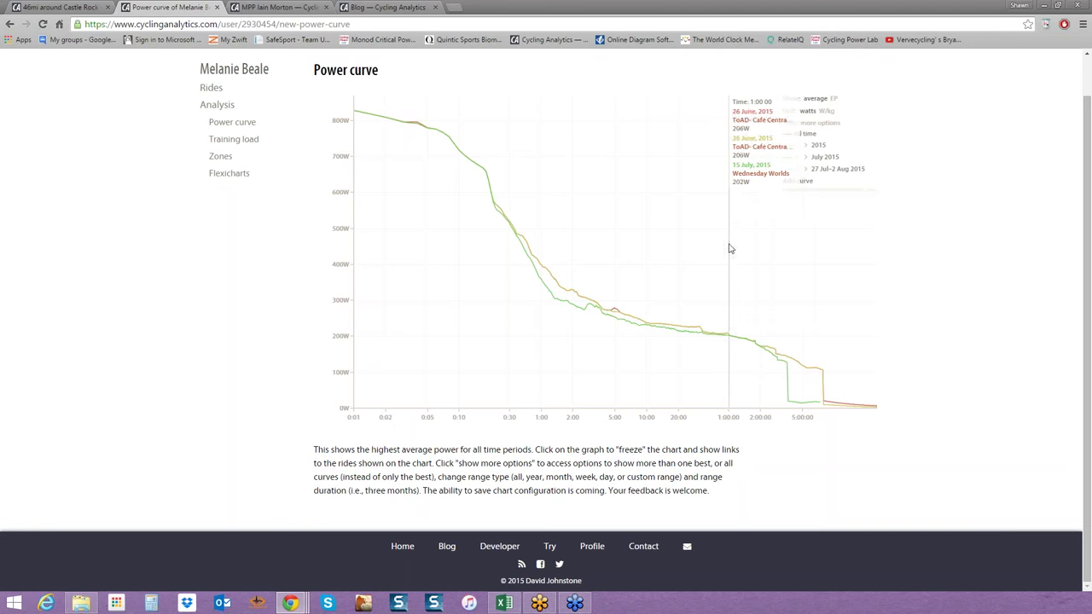
mouse_move(728, 208)
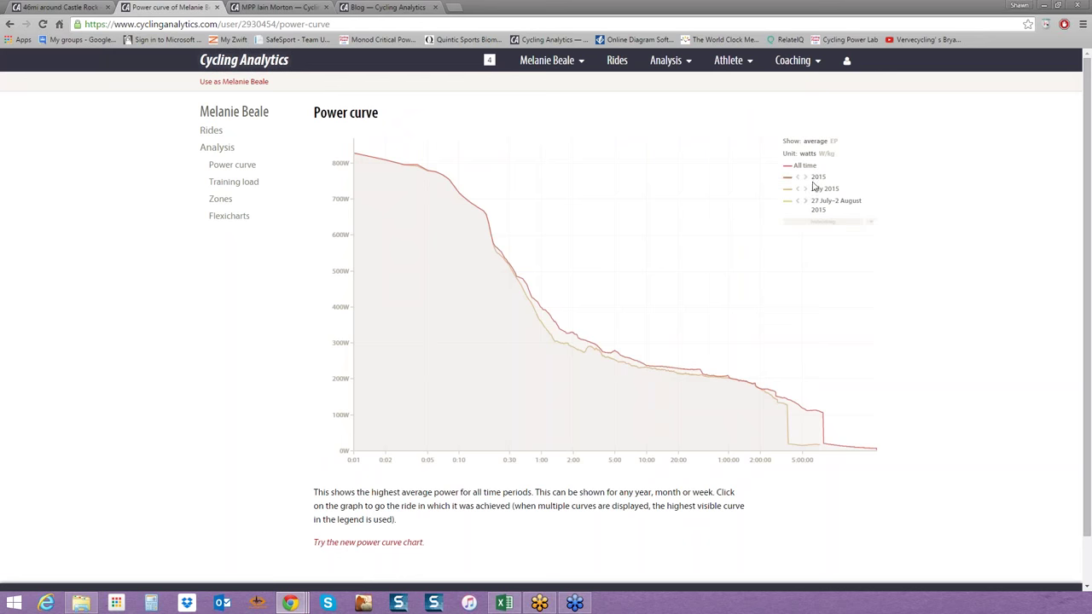
left_click(368, 542)
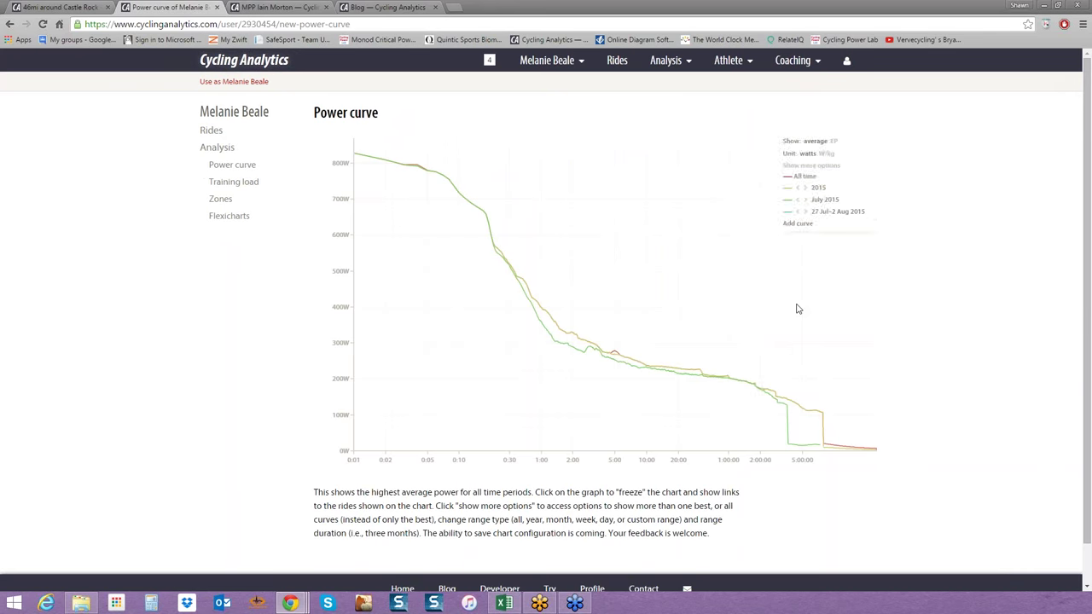
mouse_move(761, 331)
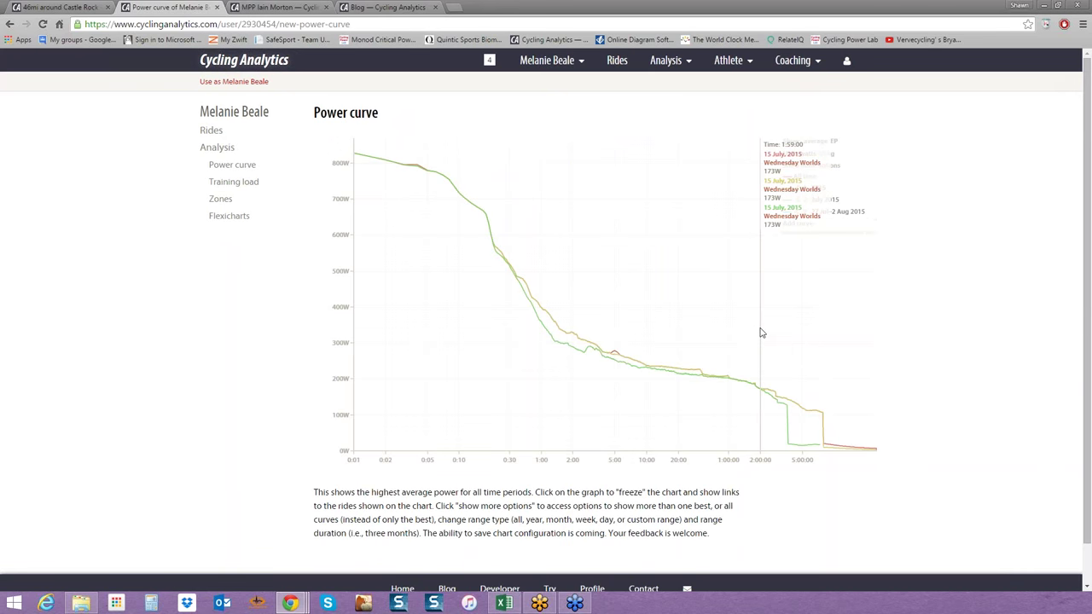
mouse_move(737, 328)
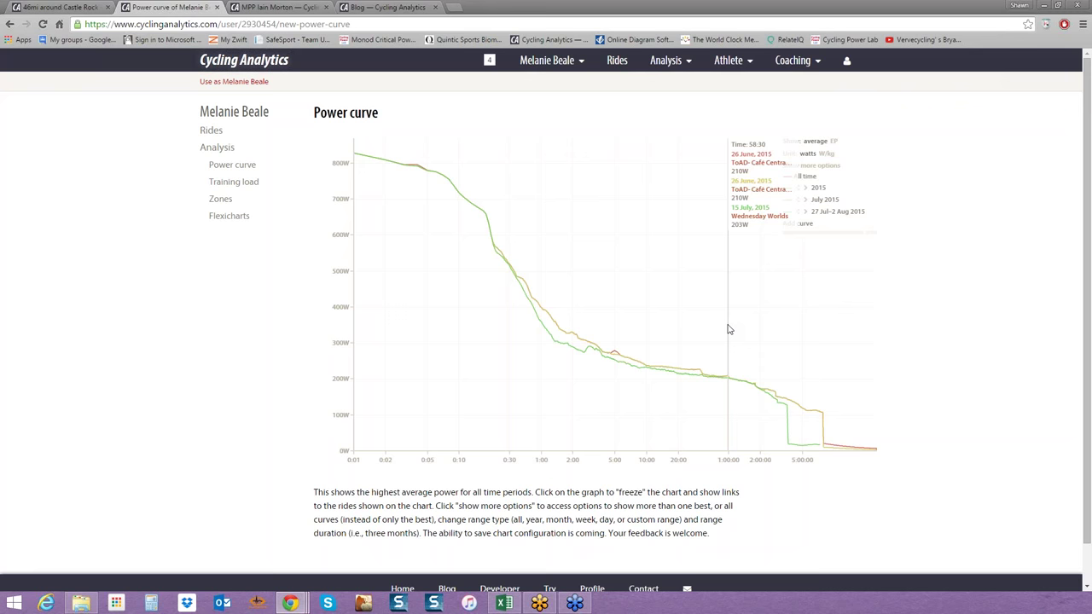
mouse_move(571, 82)
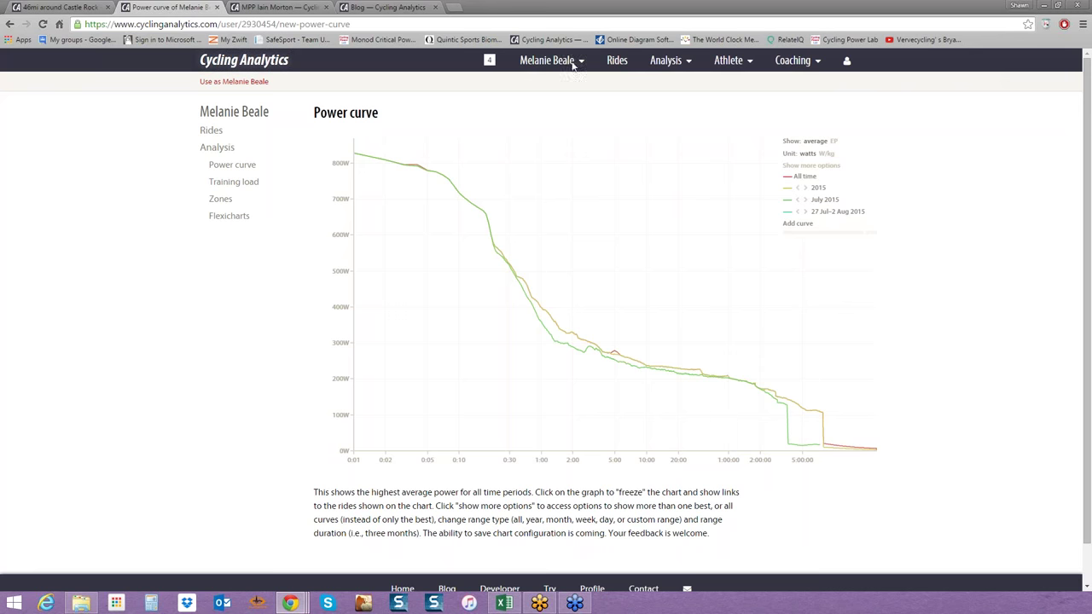
Open the 15 July Wednesday Worlds ride page and scroll to its power curve.
left_click(544, 60)
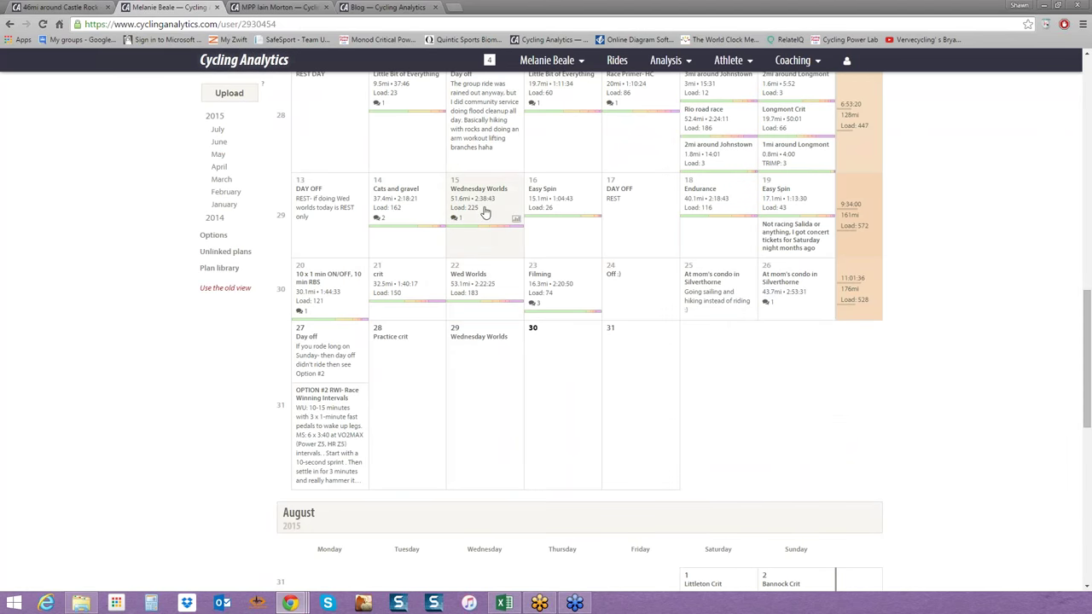
left_click(478, 189)
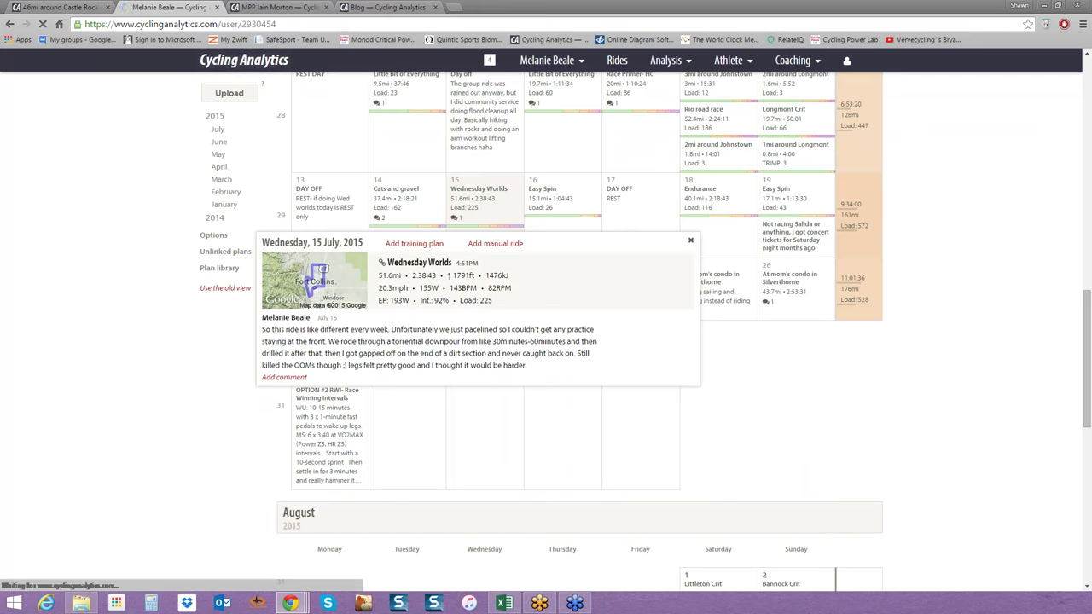
left_click(419, 262)
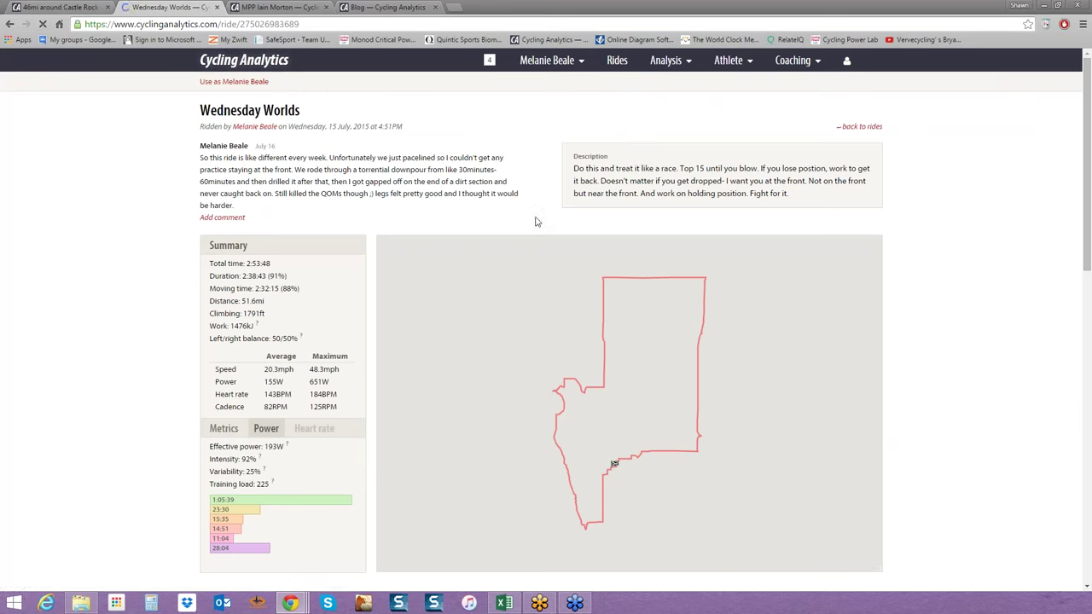
scroll("down", 3)
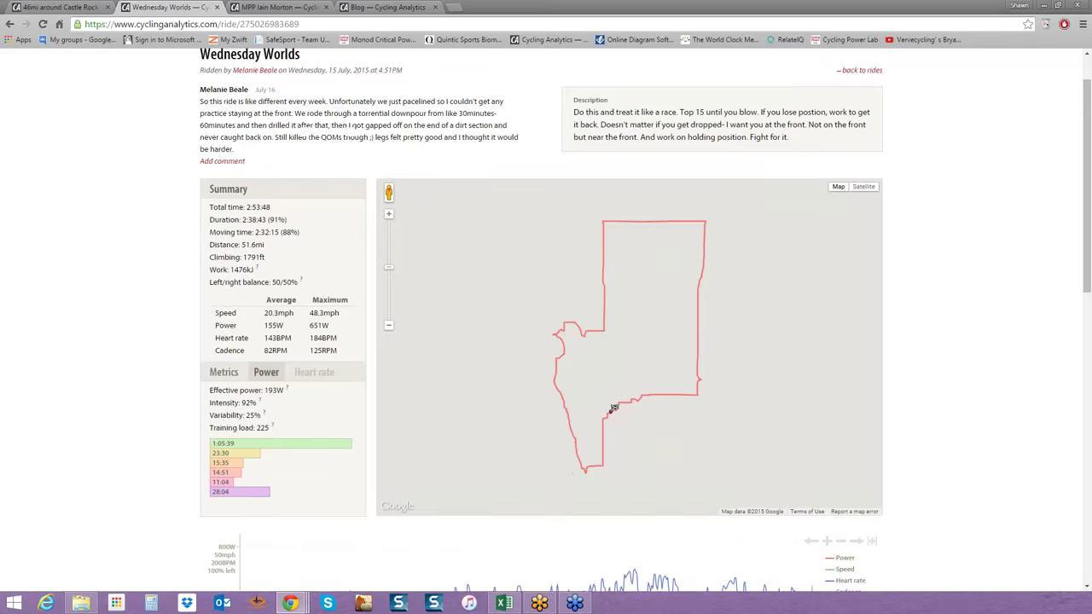
scroll("down", 3)
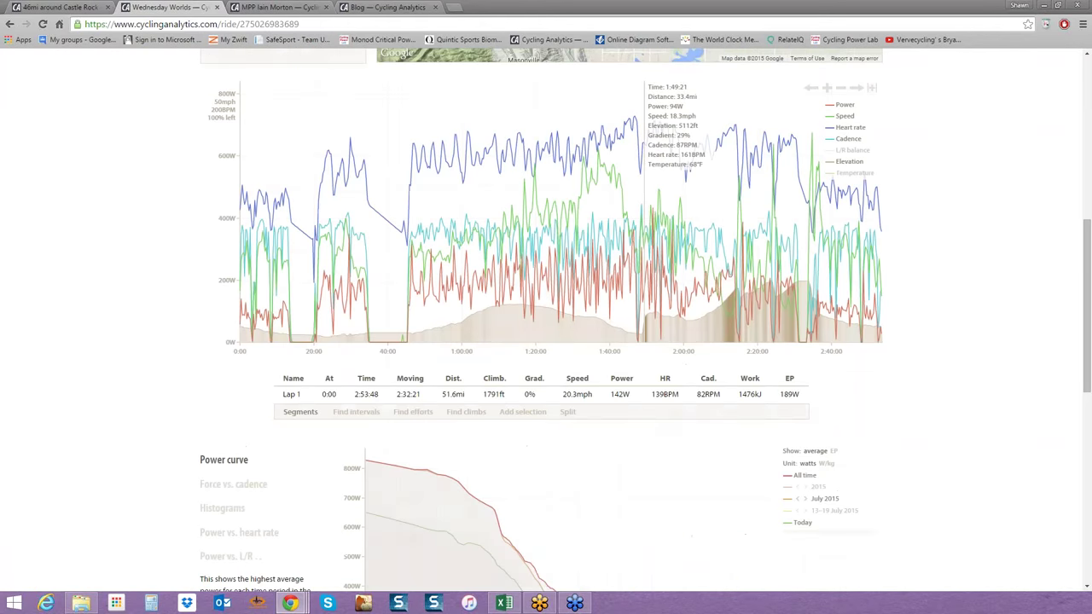
scroll("down", 3)
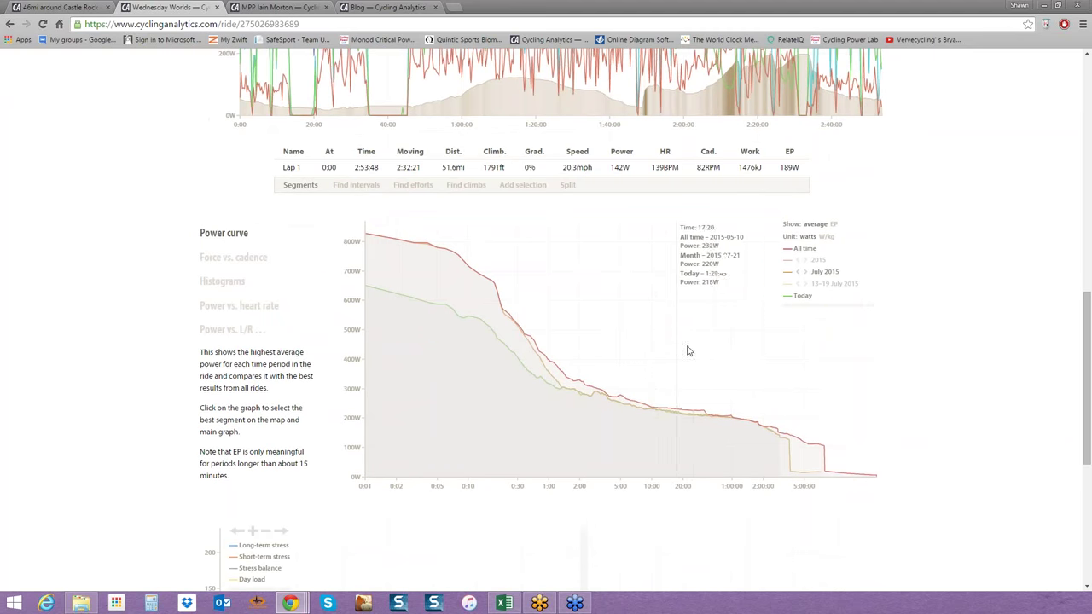
mouse_move(683, 350)
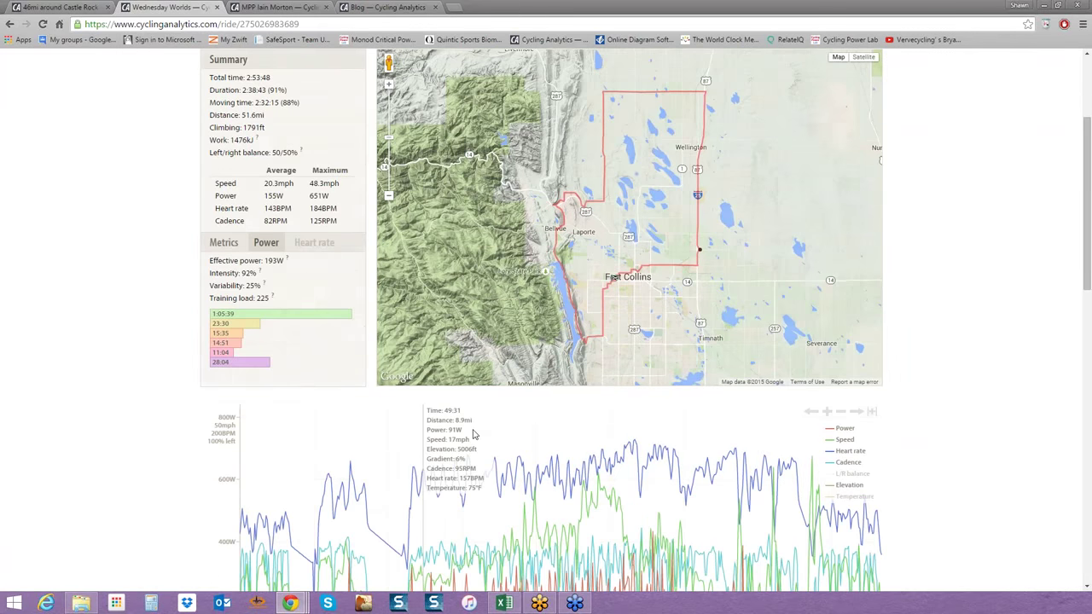
scroll("down", 3)
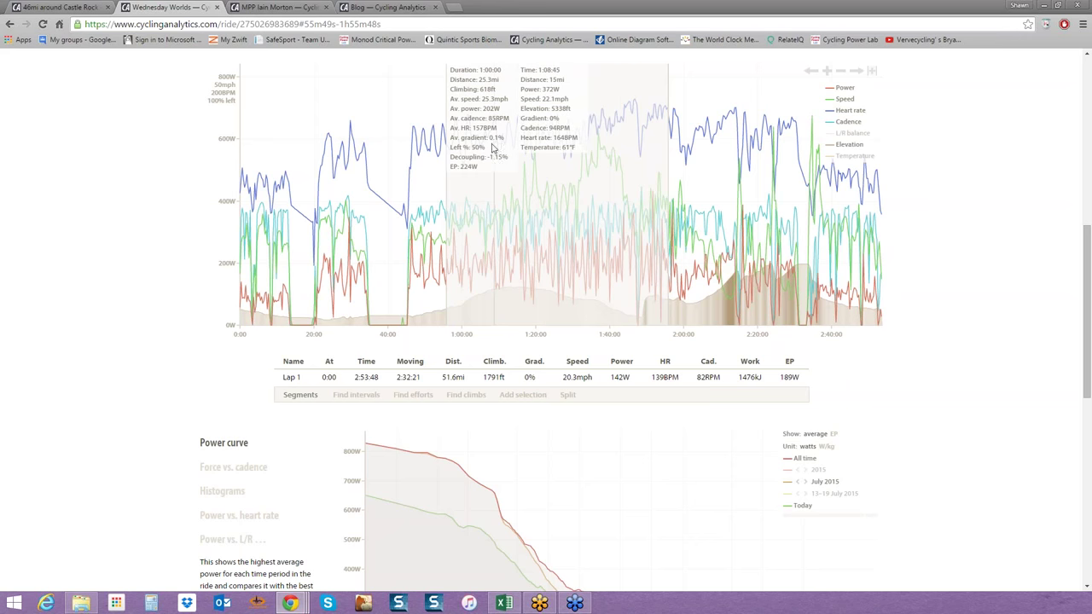
mouse_move(478, 180)
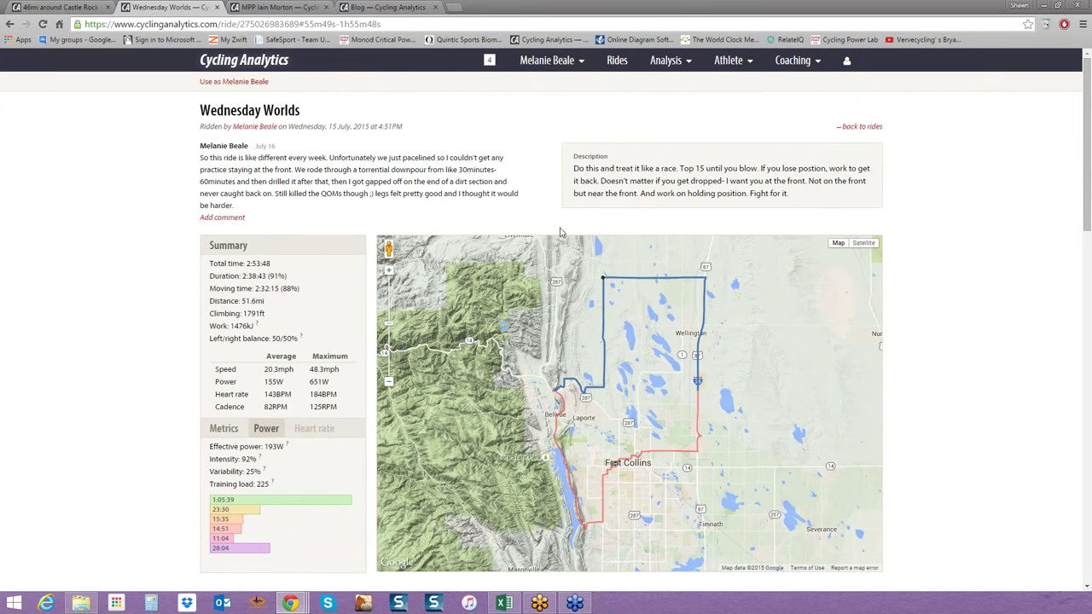
Open the athlete's power settings page and save the seven power zones.
left_click(548, 60)
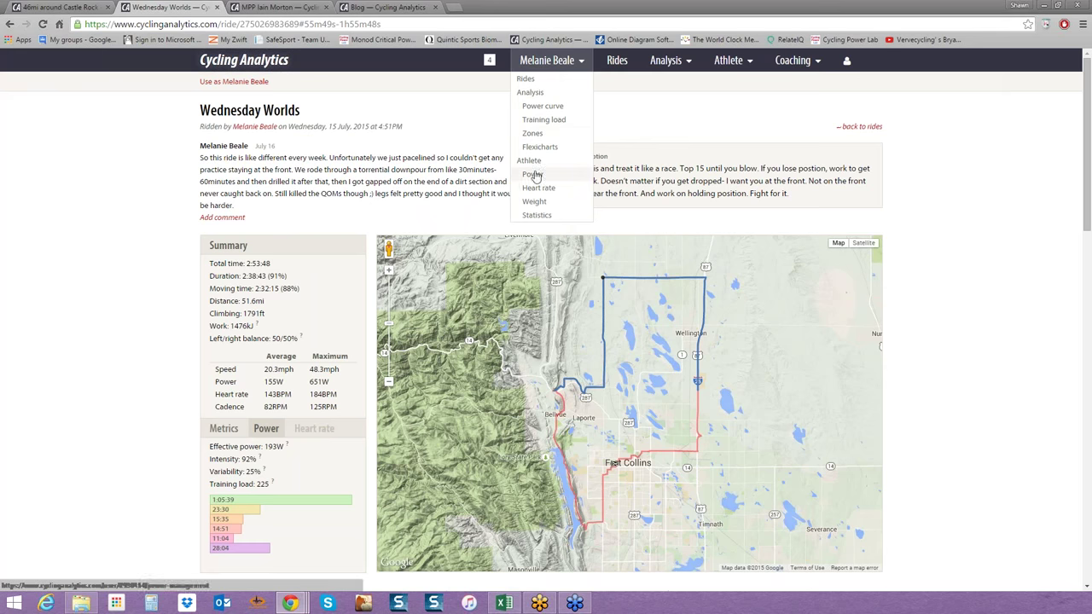
left_click(531, 174)
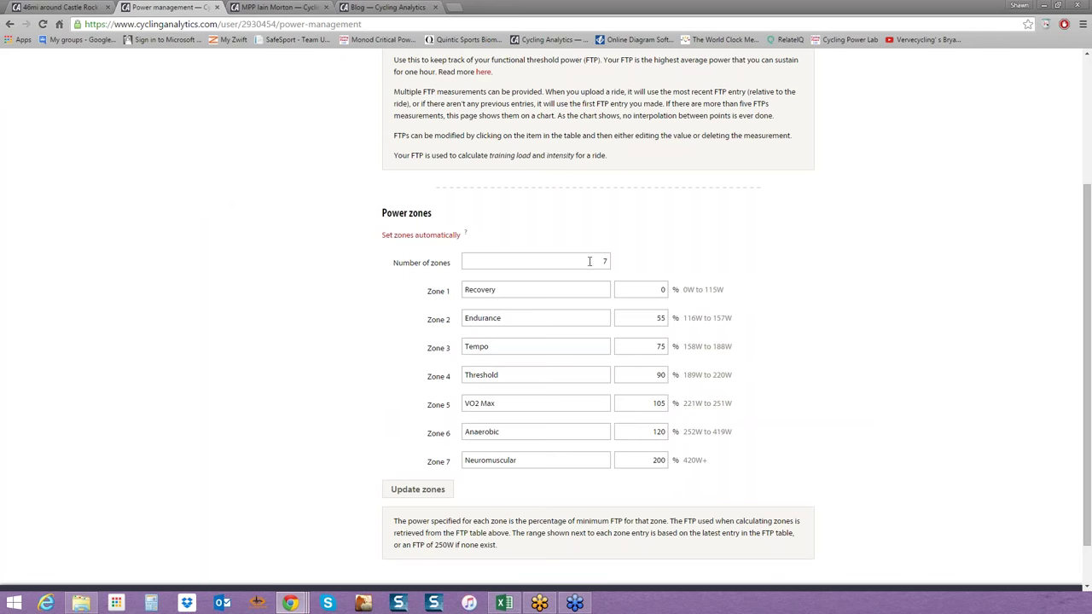
mouse_move(553, 375)
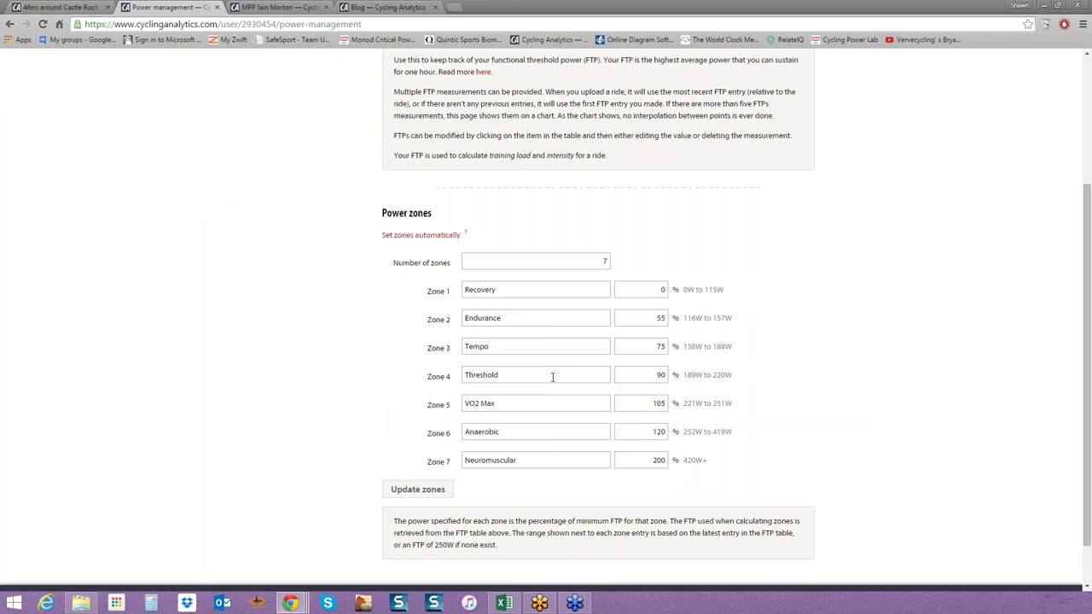
mouse_move(659, 375)
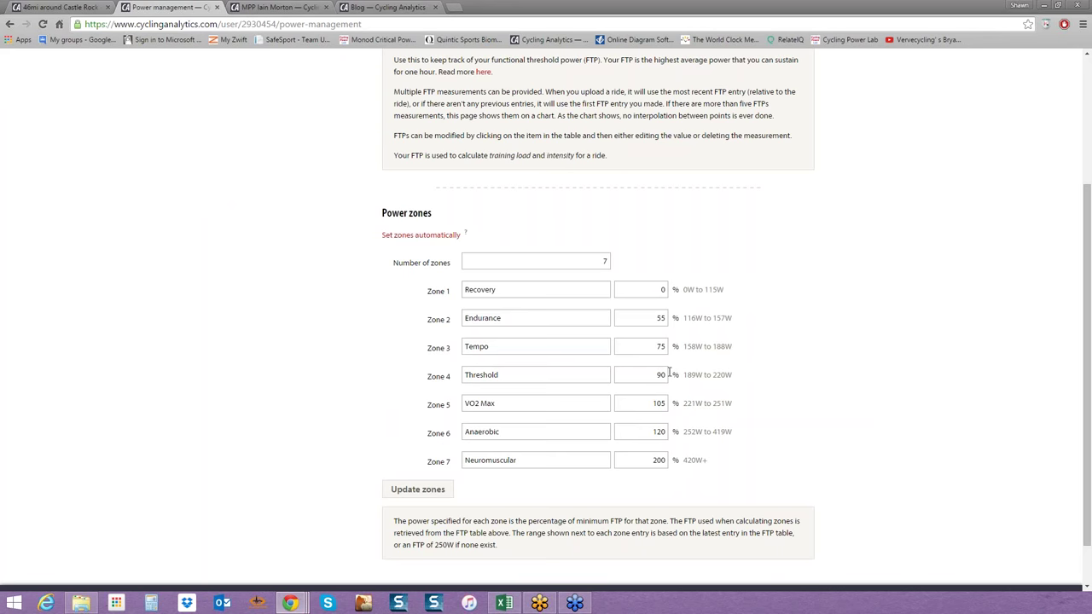
mouse_move(593, 493)
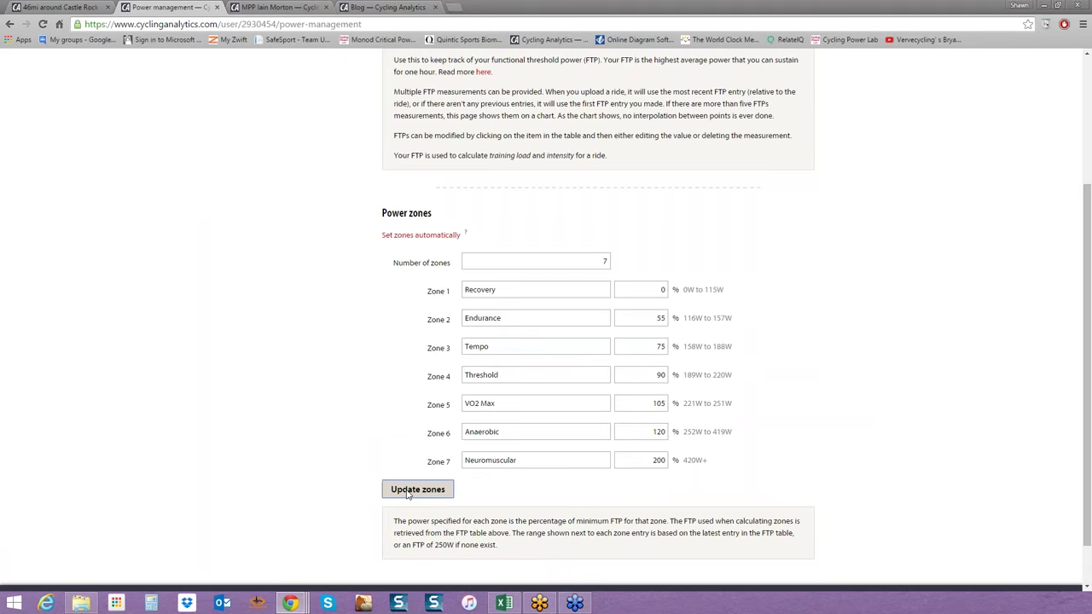
left_click(417, 488)
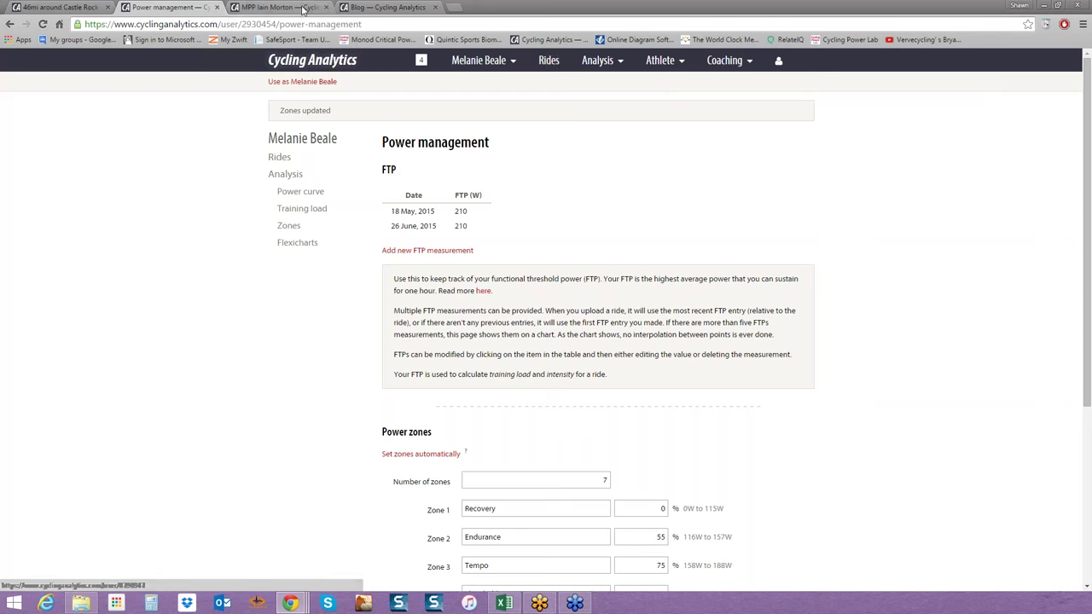
Open the 30 July FTP Test ride and scroll to its chart showing the 20:03 stretch at 278 W.
left_click(256, 7)
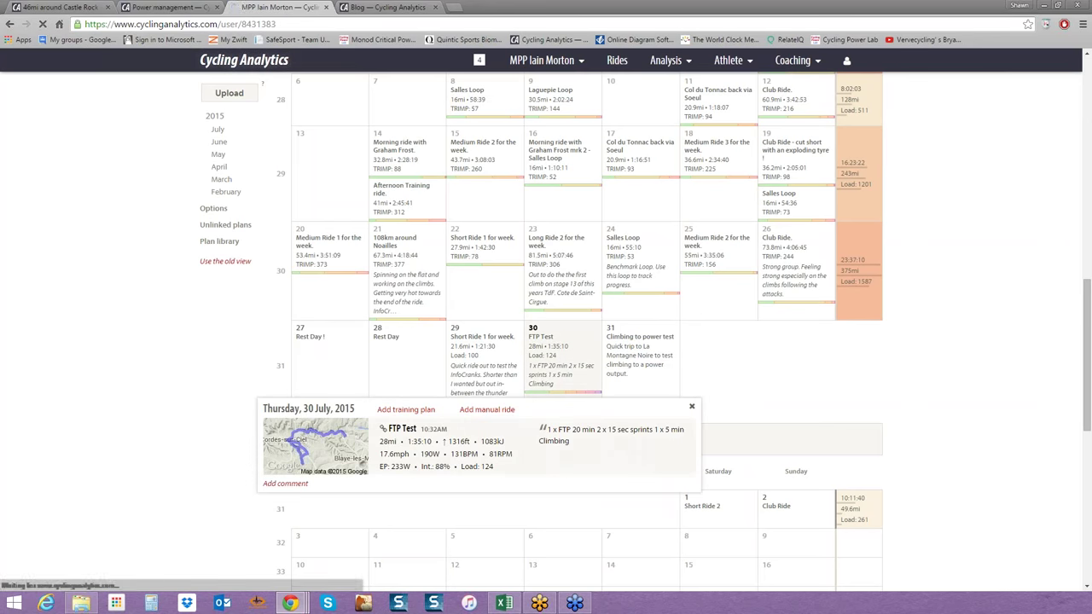
left_click(393, 429)
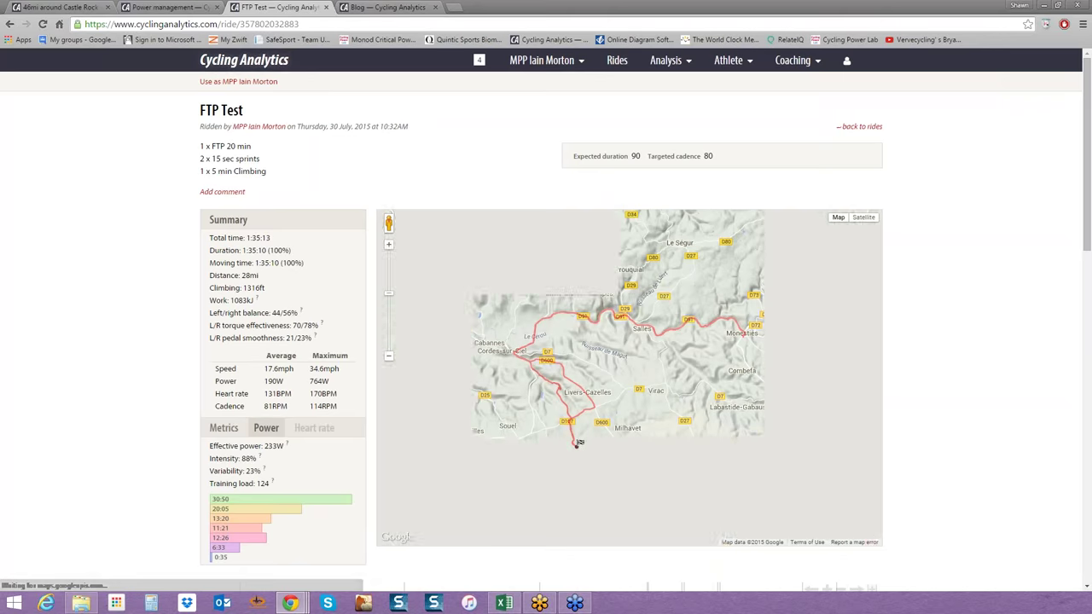
scroll("down", 3)
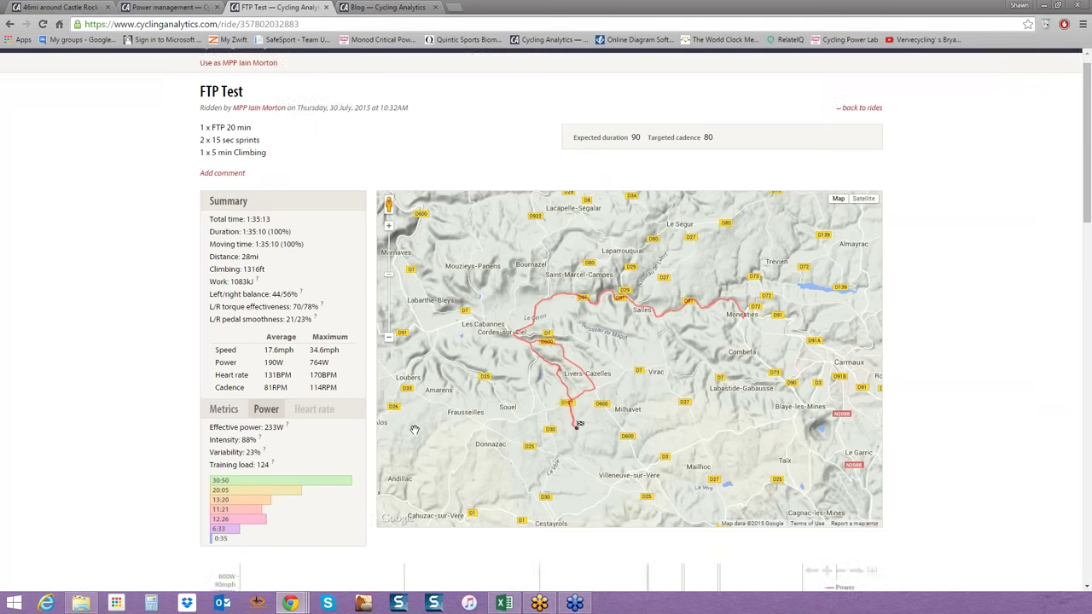
scroll("down", 3)
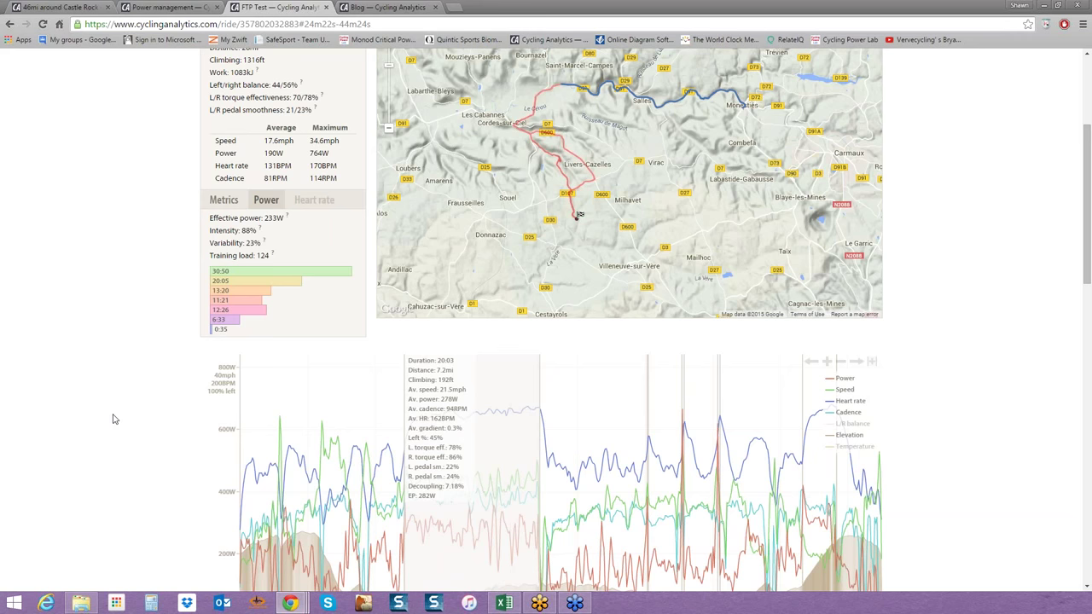
mouse_move(431, 409)
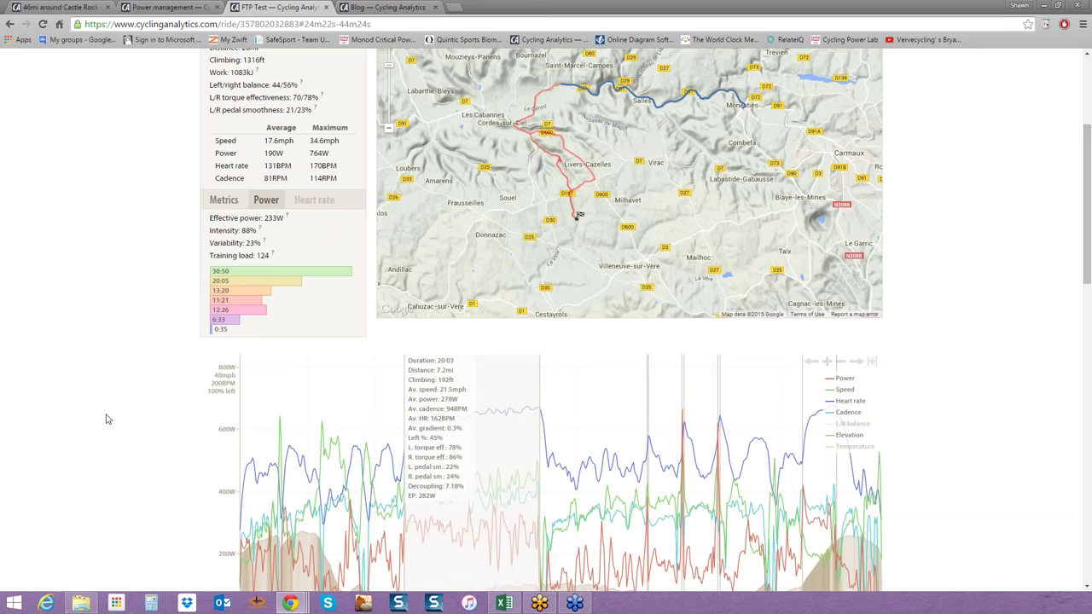
mouse_move(531, 443)
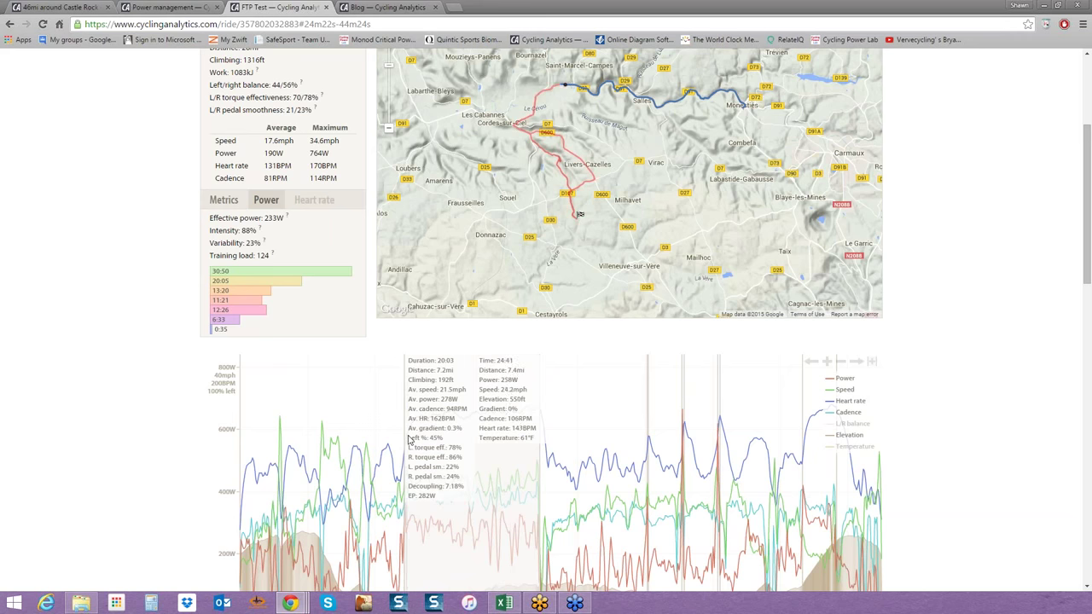
mouse_move(387, 431)
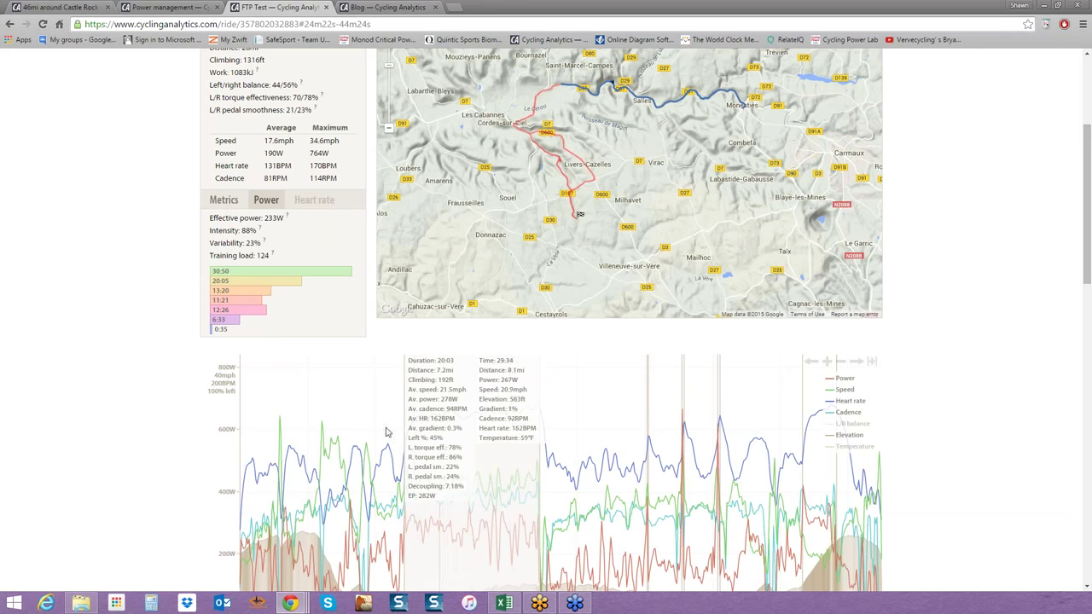
mouse_move(36, 452)
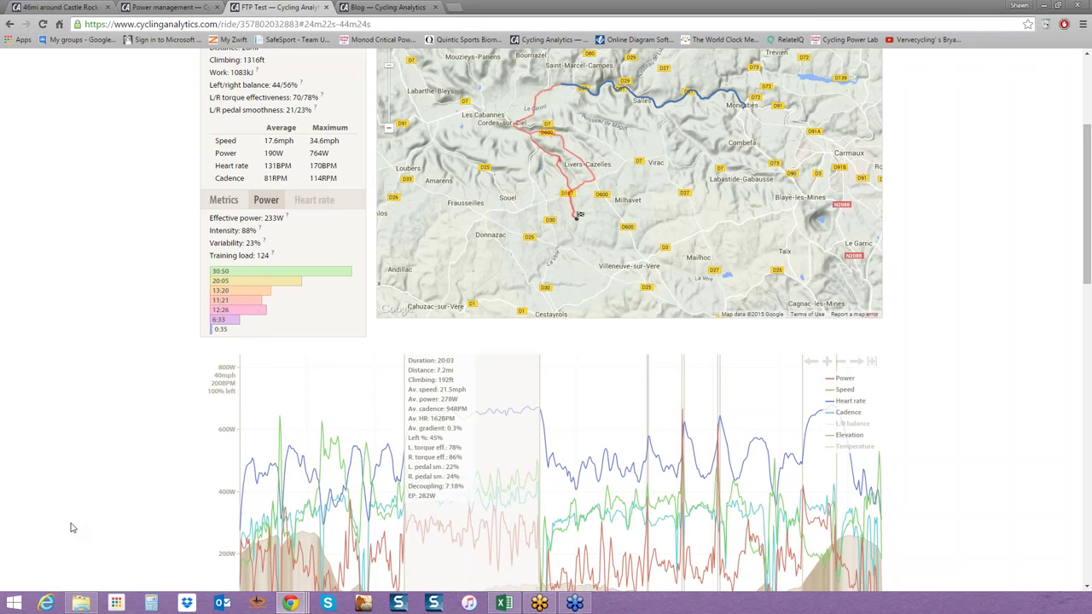
scroll("down", 3)
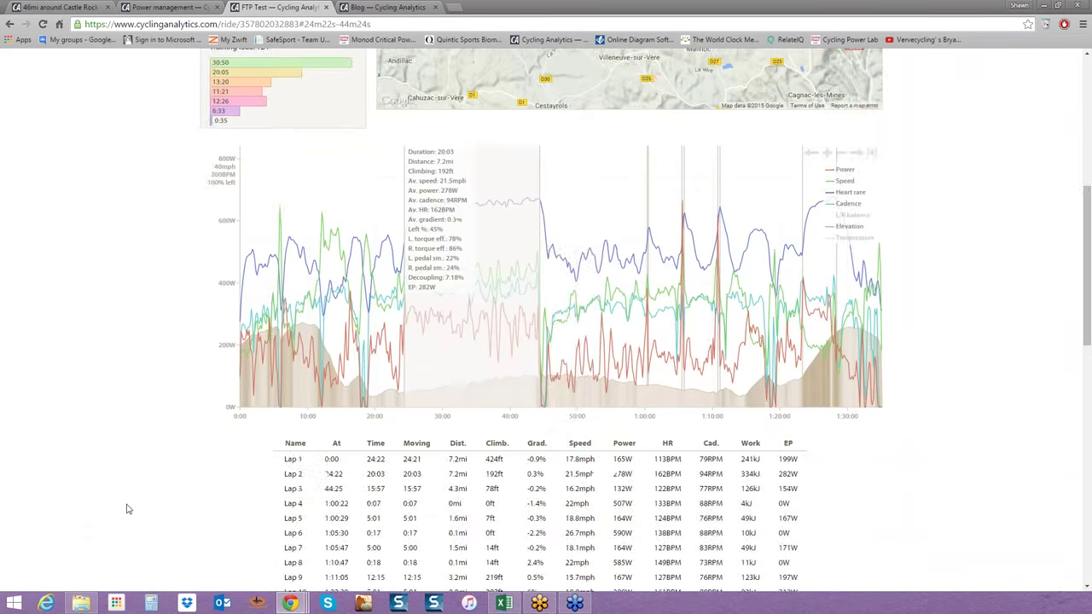
scroll("down", 3)
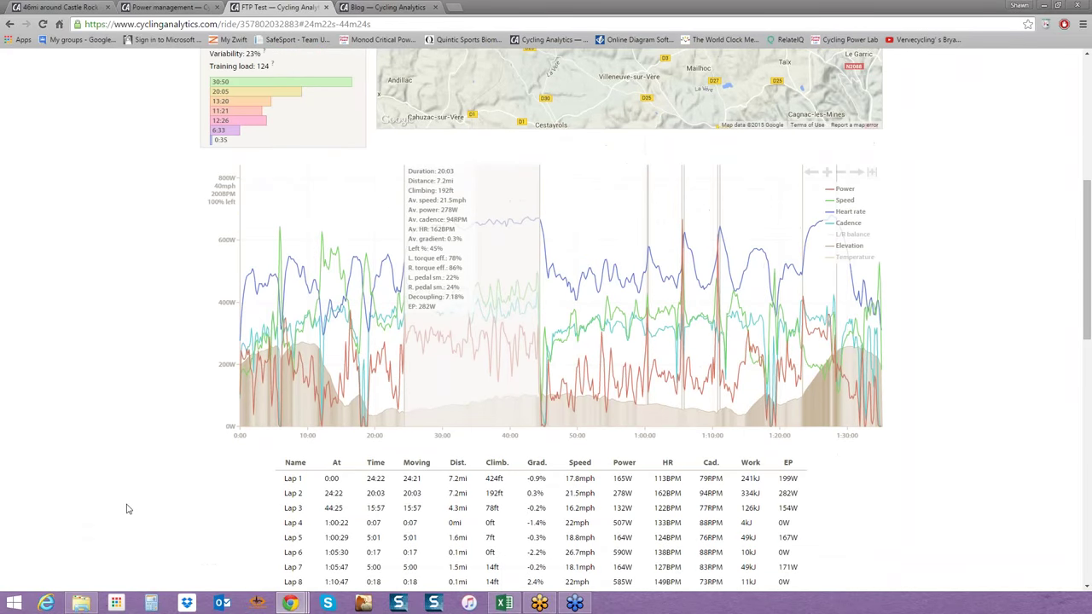
mouse_move(426, 311)
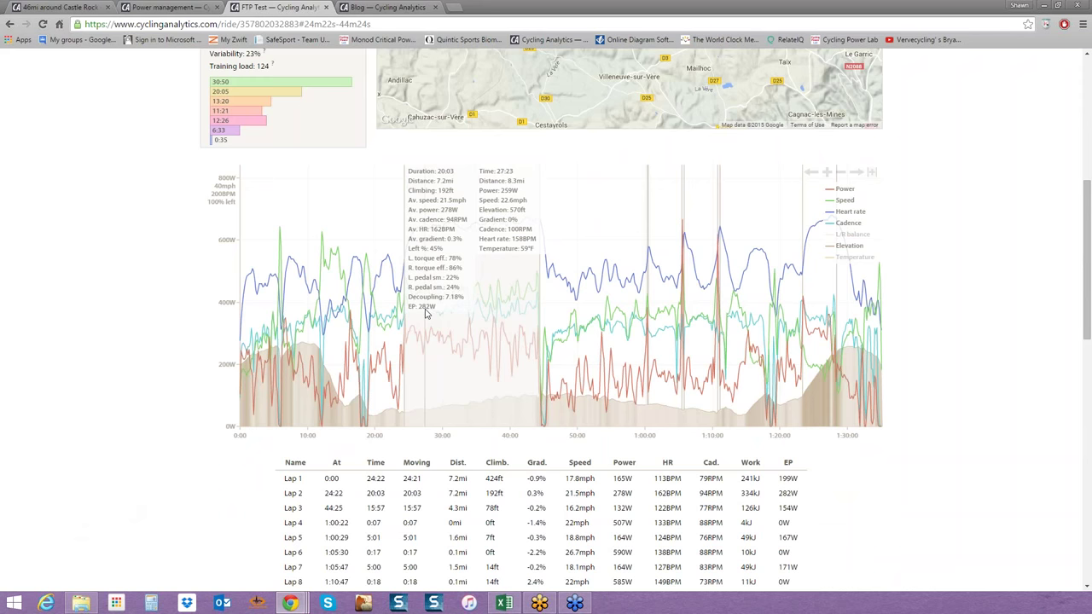
mouse_move(35, 264)
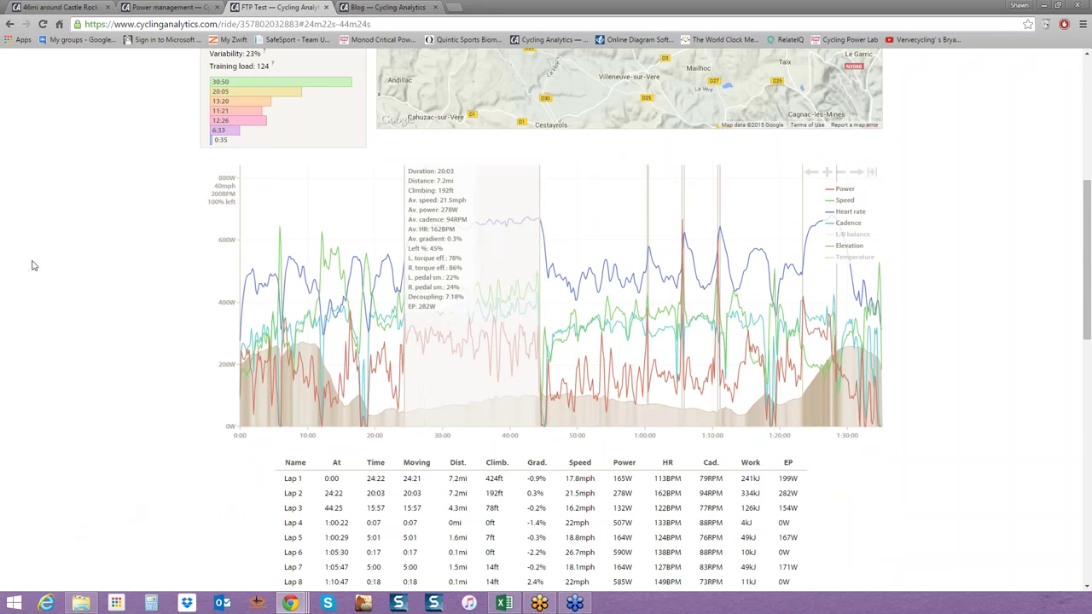
mouse_move(60, 260)
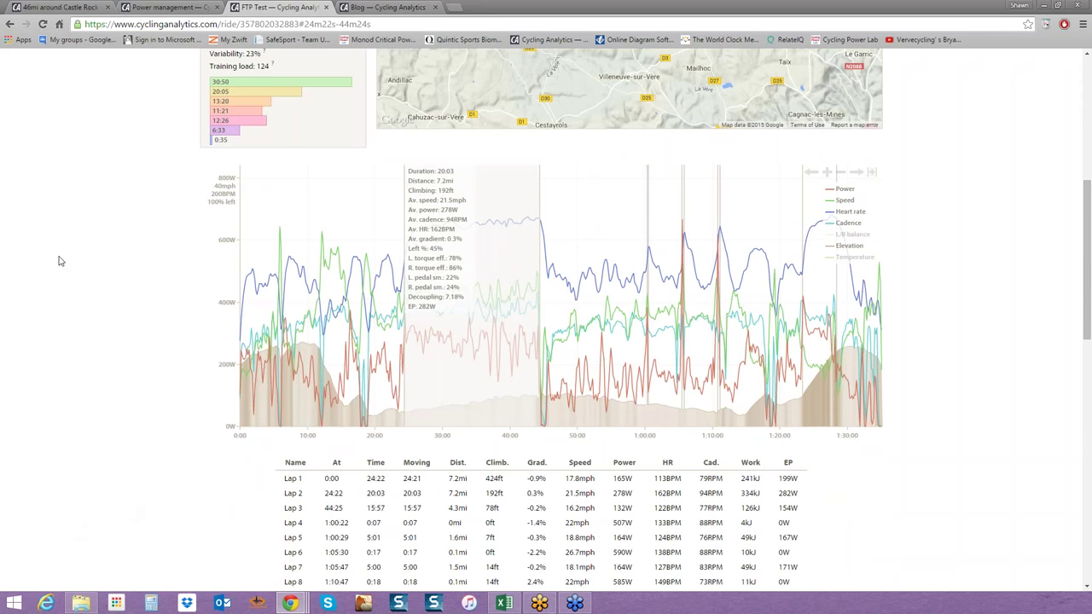
mouse_move(87, 275)
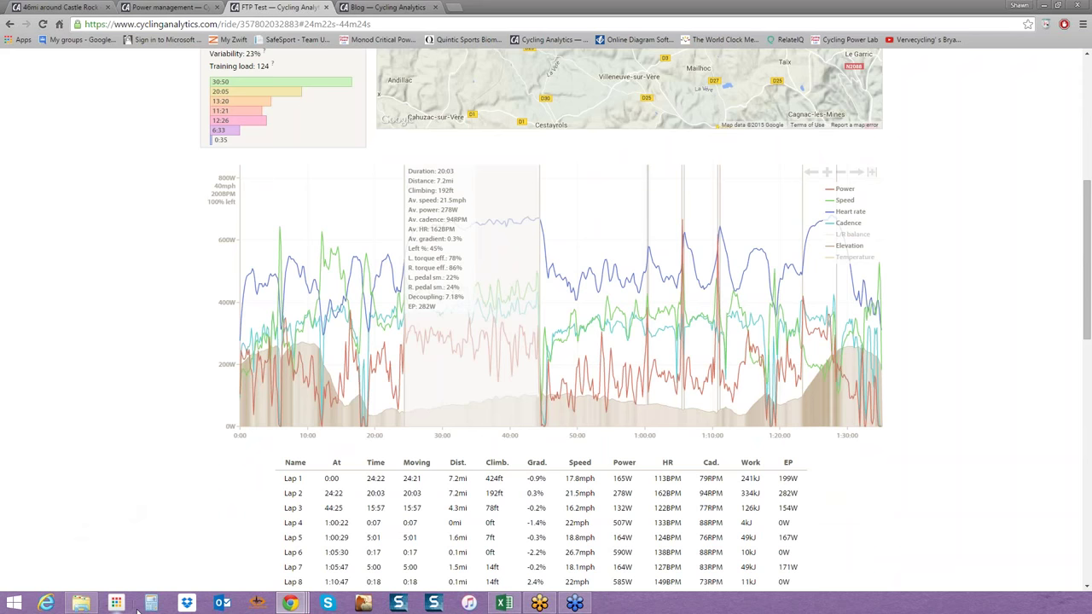
left_click(150, 600)
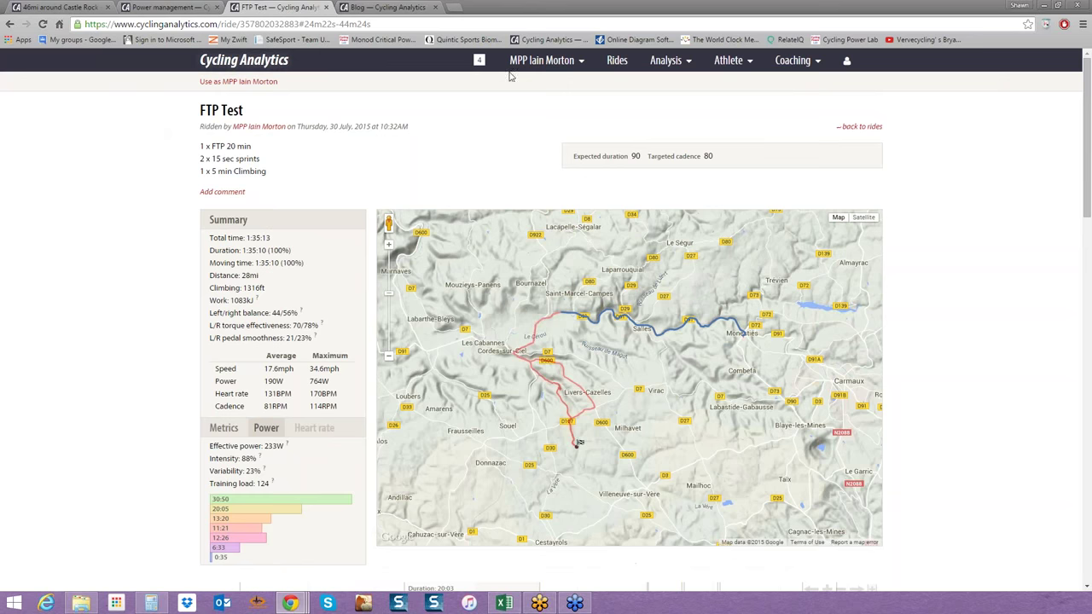
From Power management, start a new FTP measurement and update the seven power zones.
left_click(543, 59)
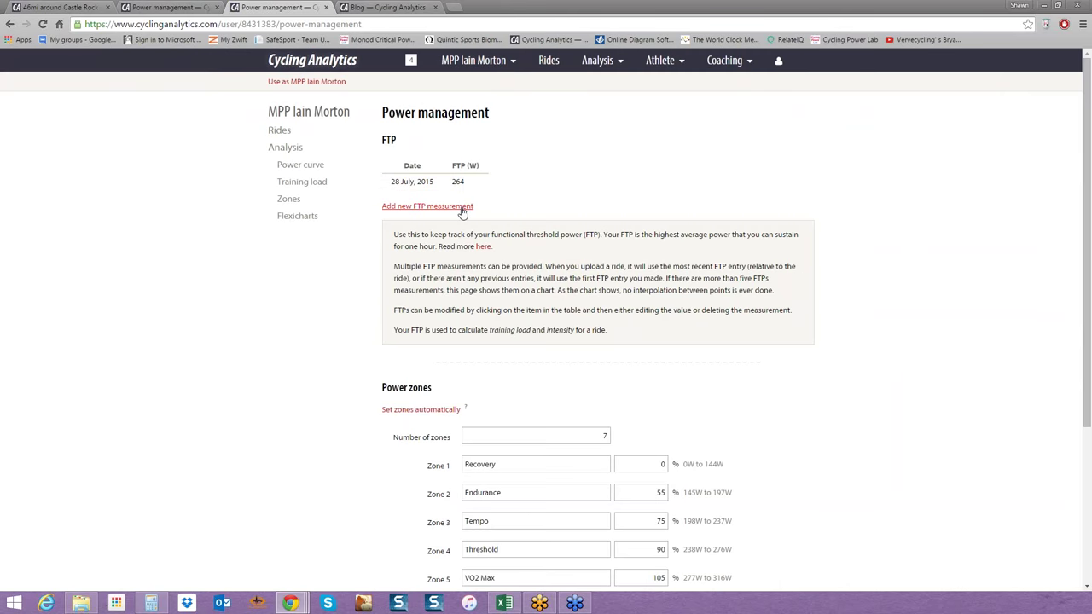
left_click(426, 207)
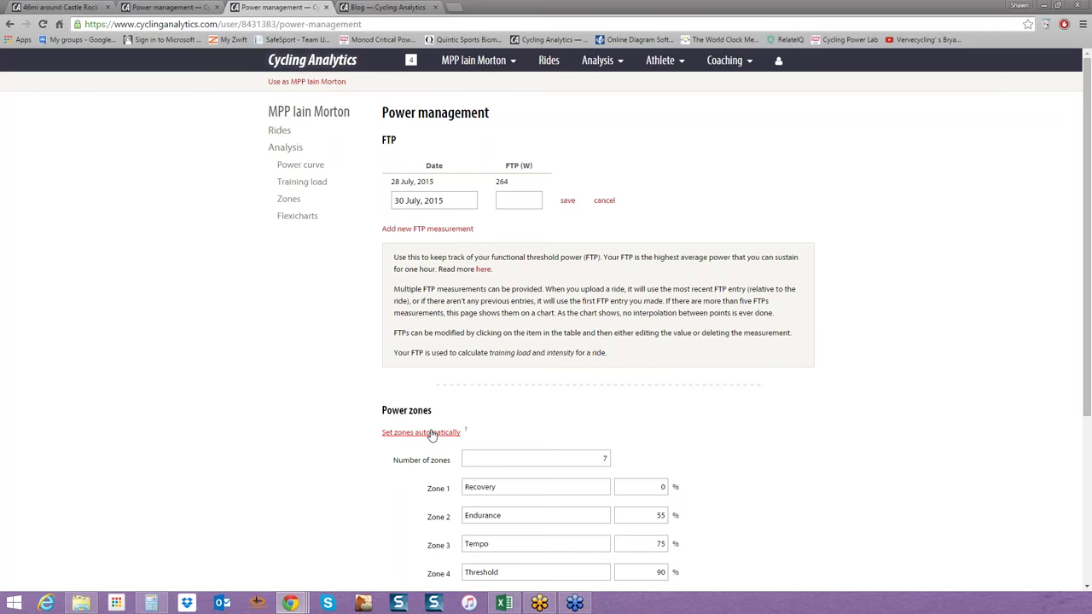
scroll("down", 3)
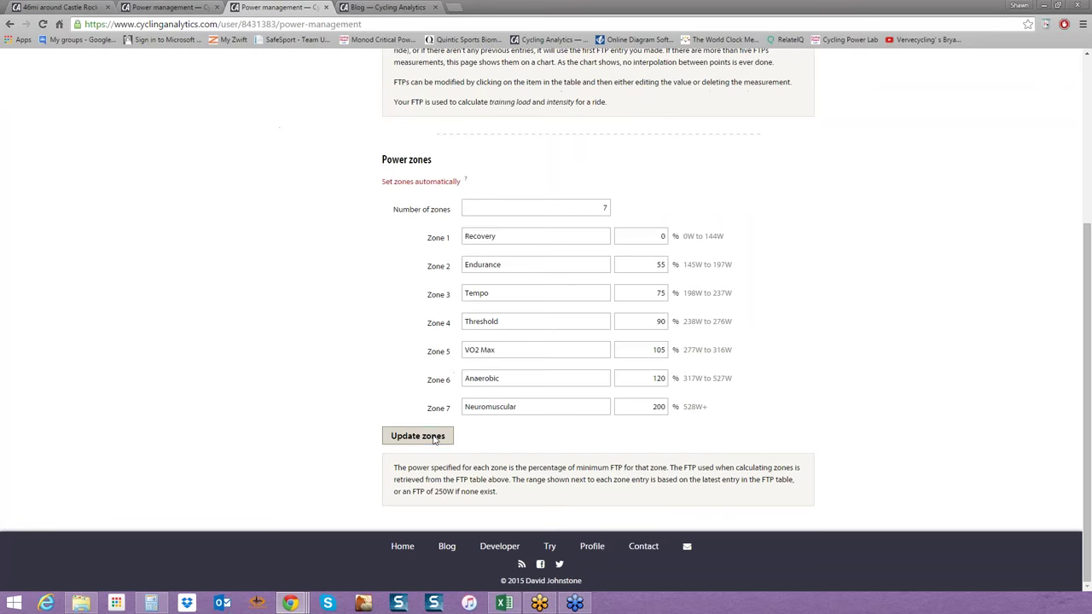
left_click(418, 436)
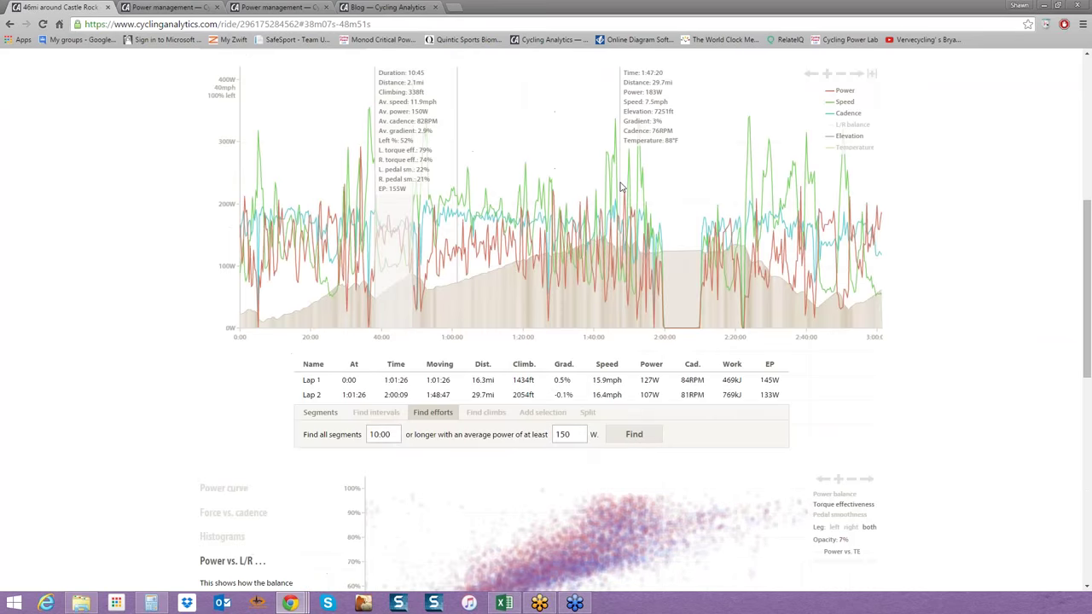
Scroll up the page to the top of the view.
scroll("up", 3)
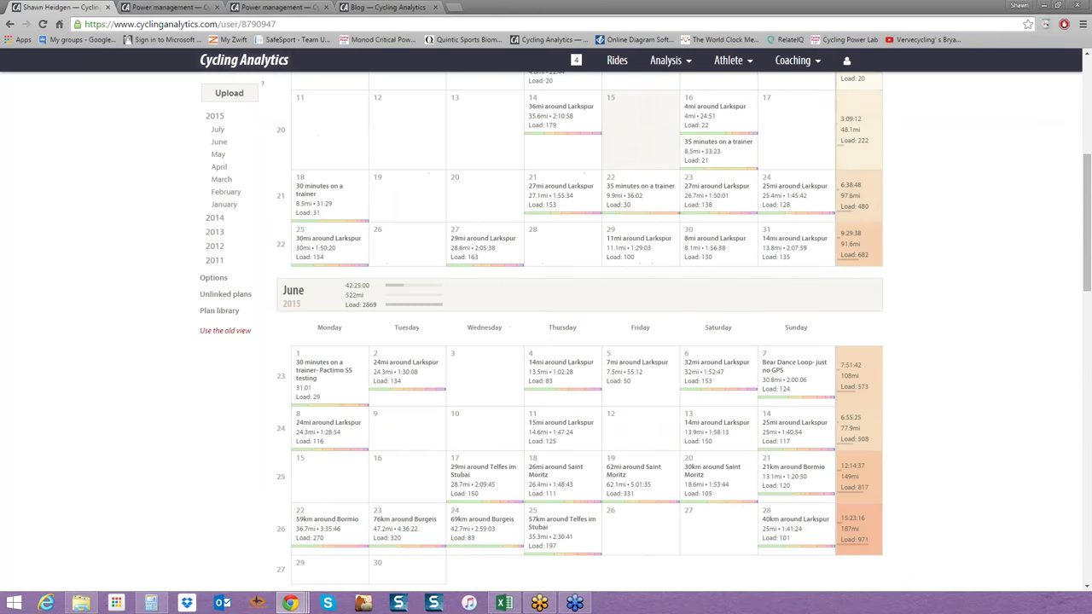
scroll("down", 3)
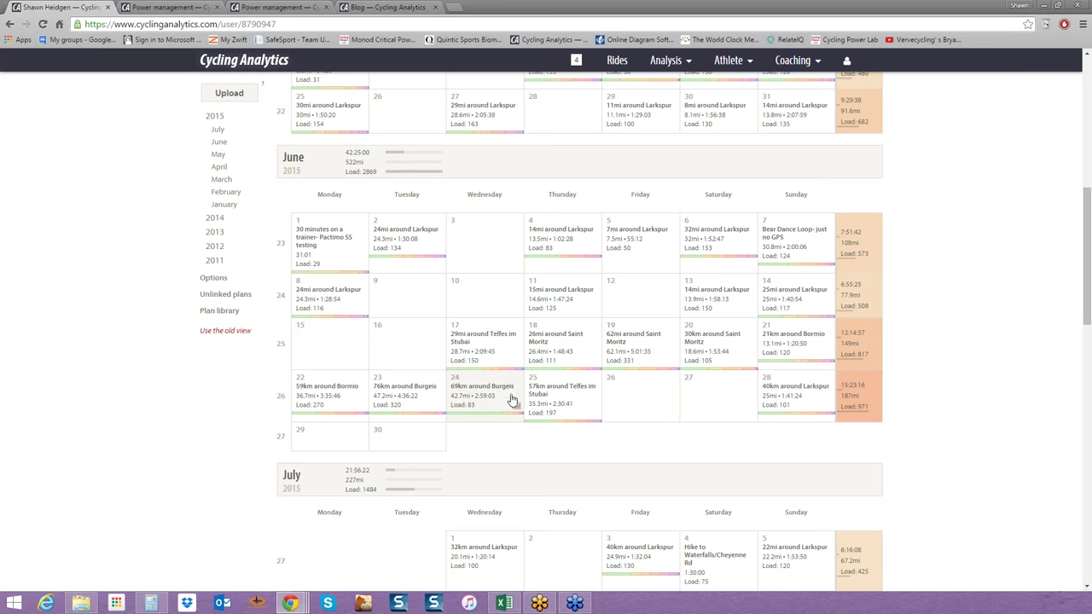
mouse_move(544, 391)
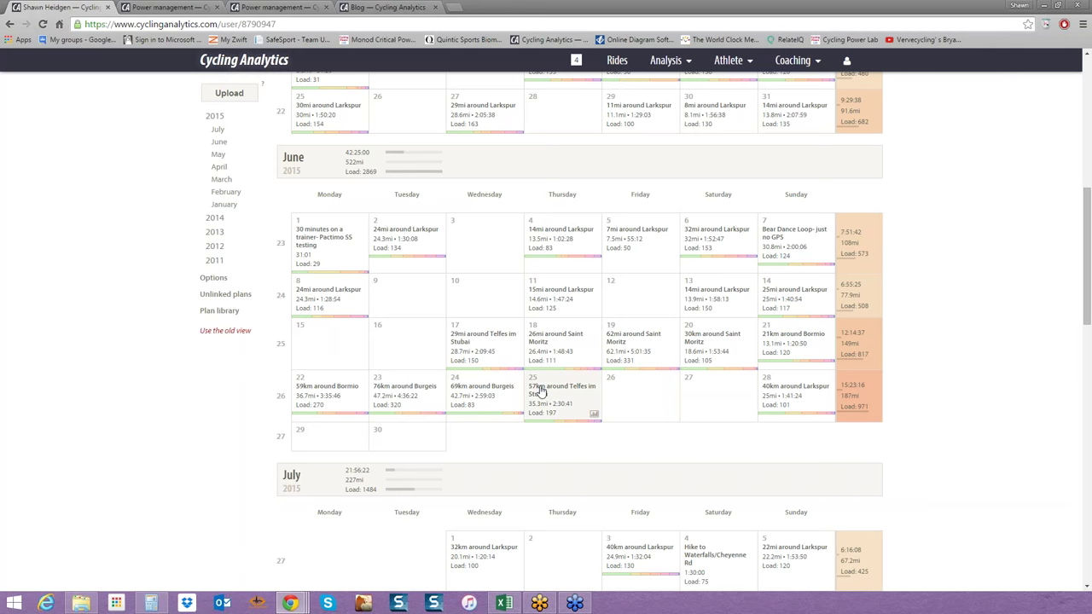
mouse_move(534, 377)
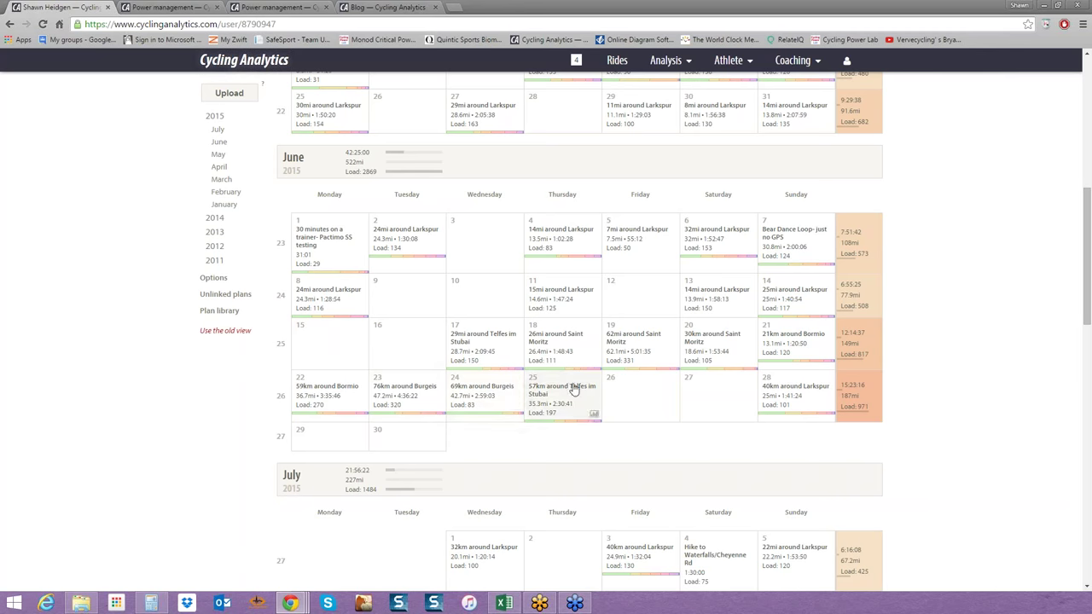
mouse_move(498, 406)
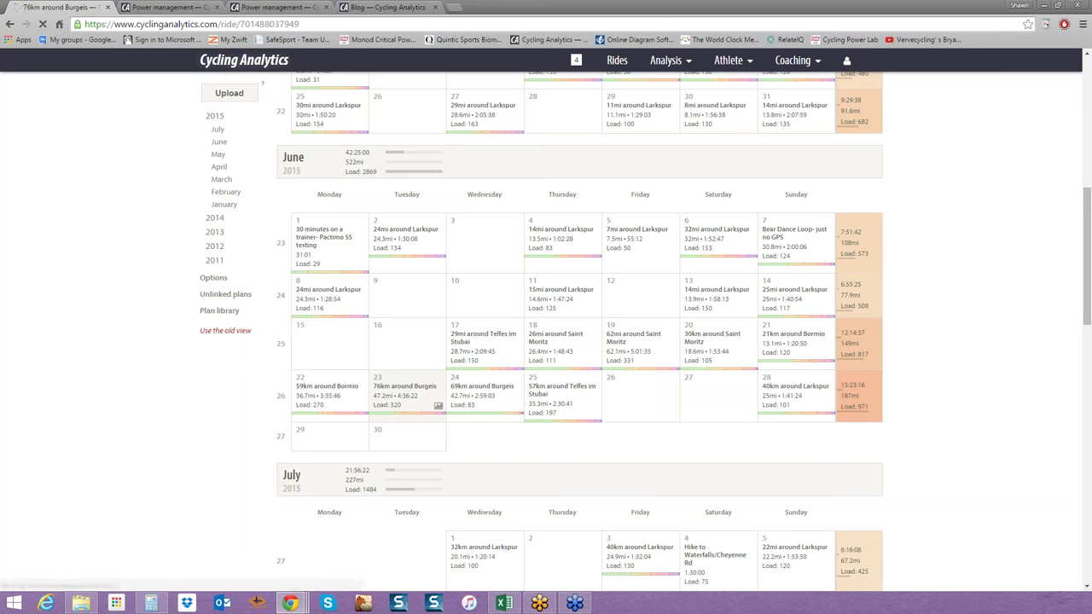
Open the 76km around Burgeis ride and scroll past its four-lap table to the power curve.
left_click(384, 387)
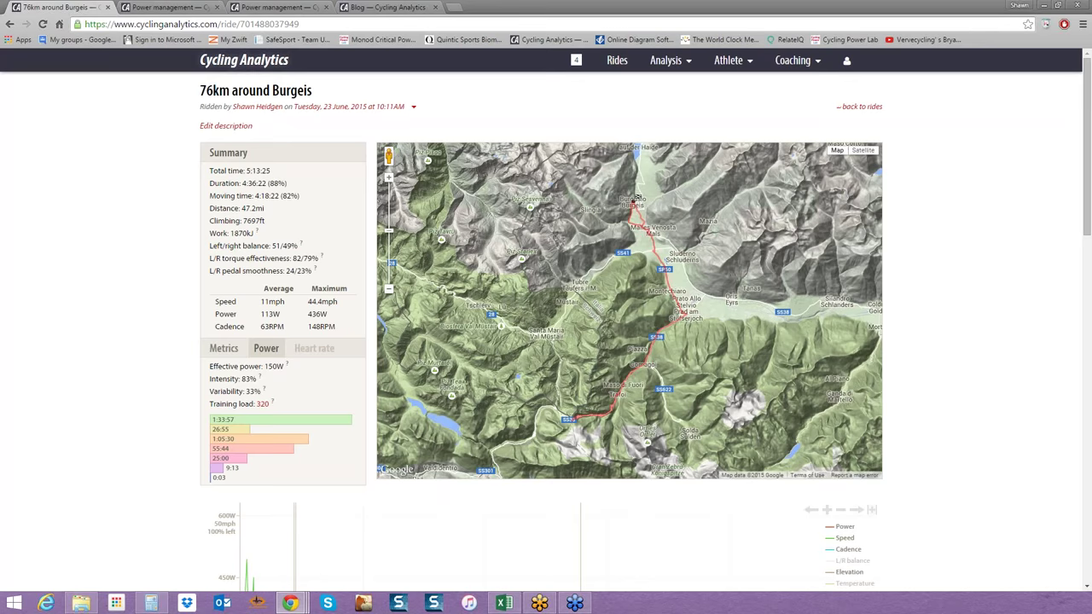
scroll("down", 3)
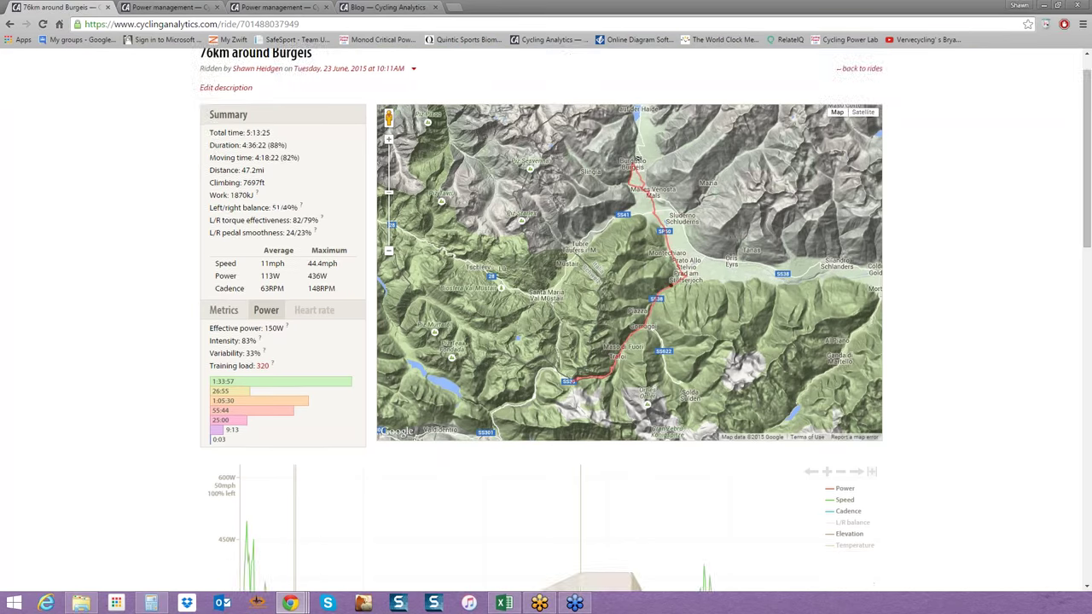
scroll("down", 3)
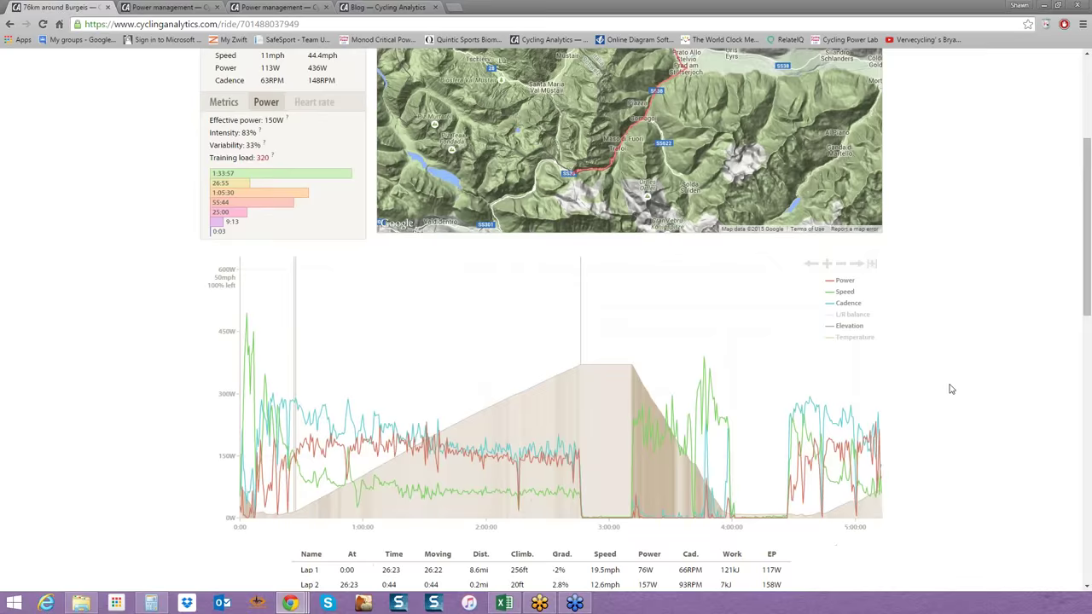
scroll("down", 3)
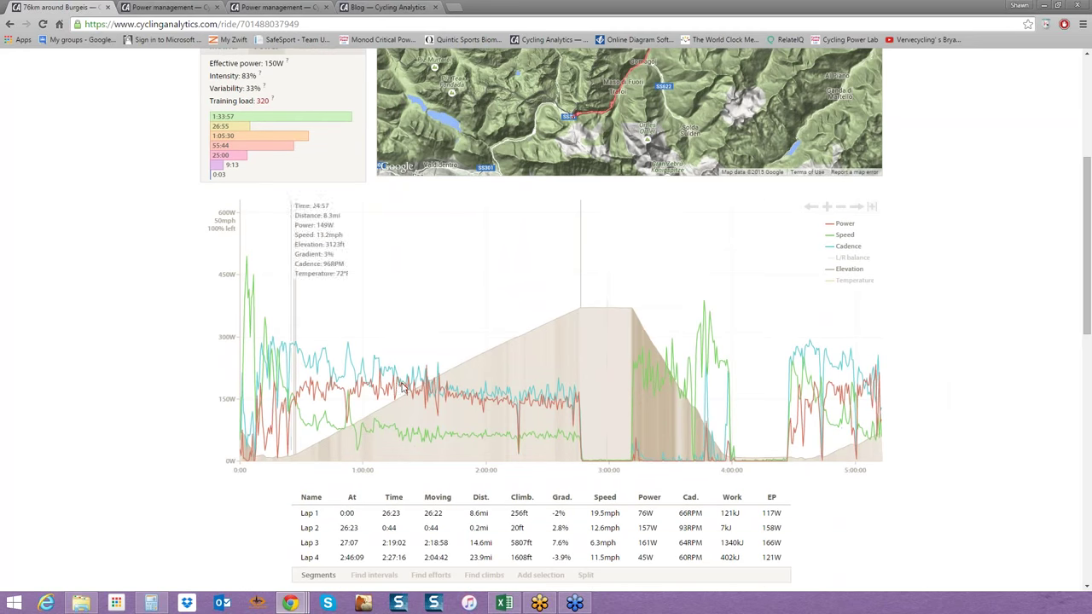
mouse_move(608, 347)
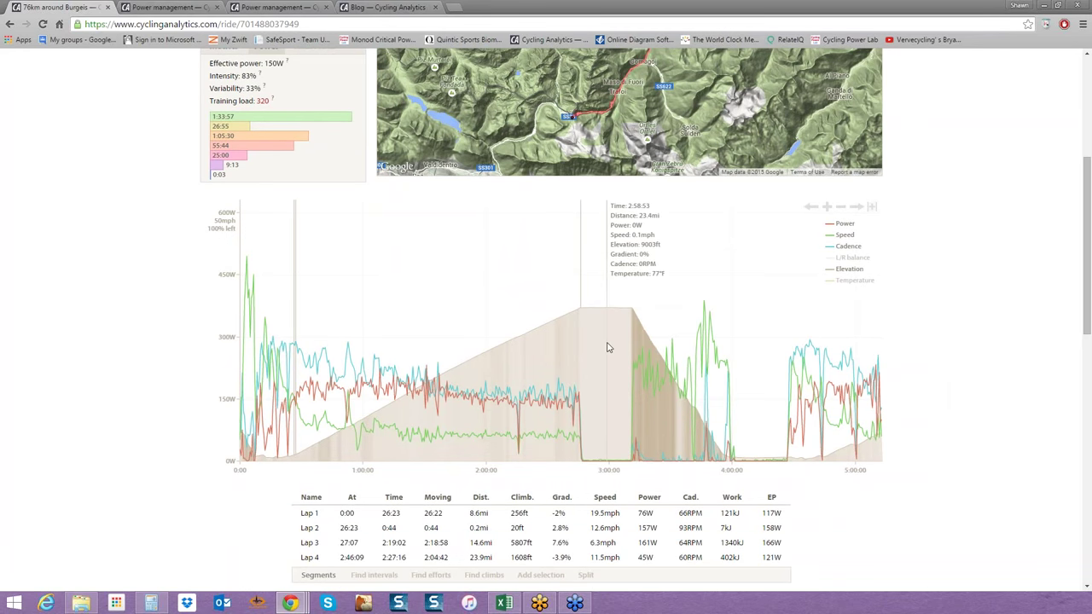
mouse_move(333, 388)
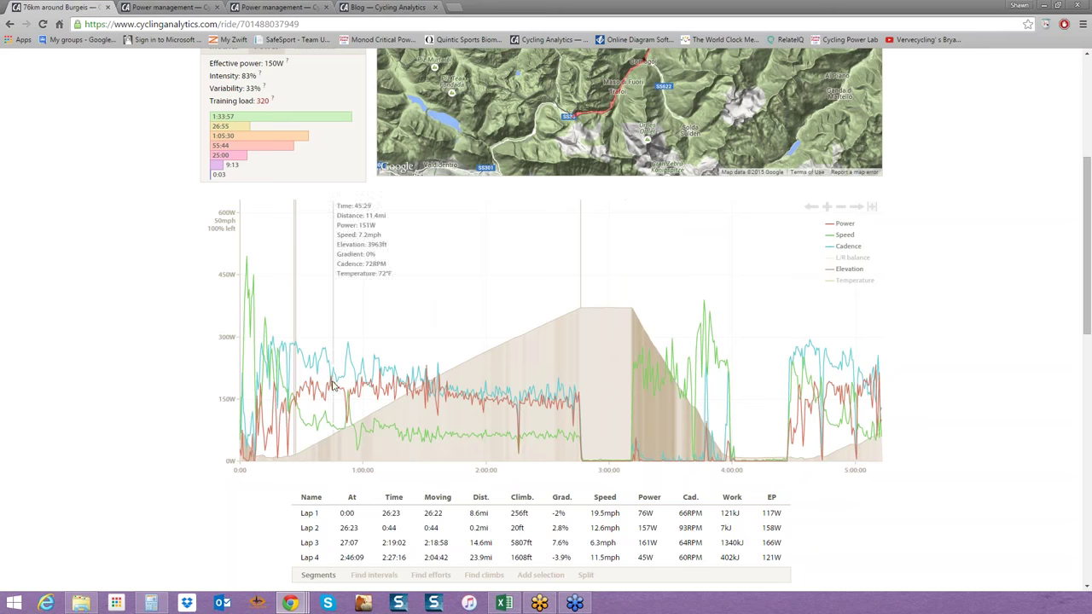
mouse_move(165, 393)
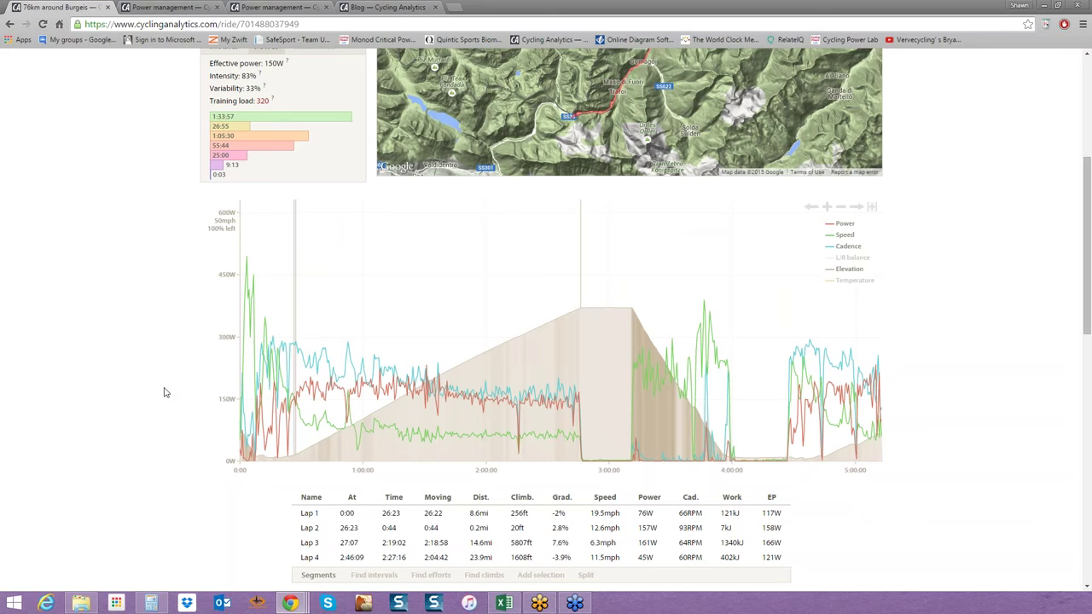
mouse_move(180, 394)
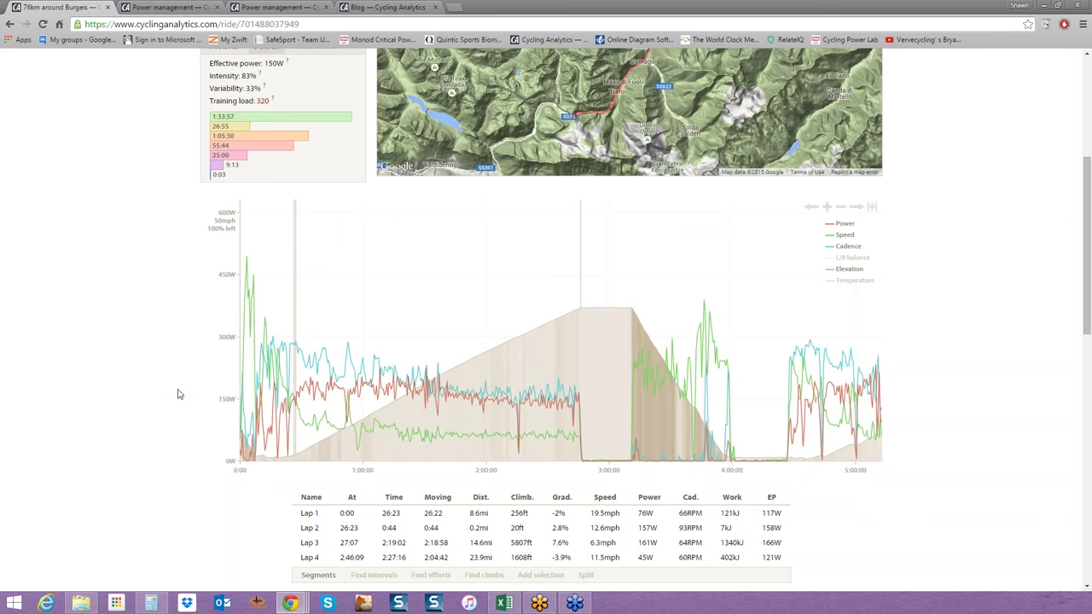
mouse_move(556, 356)
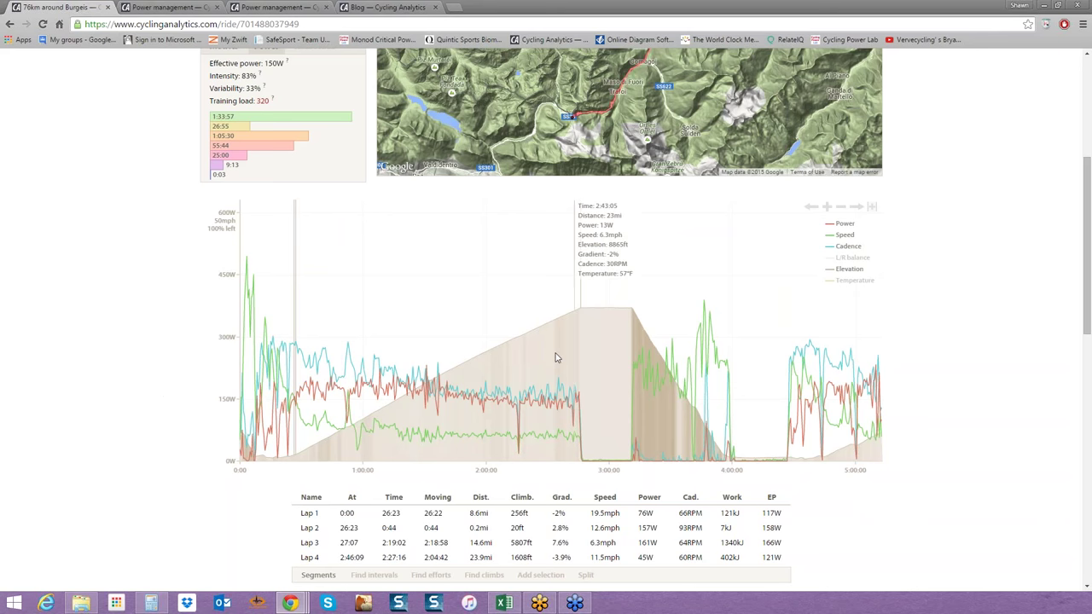
mouse_move(460, 494)
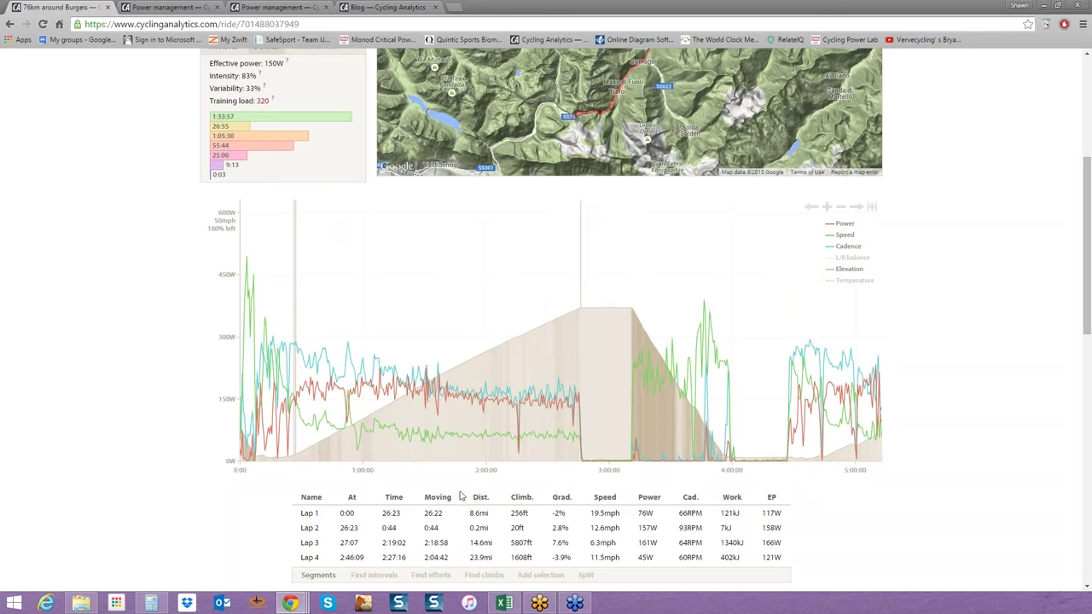
scroll("down", 3)
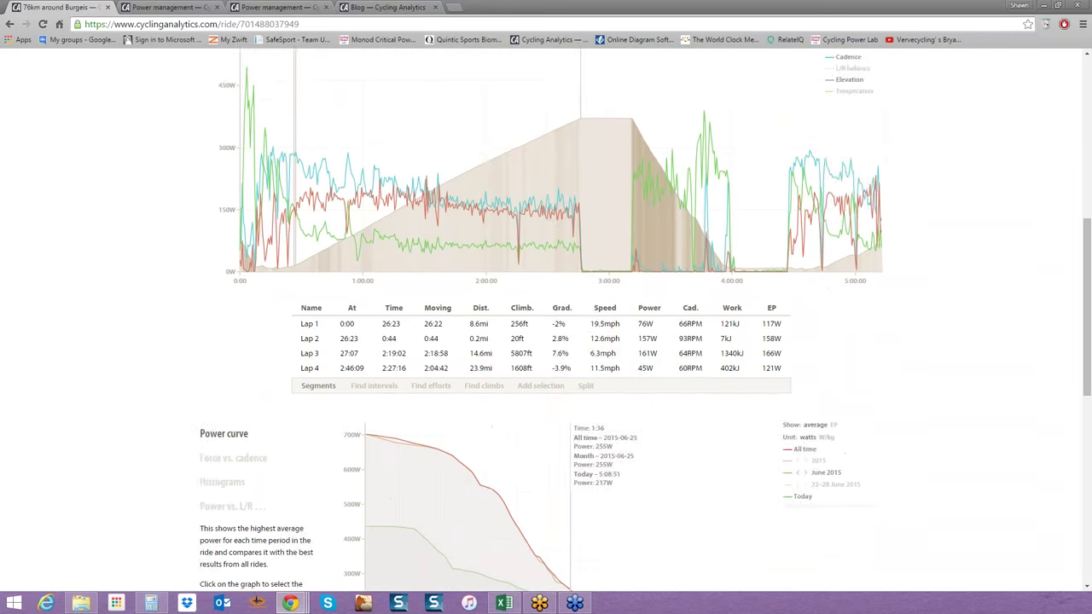
Scroll down until the Burgeis power curve is fully visible.
scroll("down", 3)
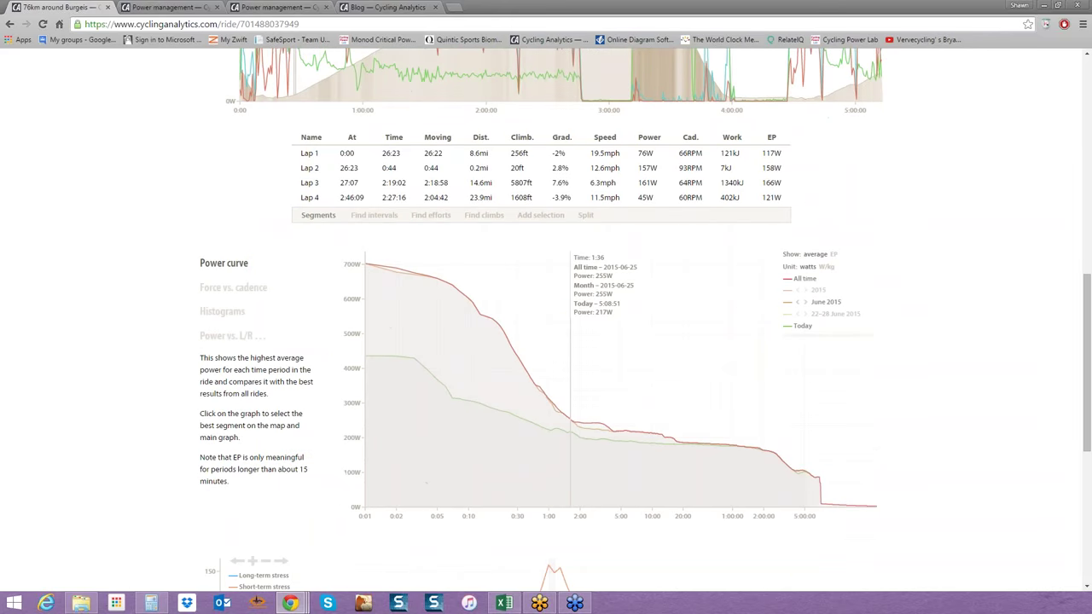
mouse_move(685, 468)
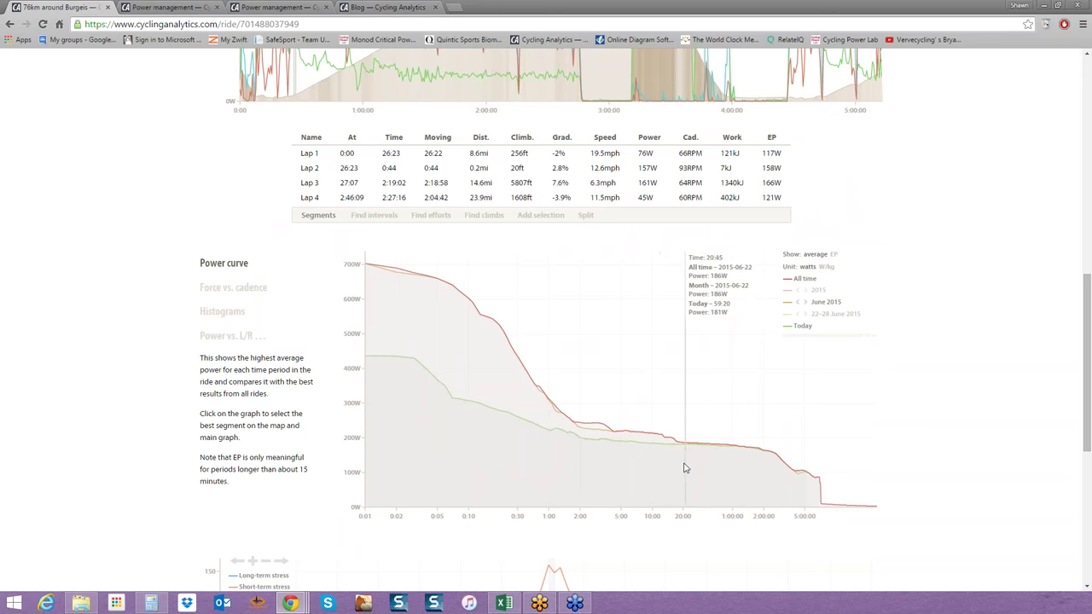
mouse_move(736, 469)
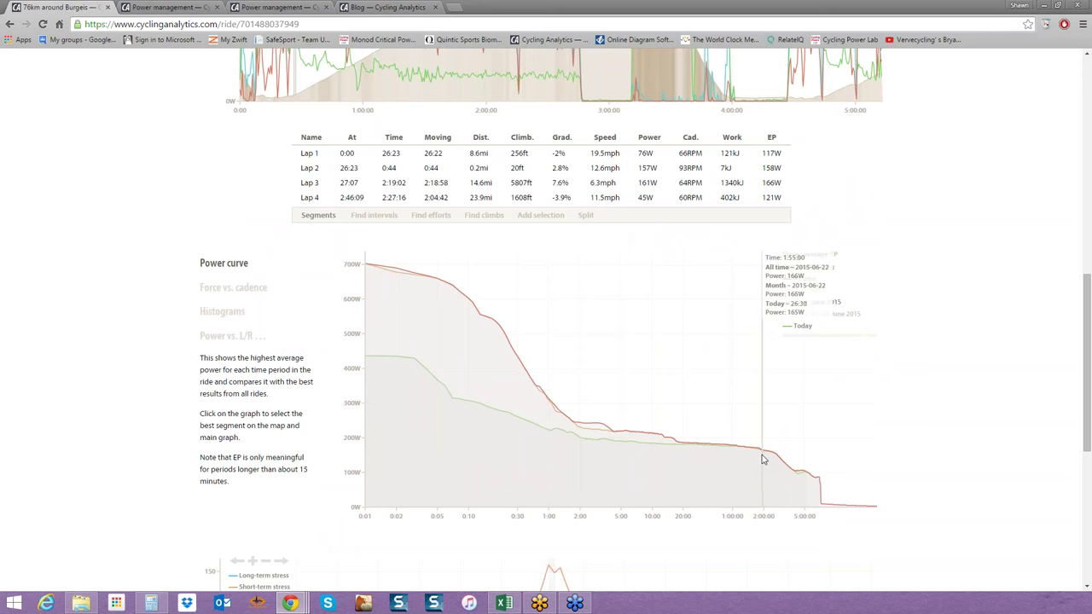
mouse_move(685, 459)
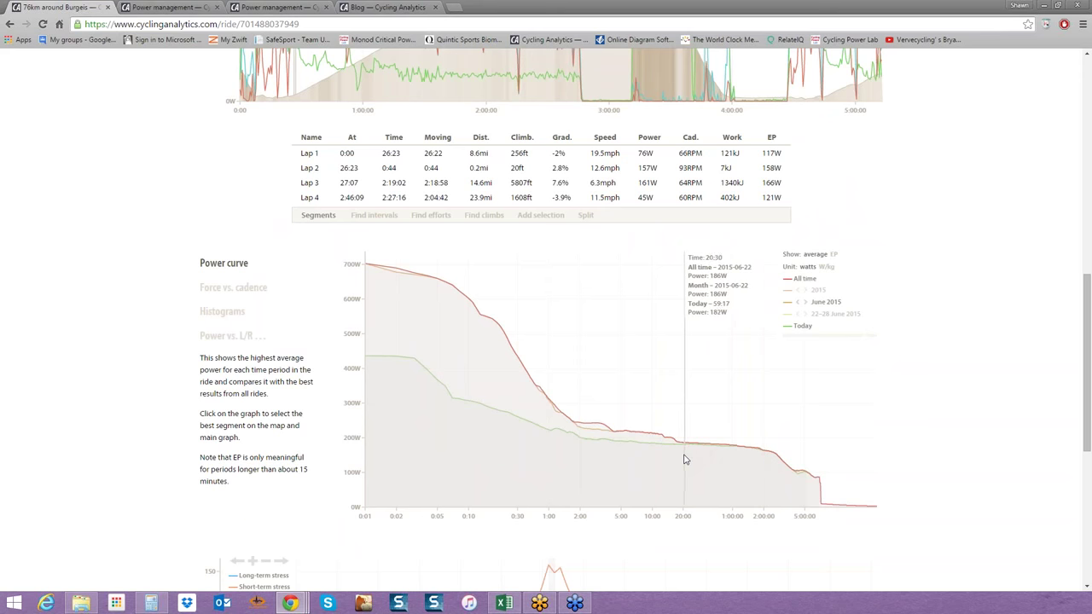
mouse_move(685, 459)
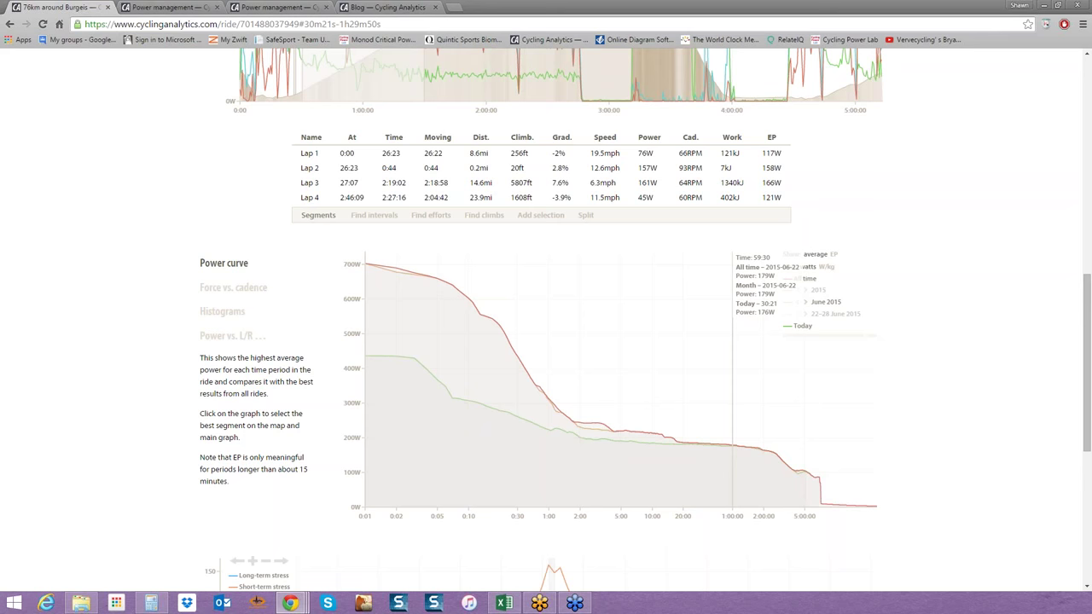
mouse_move(736, 357)
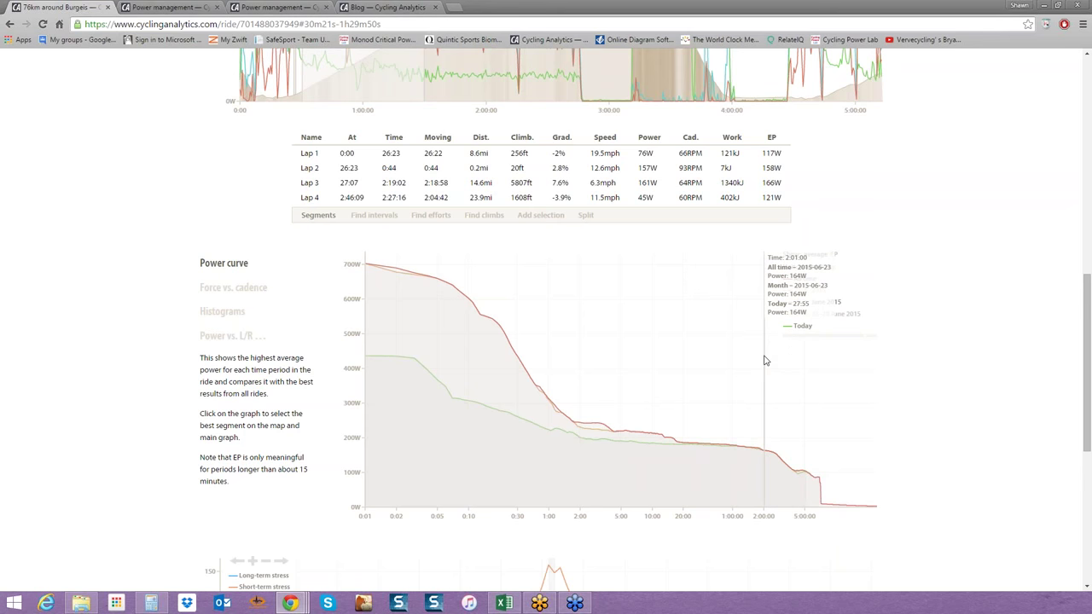
mouse_move(747, 362)
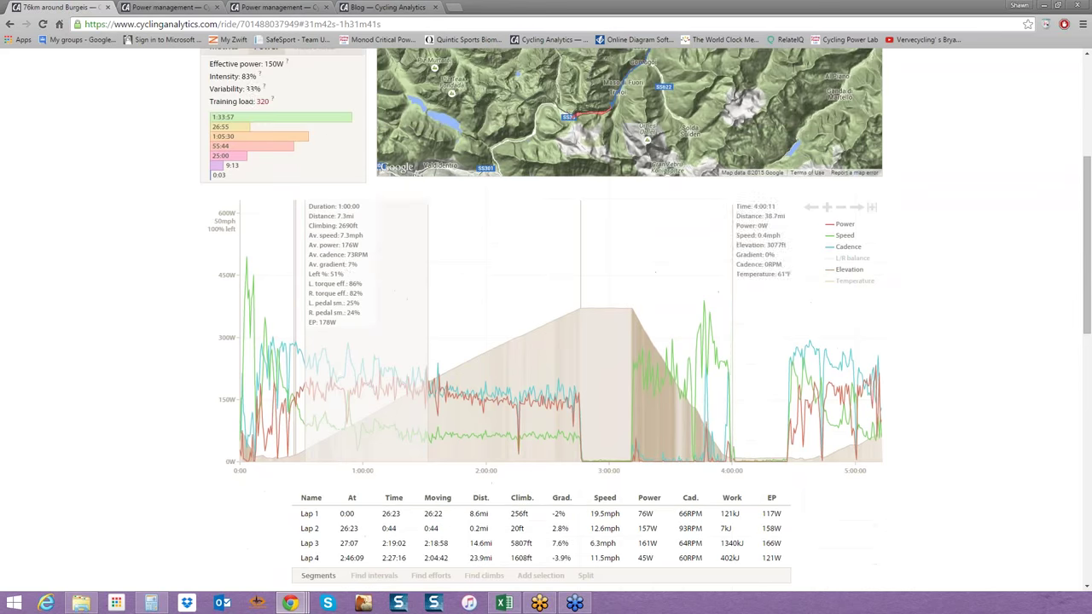
mouse_move(384, 263)
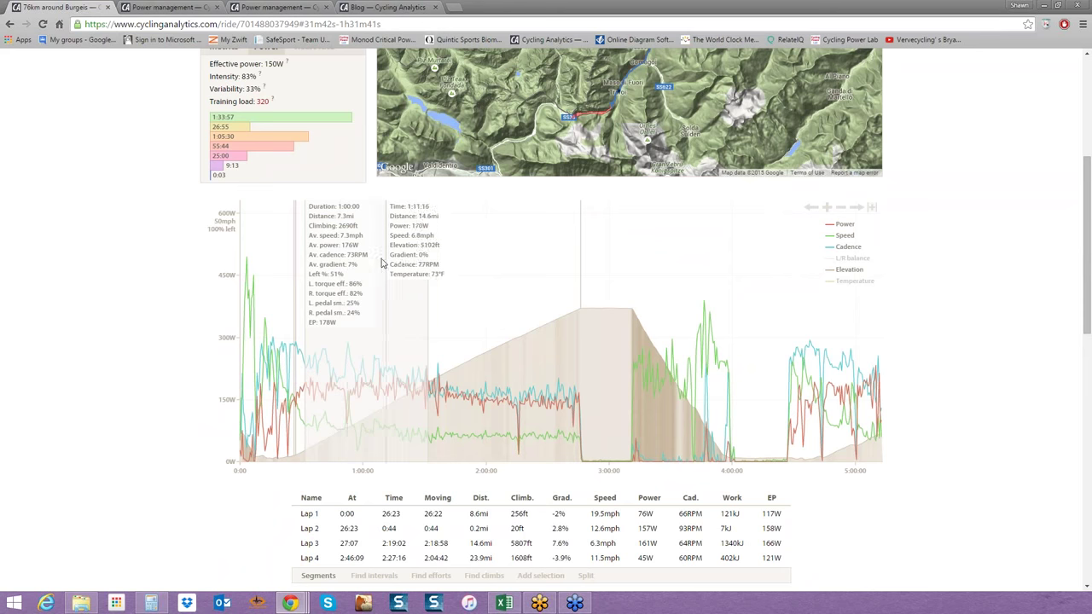
mouse_move(392, 272)
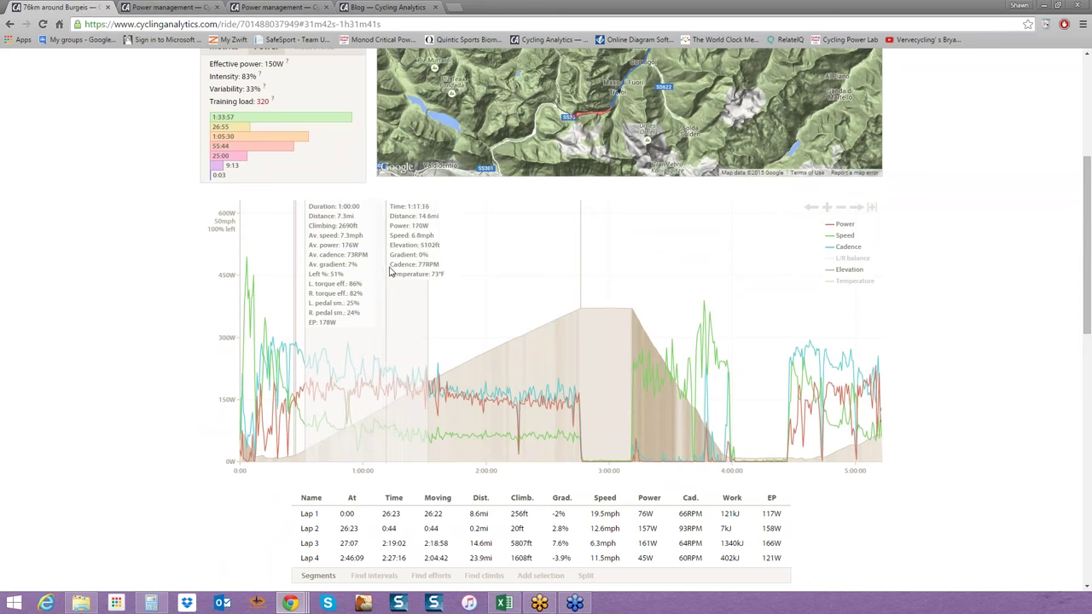
mouse_move(422, 285)
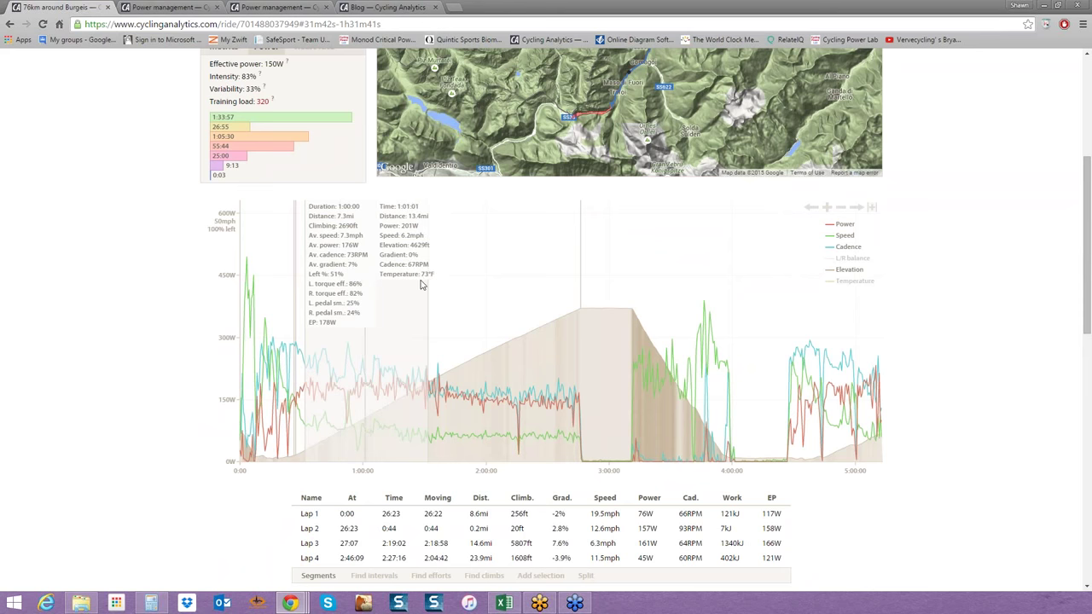
mouse_move(432, 299)
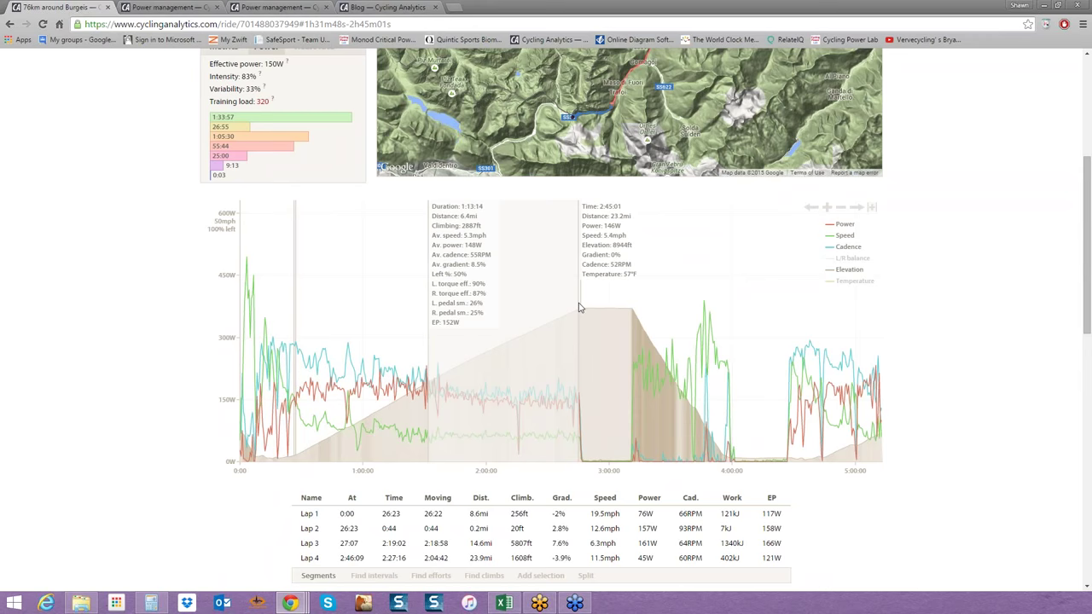
mouse_move(646, 376)
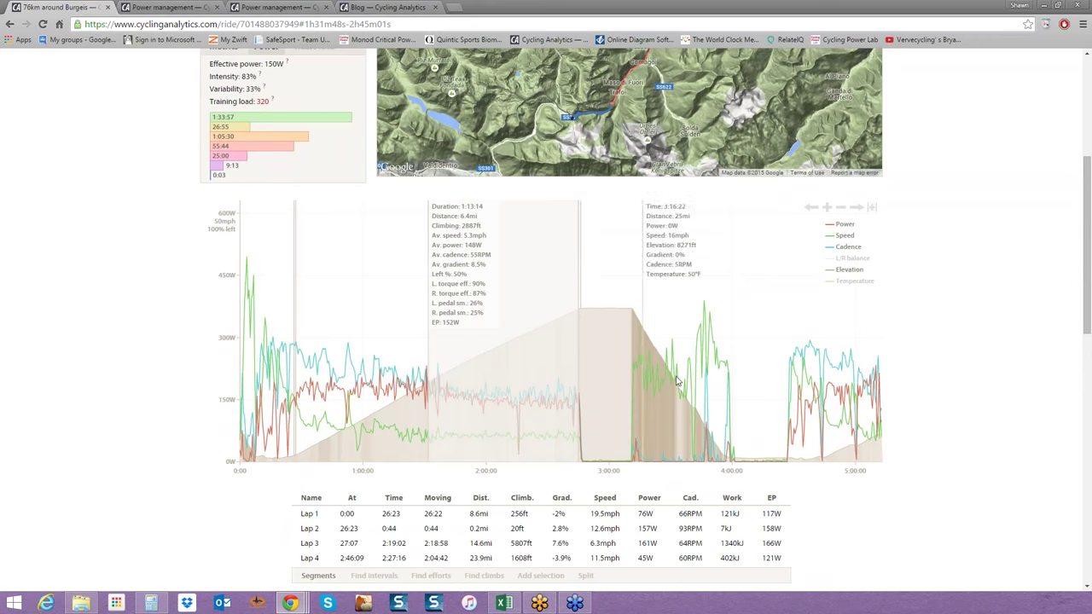
Scroll back down to the power curve after marking the 1:13:14 stretch.
scroll("down", 3)
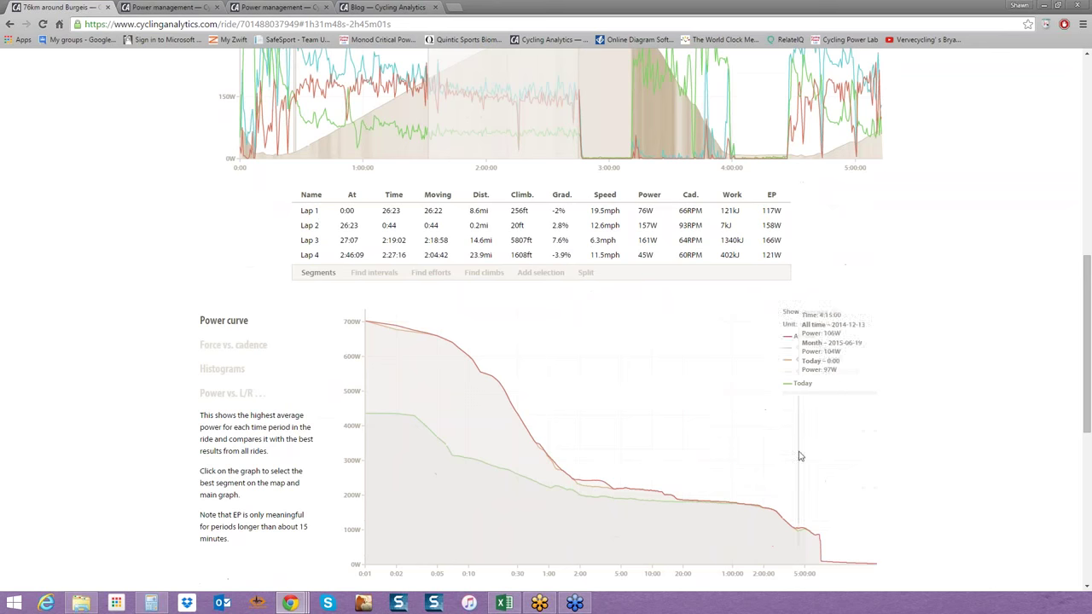
mouse_move(764, 458)
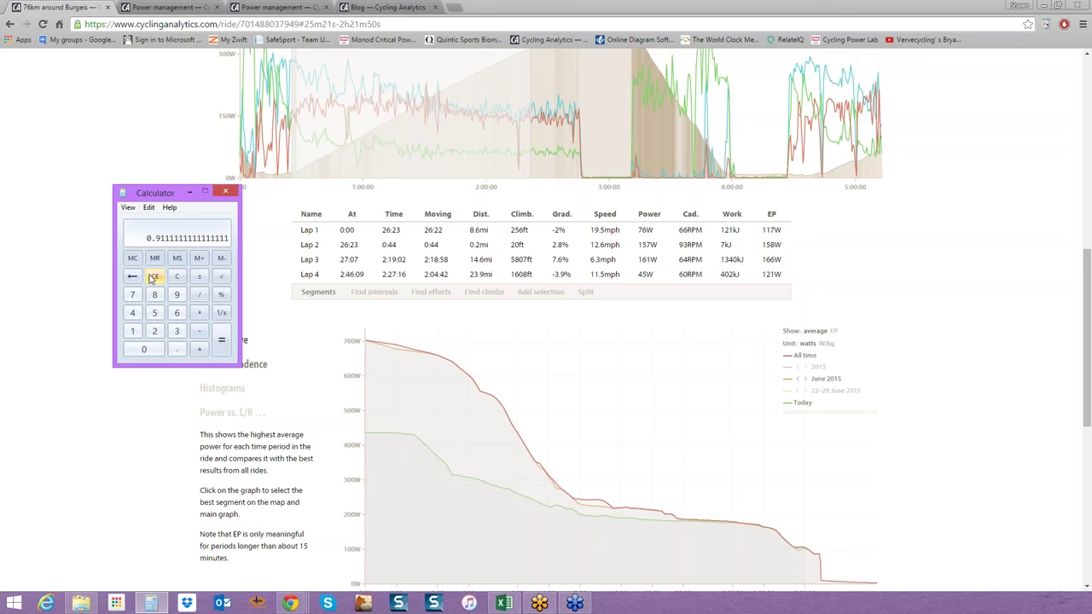
mouse_move(154, 276)
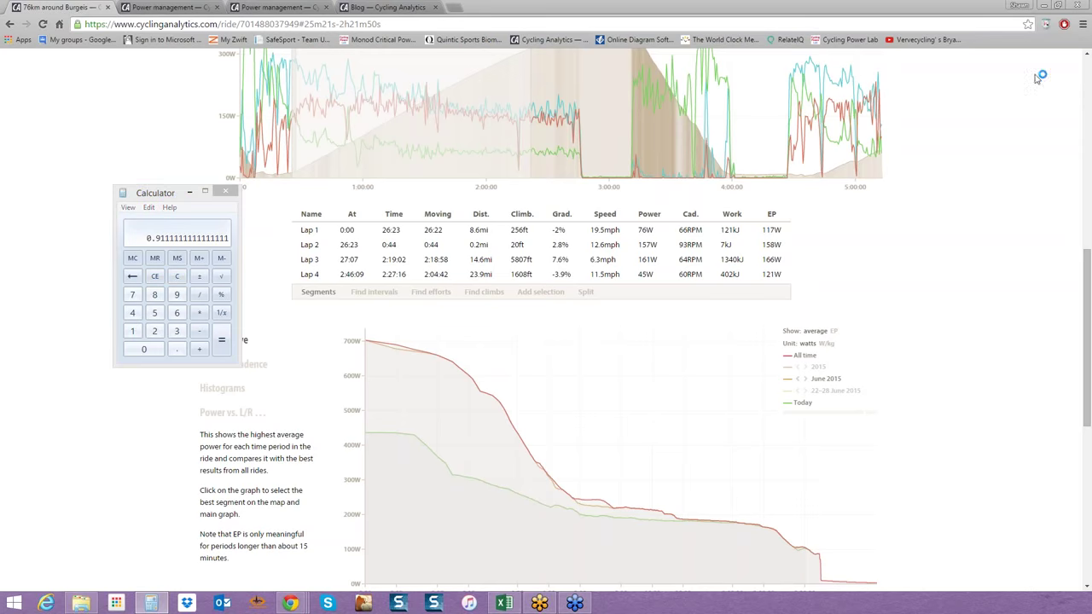
mouse_move(980, 130)
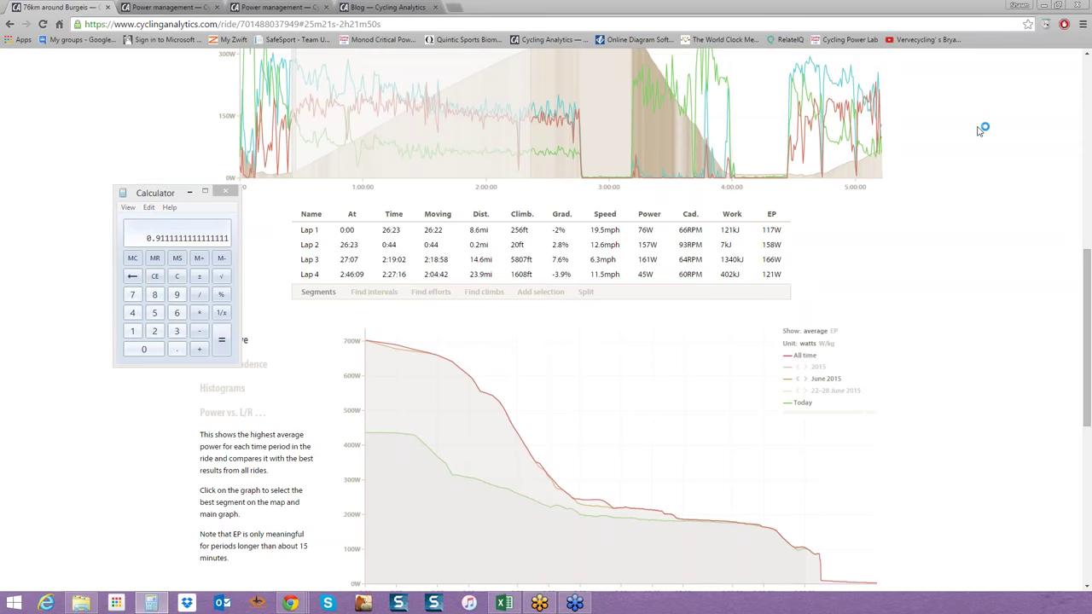